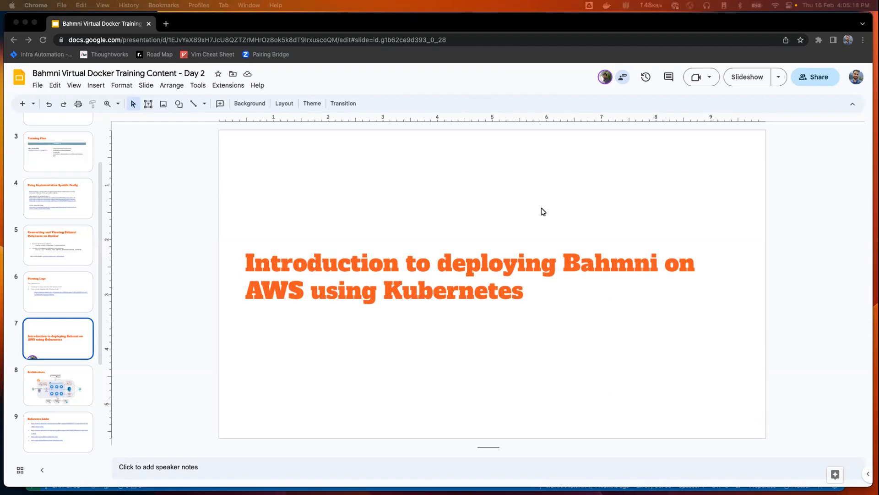
pyautogui.moveTo(176, 61)
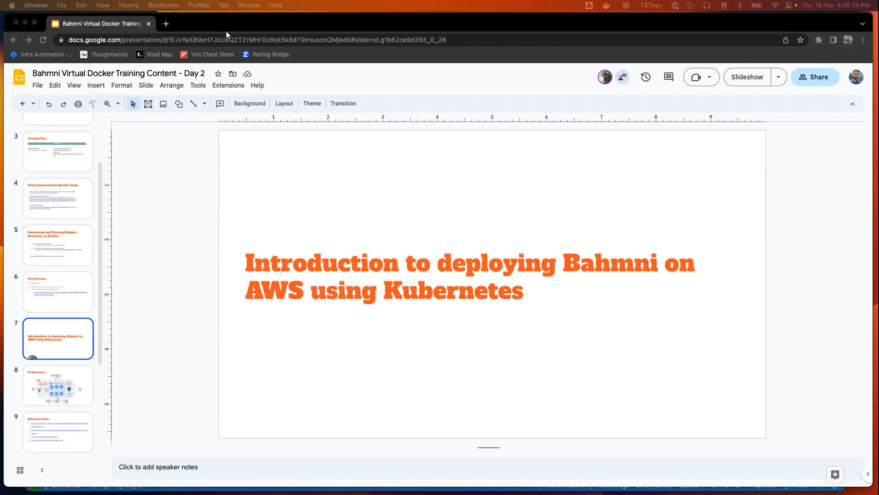
pyautogui.moveTo(629, 204)
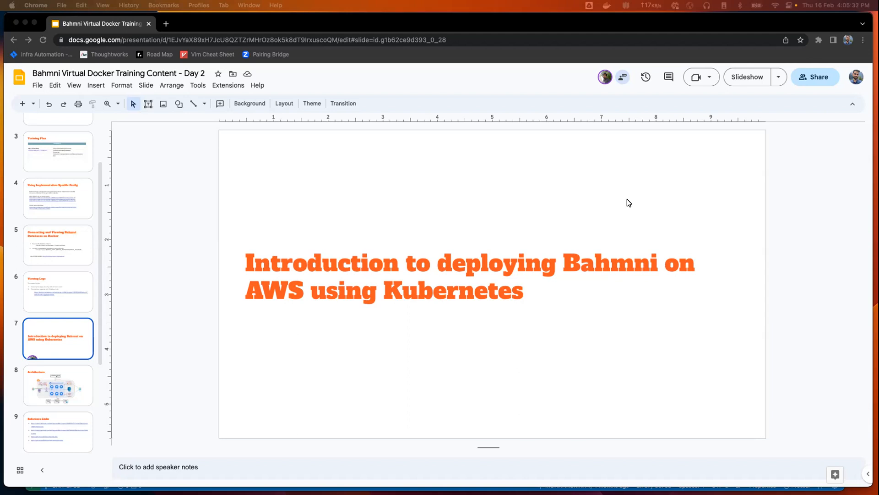
pyautogui.moveTo(618, 203)
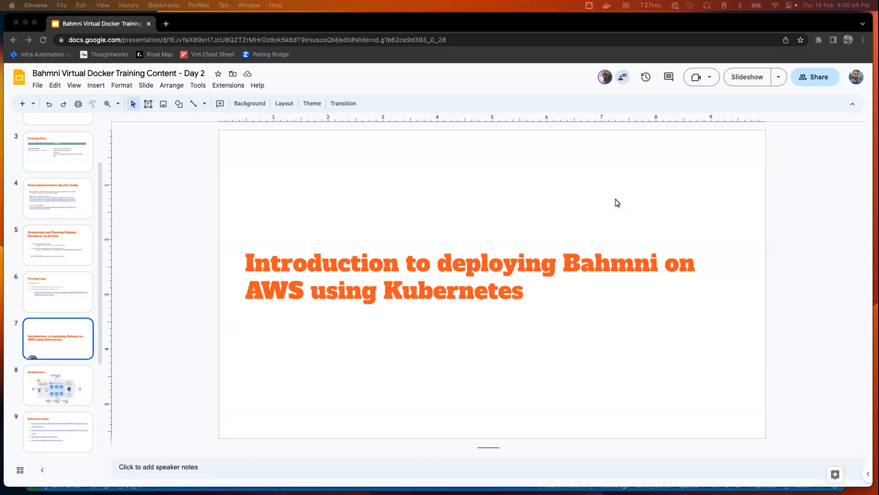
pyautogui.moveTo(287, 249)
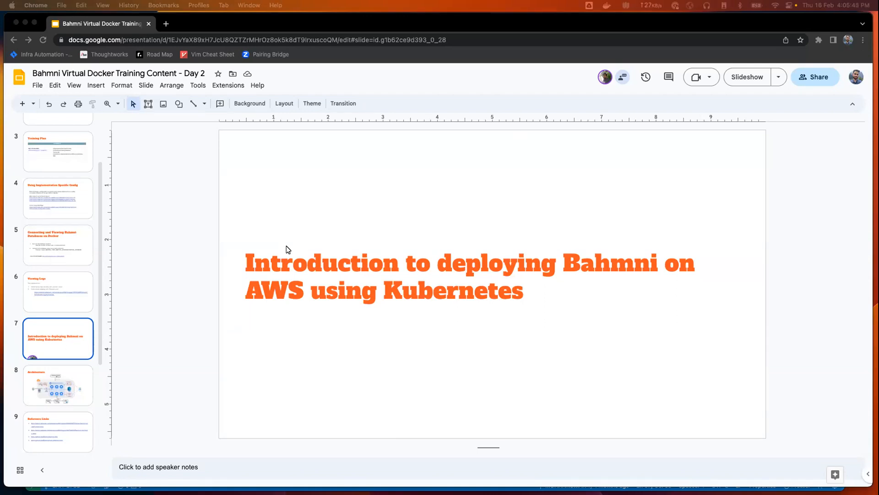
# - Select the Architecture slide and start the slideshow toward the Reference Links slide
pyautogui.click(58, 385)
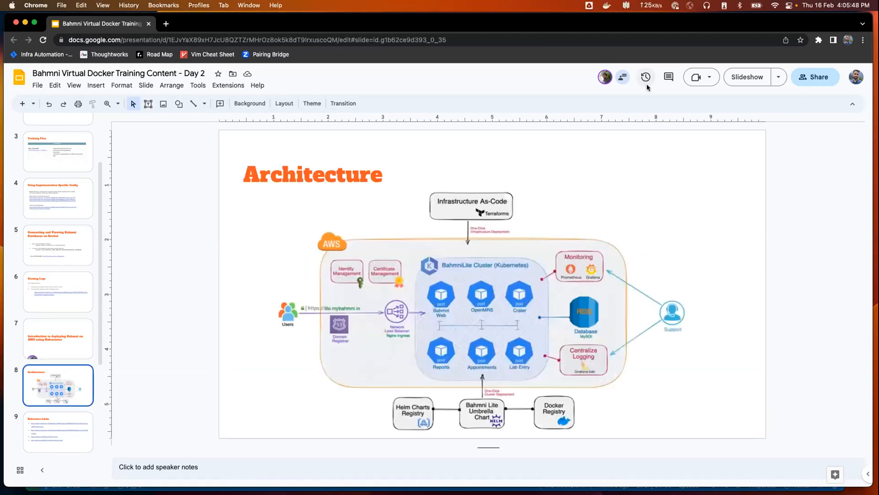
pyautogui.click(746, 77)
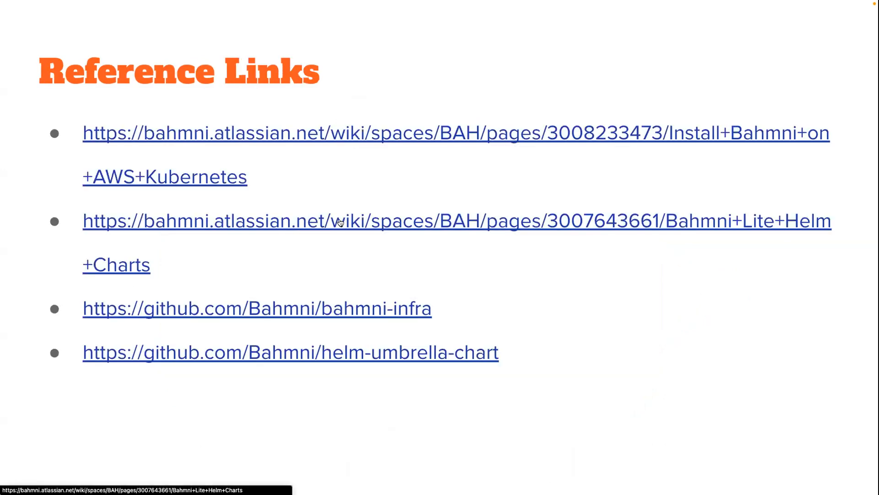
# - Exit the full-screen slideshow back to the Reference Links slide editor
pyautogui.press('Escape')
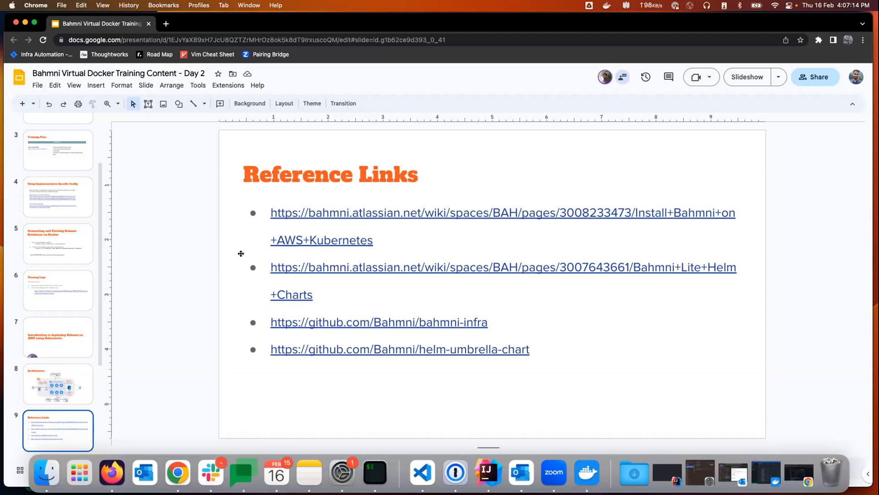
pyautogui.moveTo(359, 212)
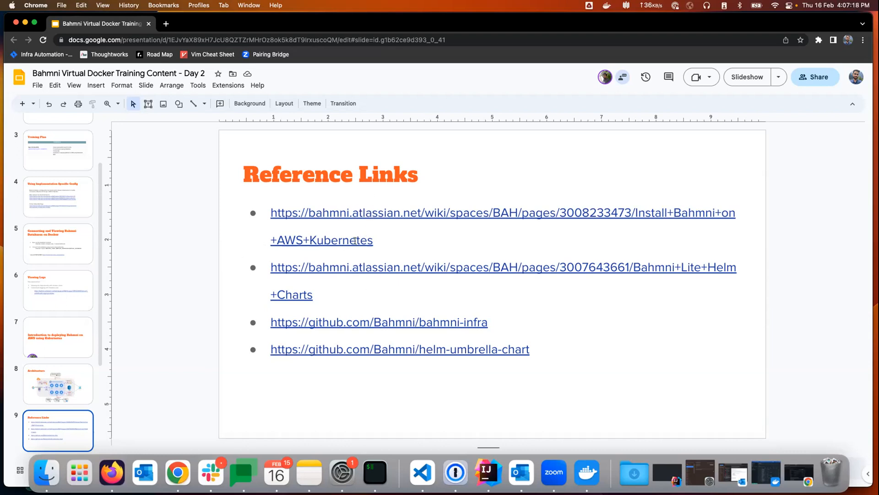
pyautogui.moveTo(503, 321)
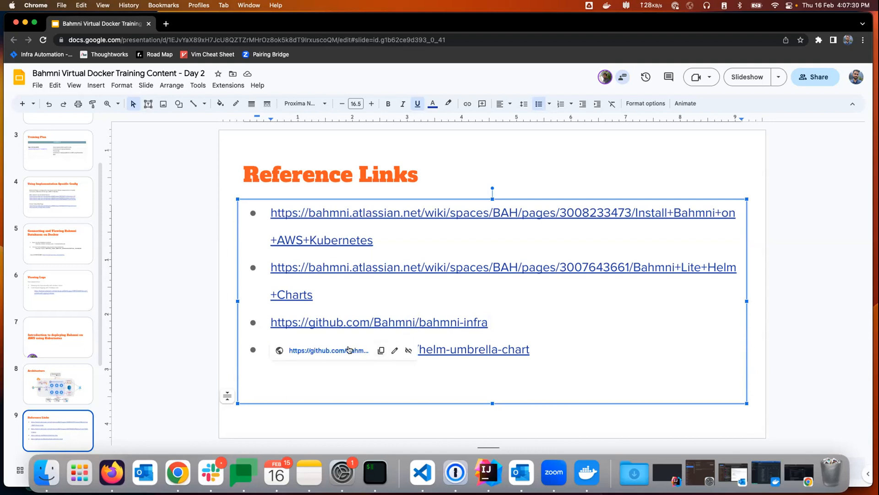
# - Open bahmni-infra, filter Actions to Validate and Deploy to AWS, and open the latest run
pyautogui.click(378, 322)
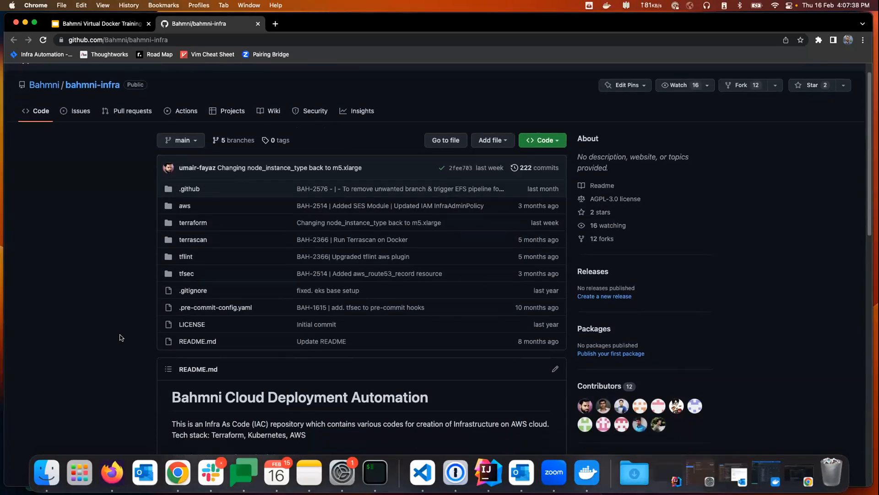
pyautogui.moveTo(124, 246)
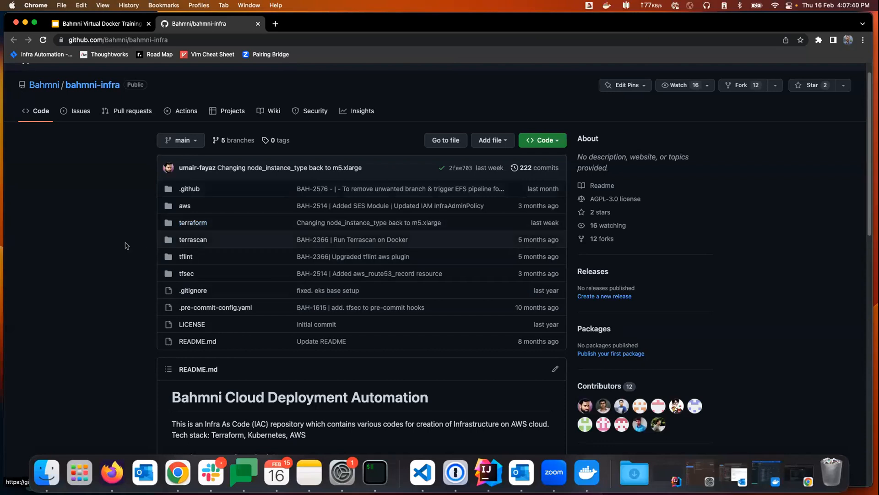
pyautogui.moveTo(103, 245)
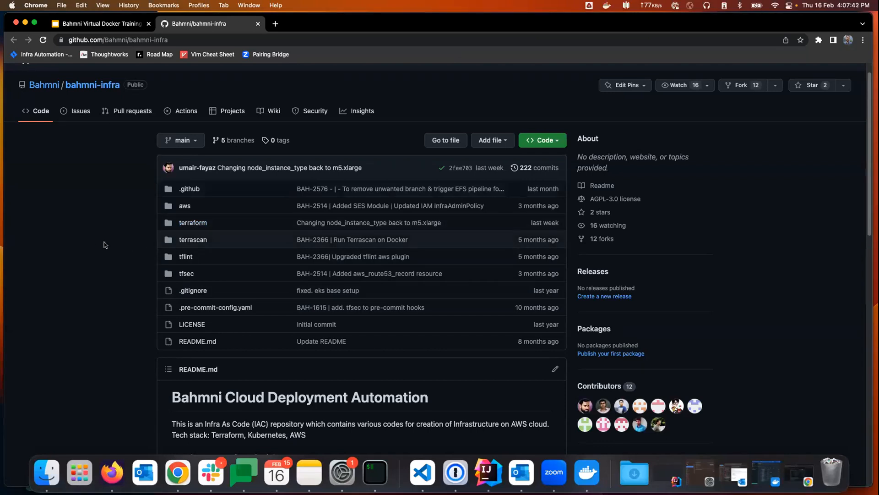
pyautogui.moveTo(16, 266)
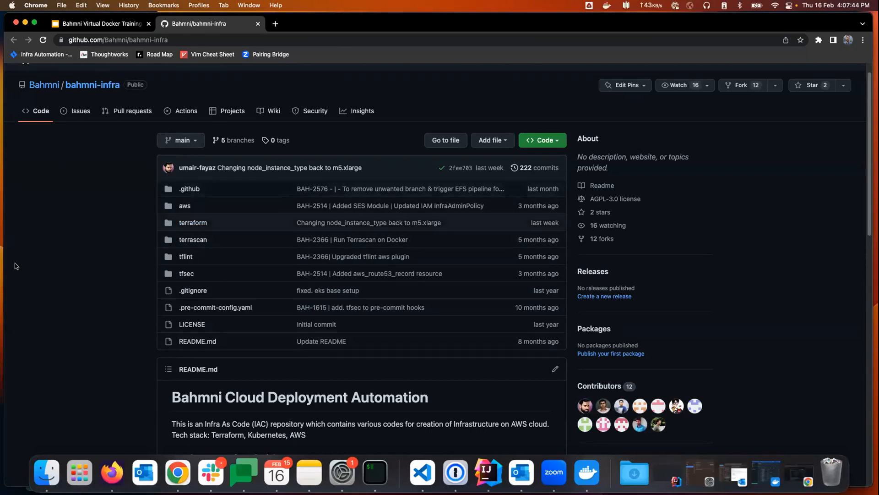
pyautogui.moveTo(194, 223)
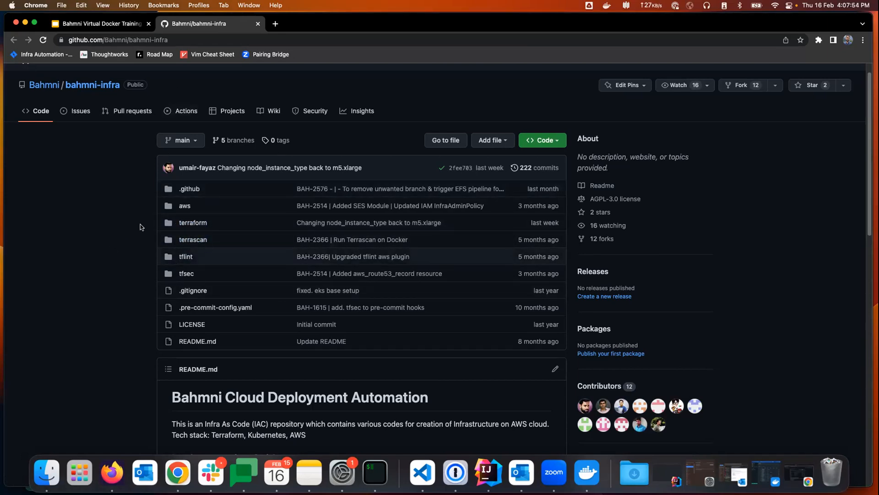
pyautogui.moveTo(162, 235)
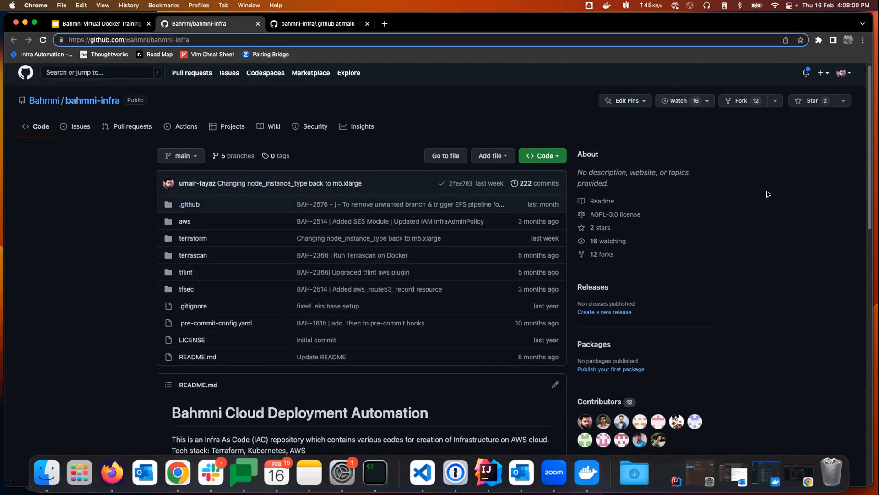
pyautogui.click(384, 24)
pyautogui.write('github.com/Bahmni/bahmni-infra/actions')
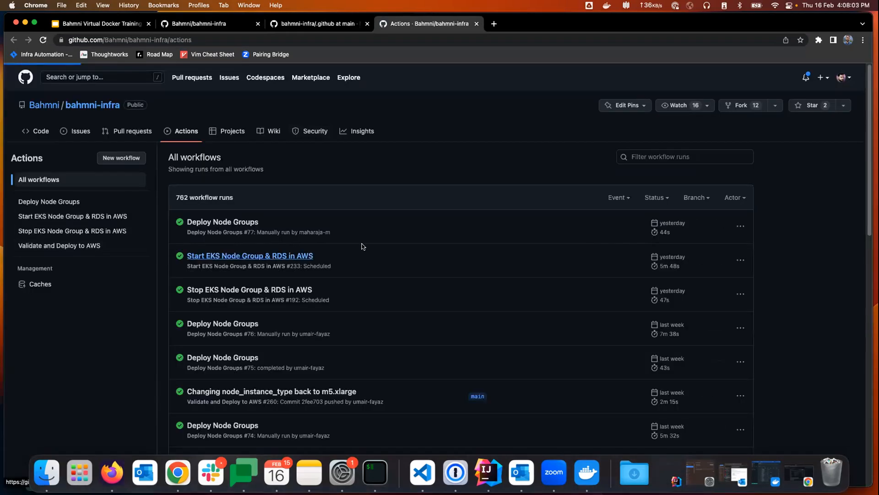
pyautogui.click(60, 246)
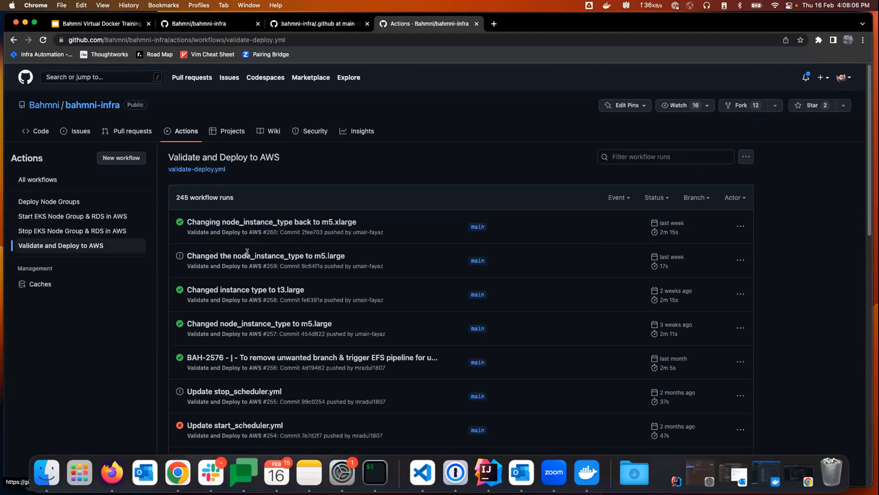
pyautogui.click(272, 222)
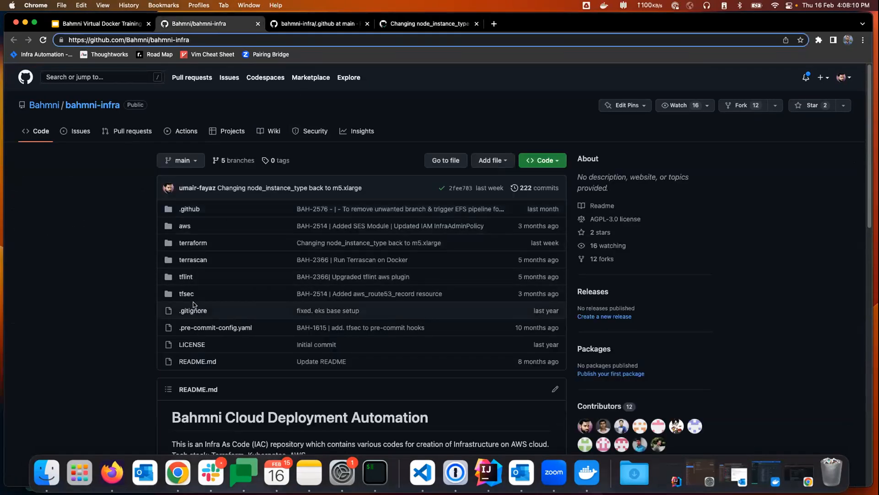
pyautogui.moveTo(290, 163)
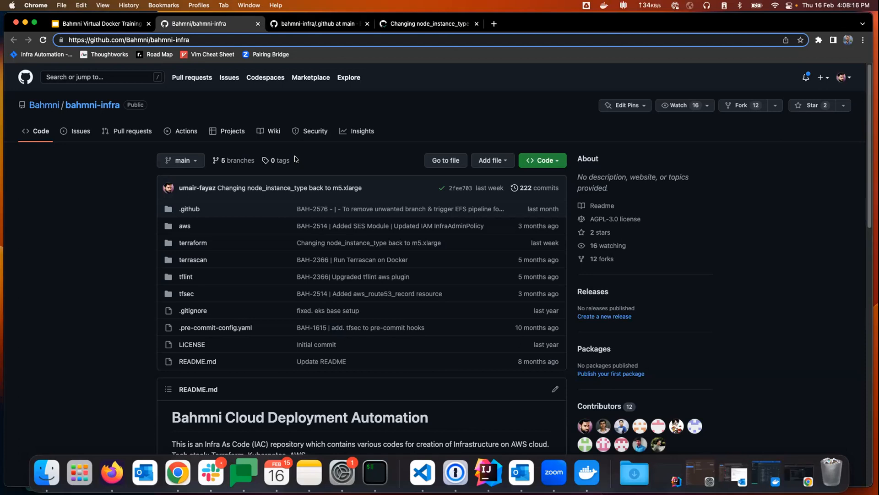
pyautogui.moveTo(479, 111)
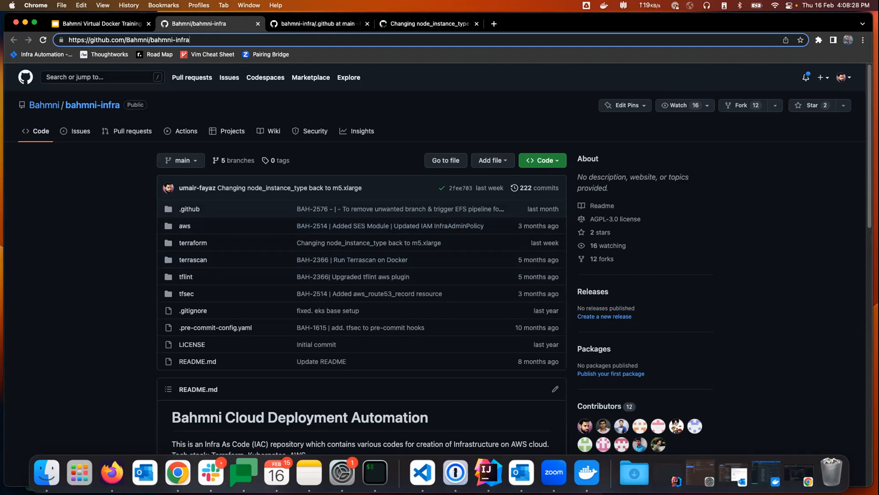
pyautogui.moveTo(358, 191)
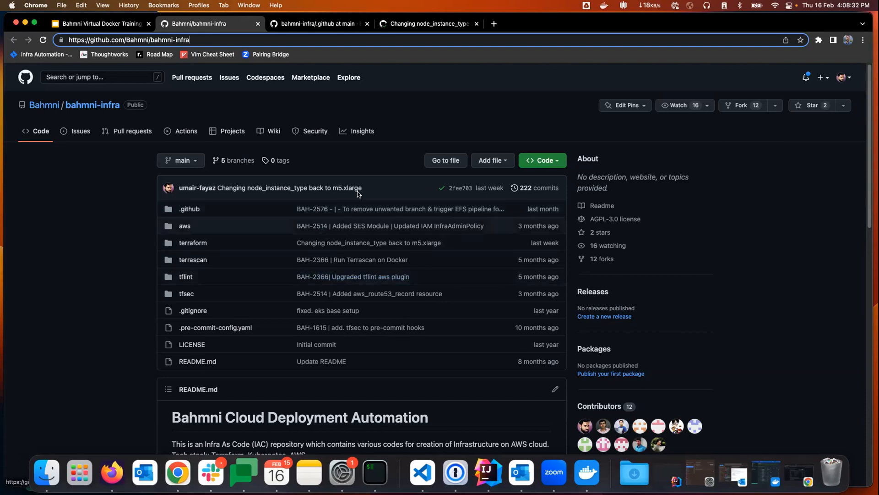
pyautogui.moveTo(597, 134)
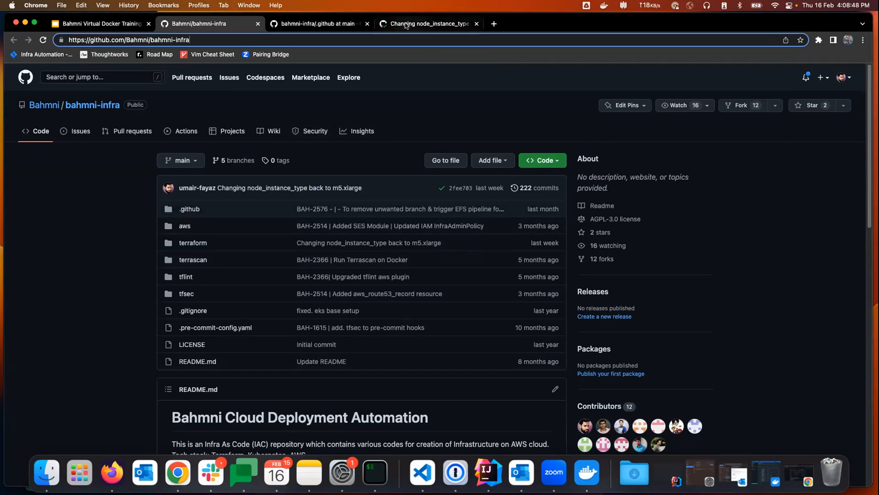
# - Switch to the tab showing the latest deployment run #260 summary
pyautogui.click(427, 24)
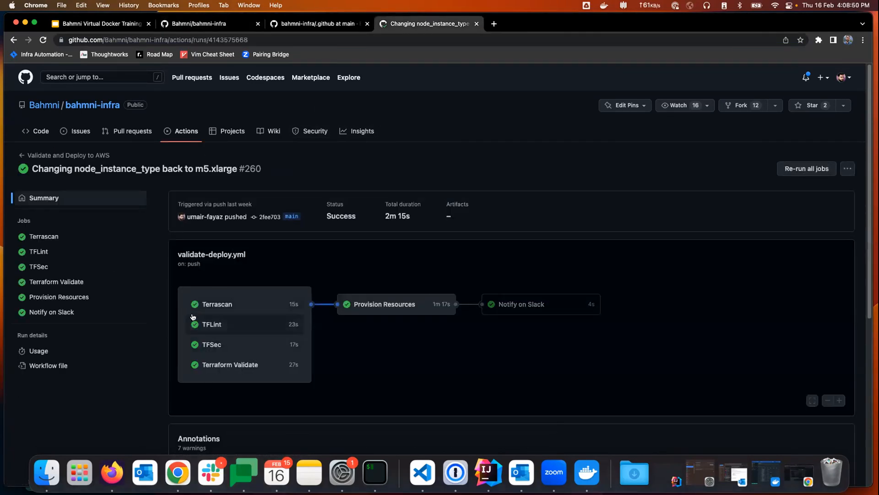
pyautogui.moveTo(268, 274)
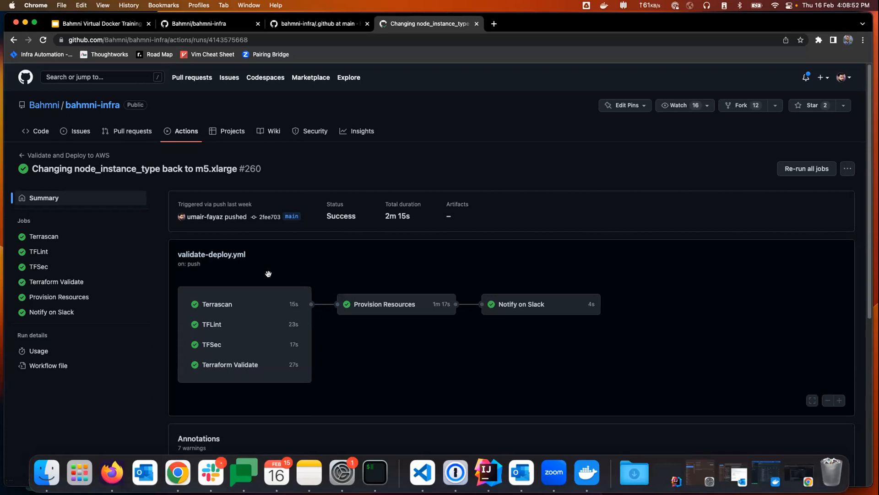
pyautogui.moveTo(362, 258)
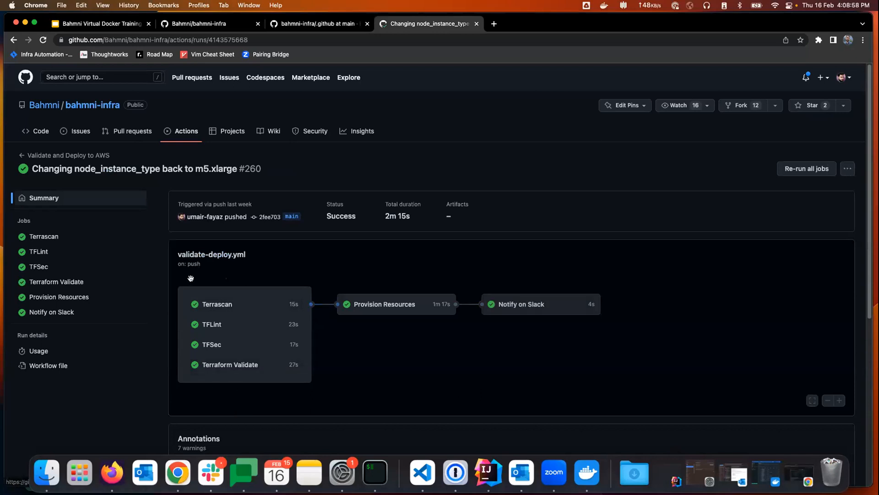
pyautogui.moveTo(90, 319)
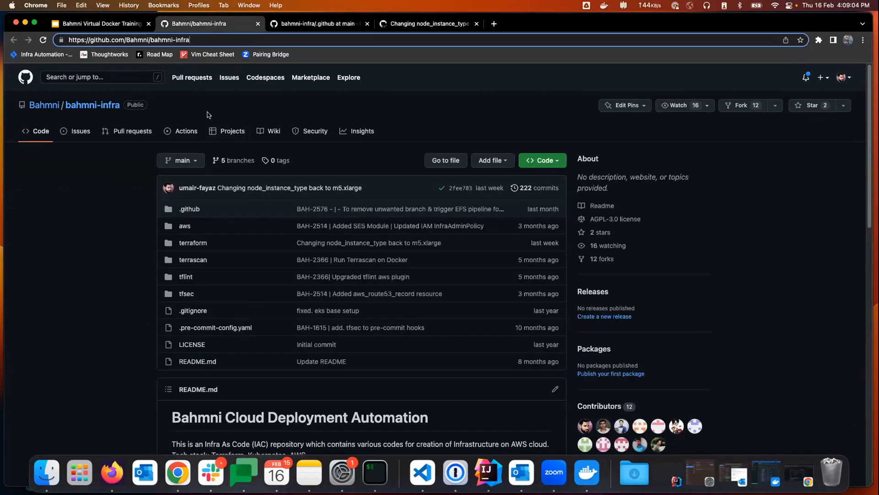
pyautogui.moveTo(39, 203)
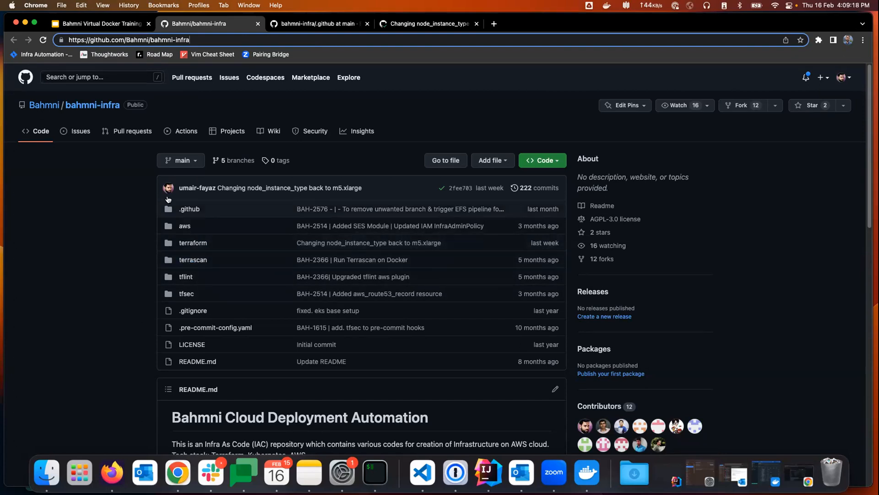
pyautogui.moveTo(193, 242)
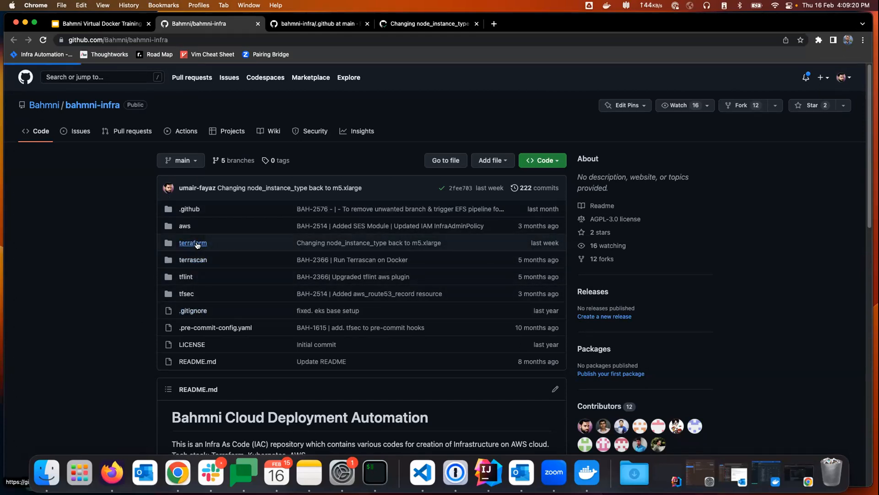
pyautogui.click(192, 242)
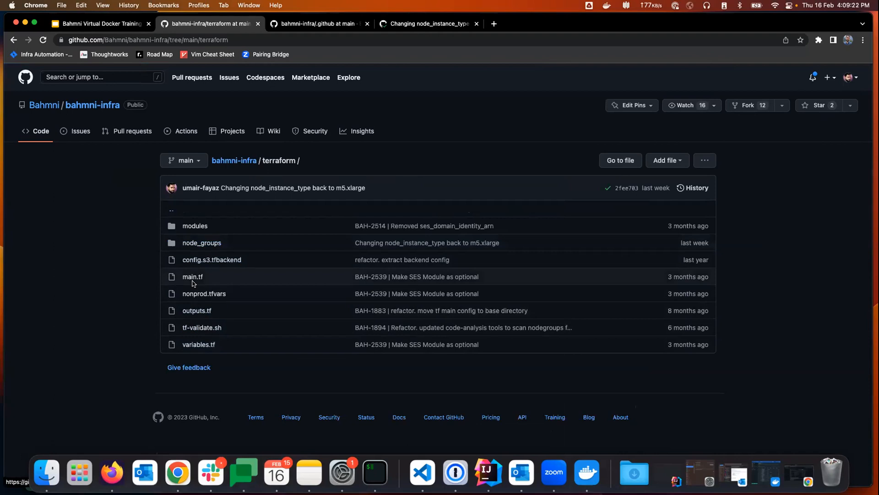
pyautogui.moveTo(194, 225)
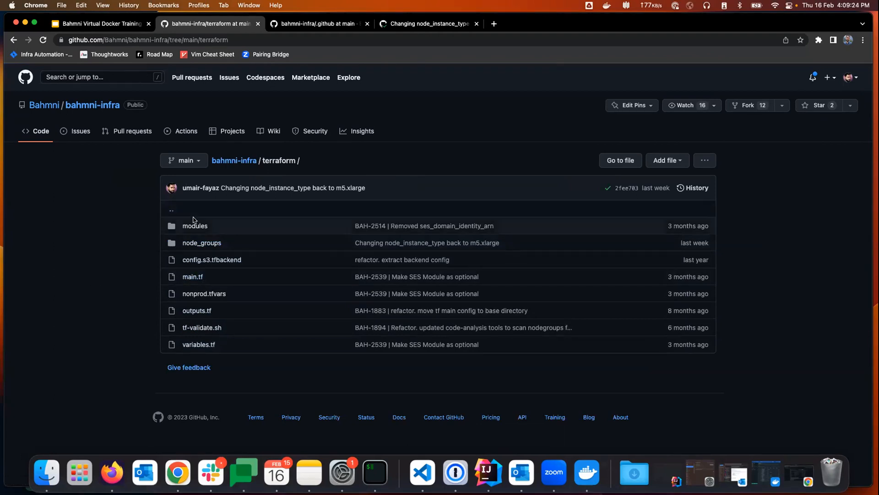
pyautogui.moveTo(194, 225)
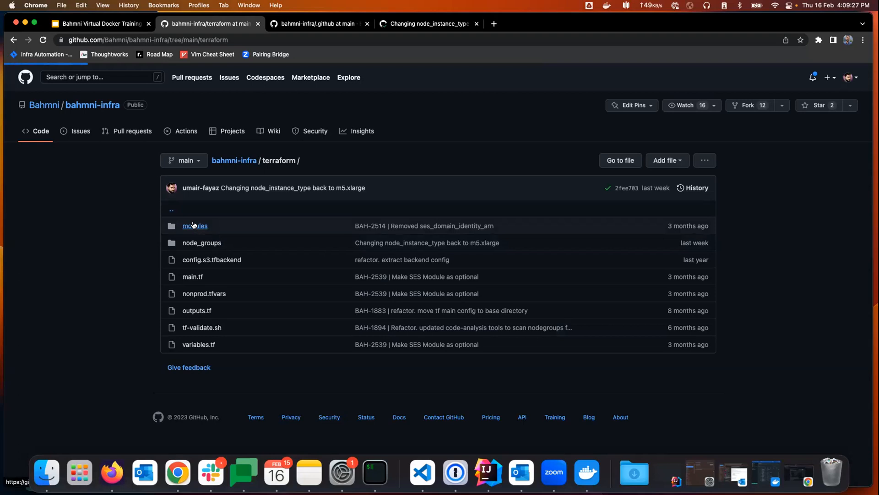
pyautogui.click(194, 226)
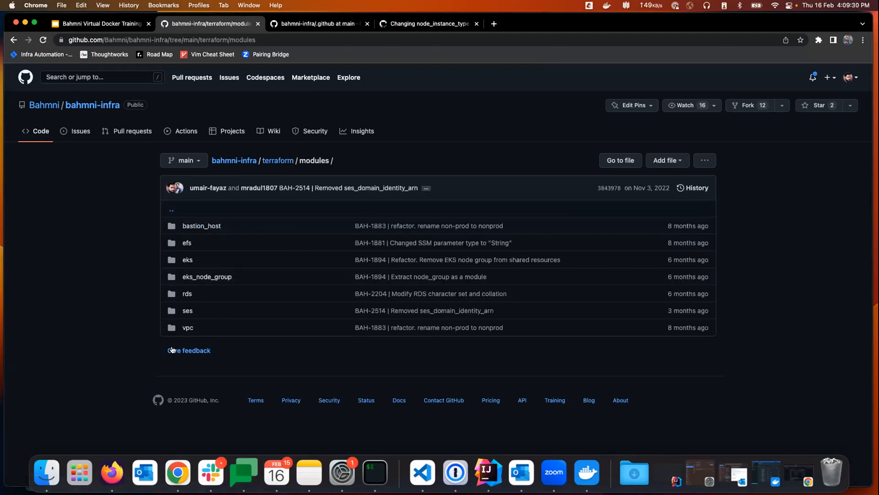
pyautogui.moveTo(149, 326)
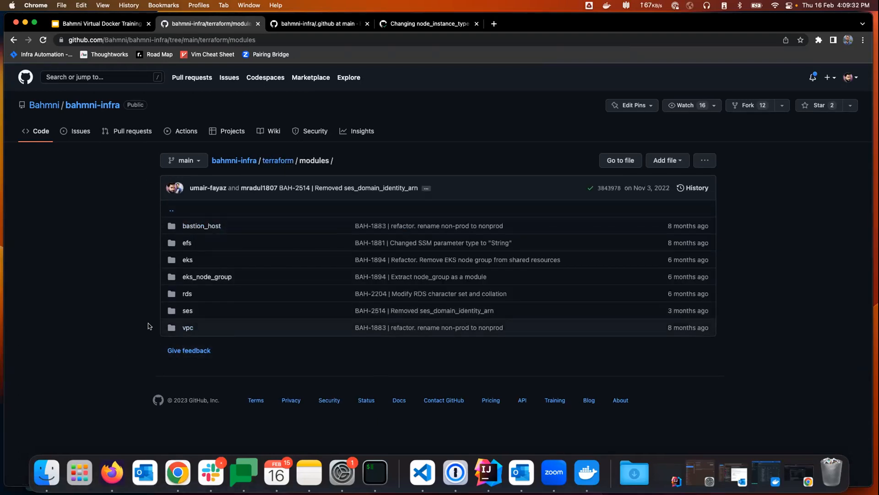
pyautogui.moveTo(187, 259)
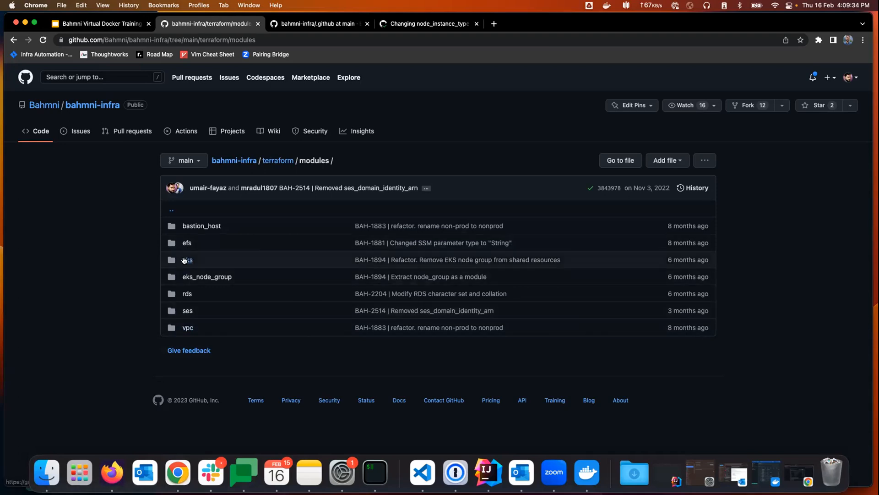
pyautogui.moveTo(141, 302)
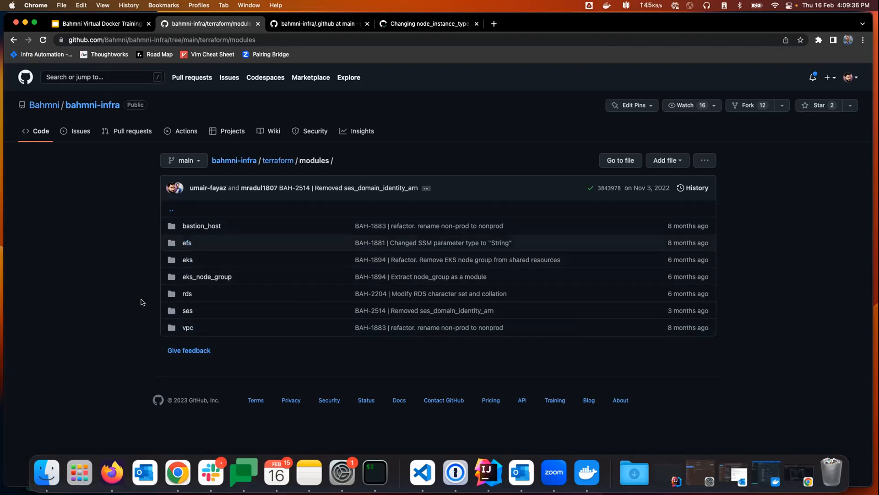
pyautogui.moveTo(221, 195)
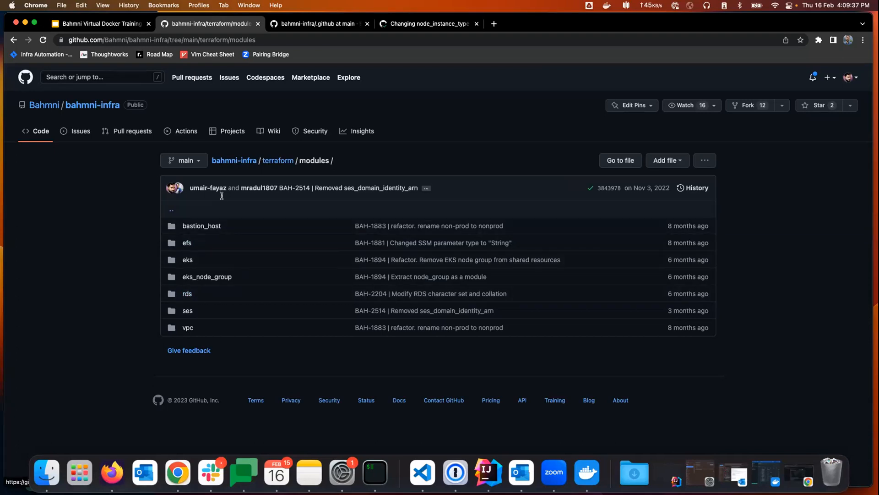
pyautogui.click(277, 160)
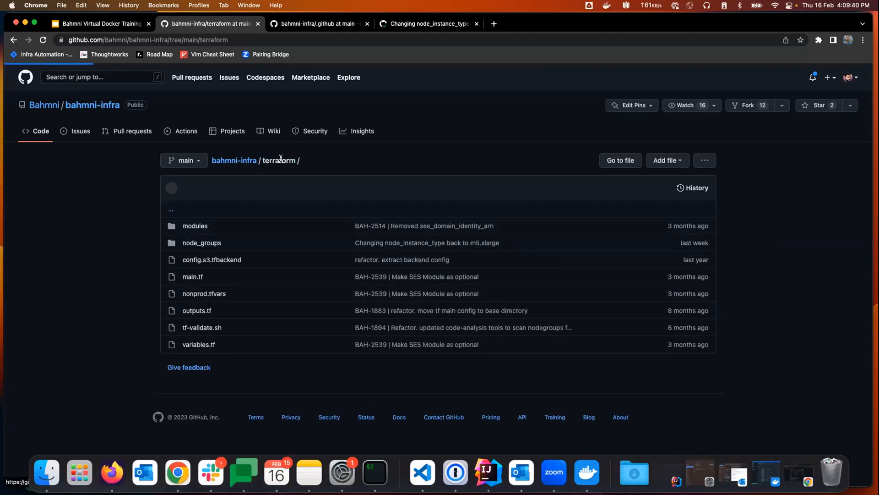
pyautogui.click(202, 241)
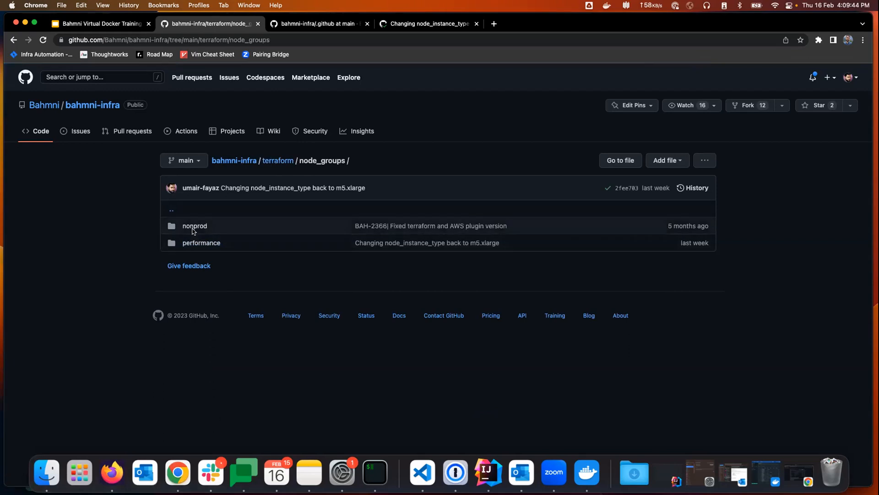
pyautogui.moveTo(142, 232)
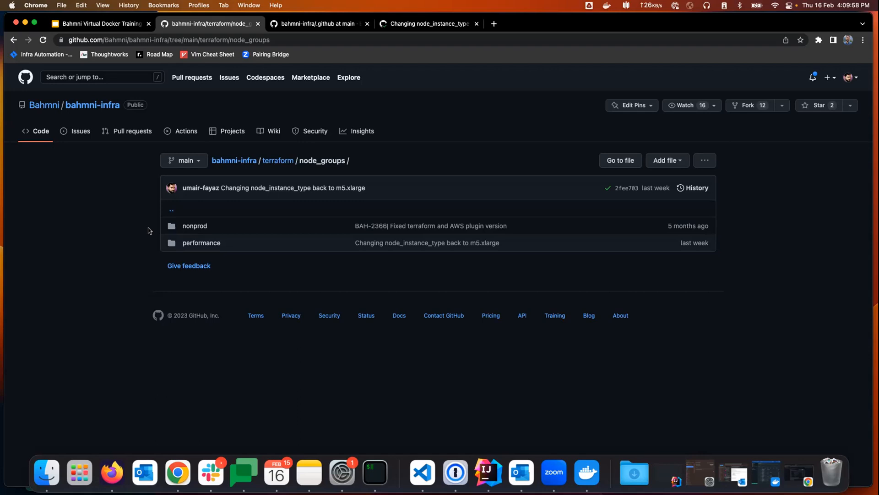
pyautogui.moveTo(104, 264)
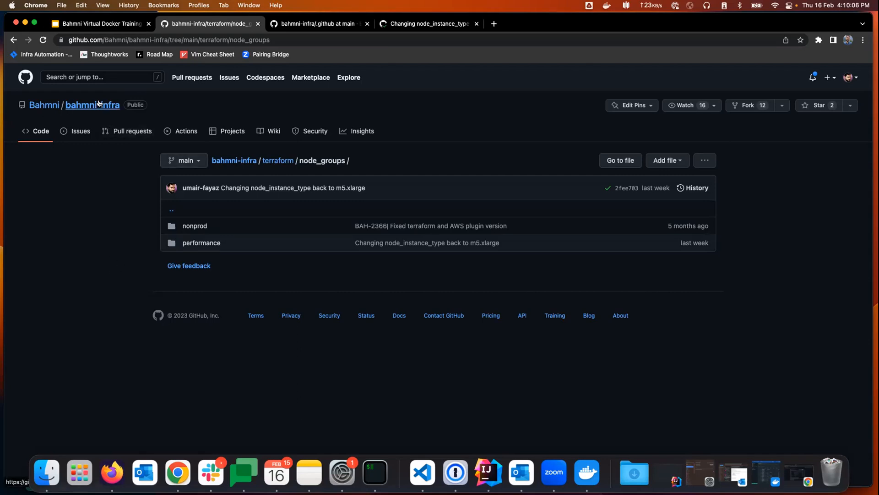
pyautogui.click(92, 105)
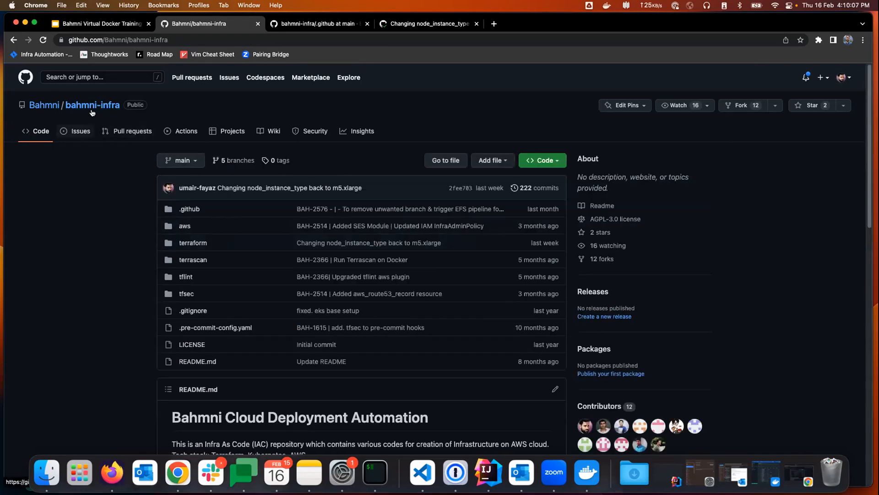
pyautogui.scroll(-3)
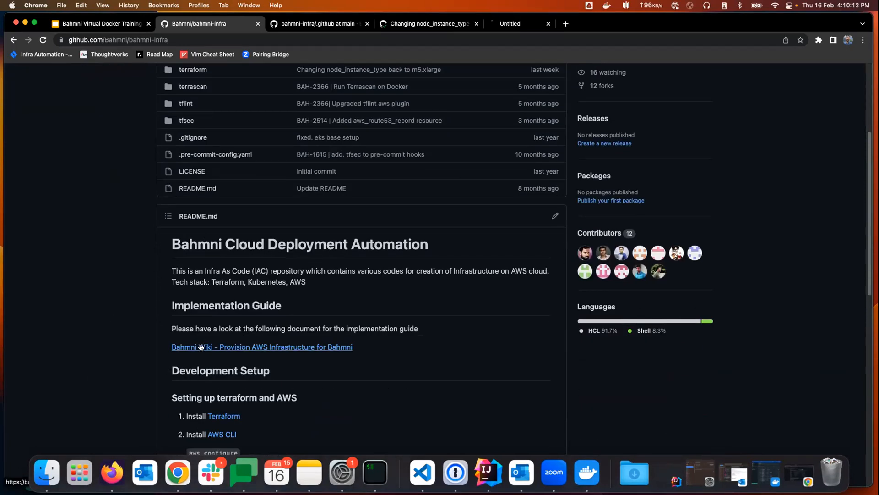
# - Open the Provision AWS Infrastructure wiki guide, then return via bahmni-infra to the slide deck
pyautogui.click(261, 346)
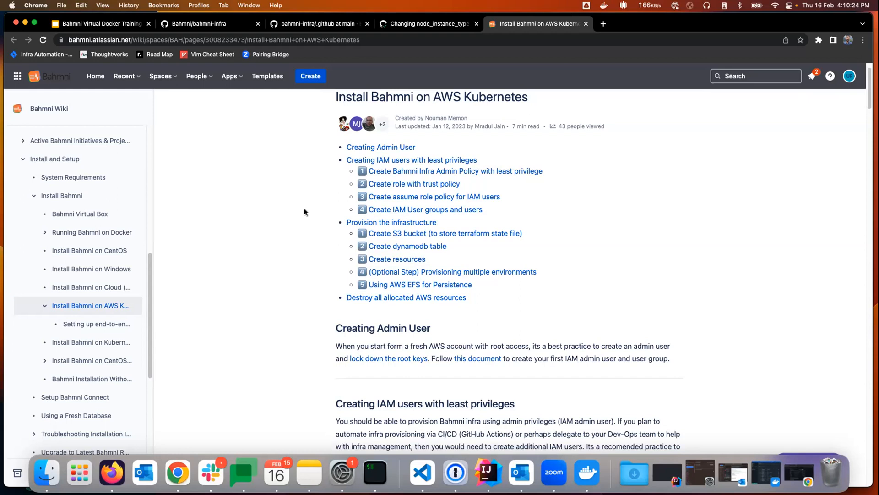
pyautogui.moveTo(282, 231)
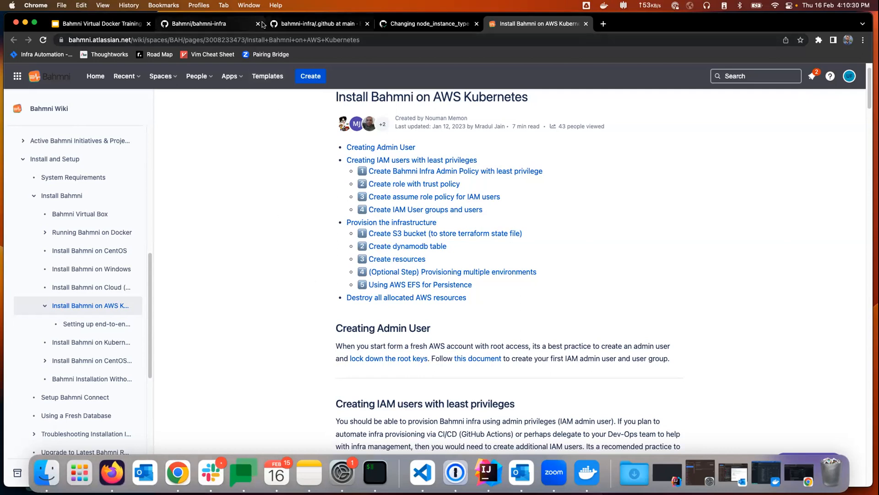
pyautogui.click(198, 24)
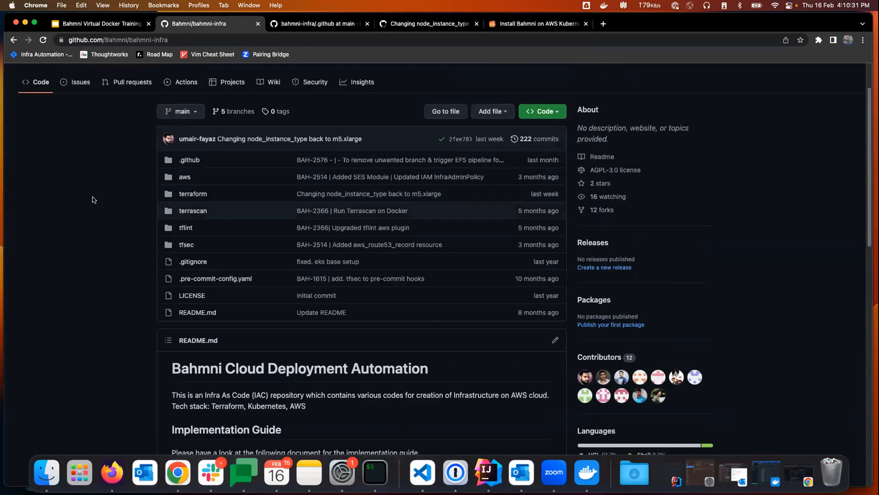
pyautogui.scroll(3)
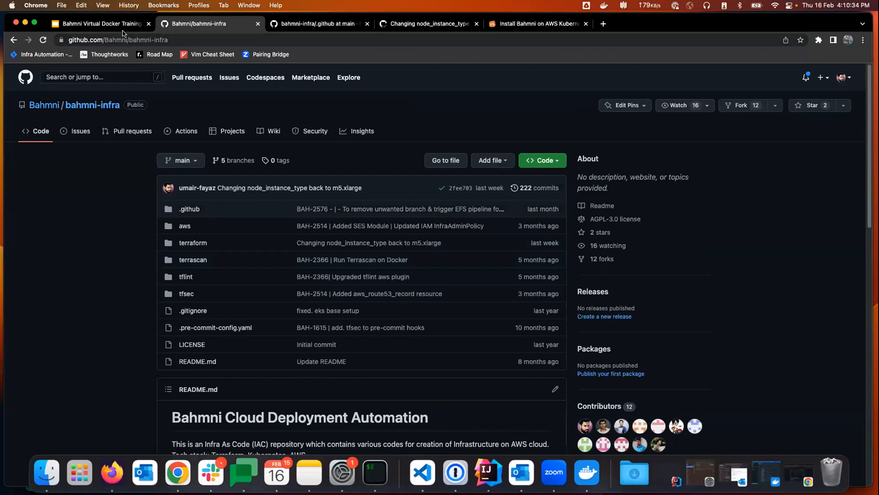
pyautogui.click(100, 23)
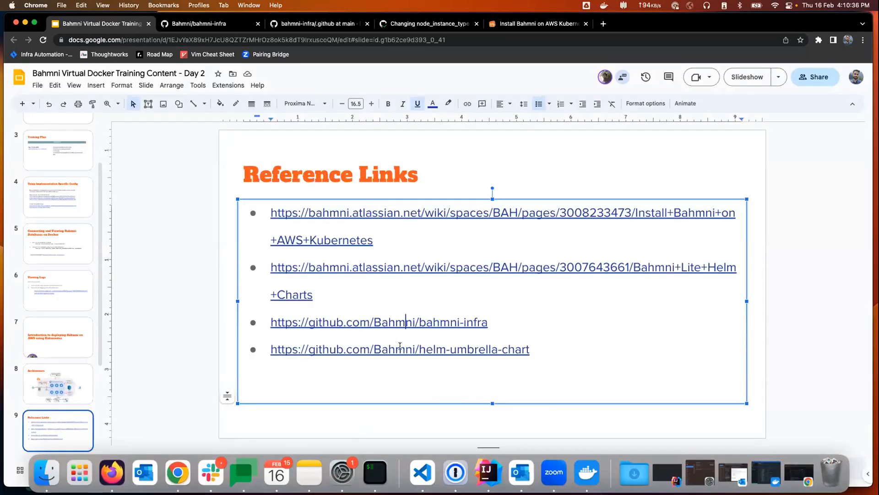
# - Open the helm-umbrella-chart repository and Bahmni Lite Helm Charts wiki links in new tabs
pyautogui.click(399, 349)
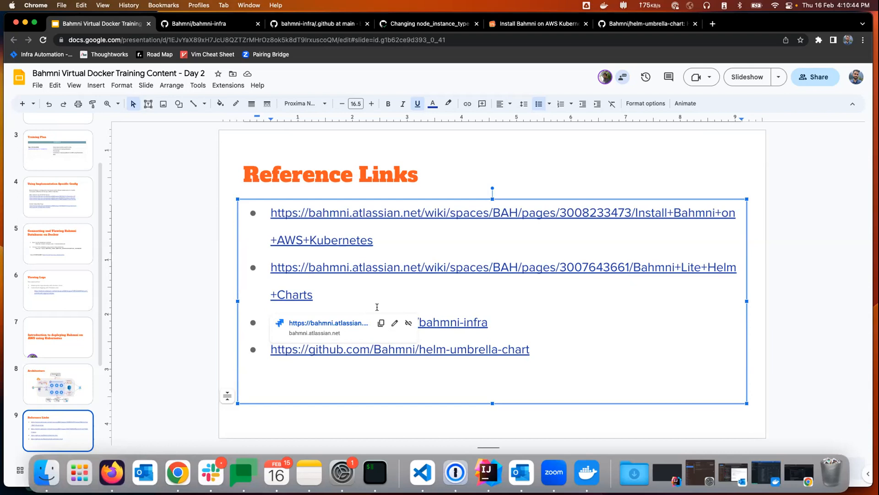
pyautogui.click(713, 23)
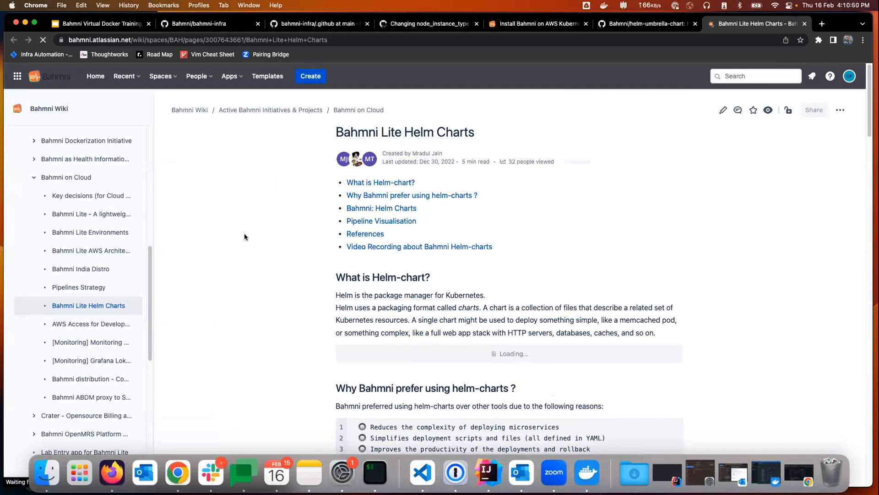
# - Scroll to Pipeline Visualisation and enlarge the pipeline diagram in the image viewer
pyautogui.scroll(-3)
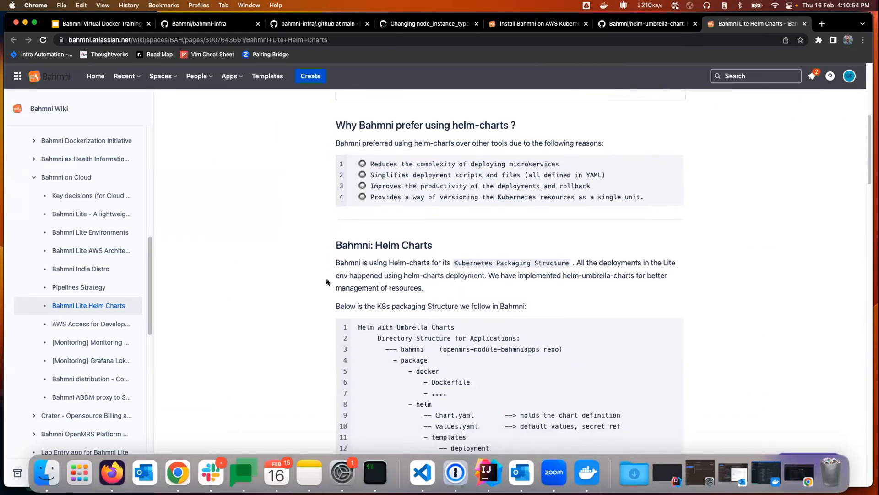
pyautogui.scroll(-3)
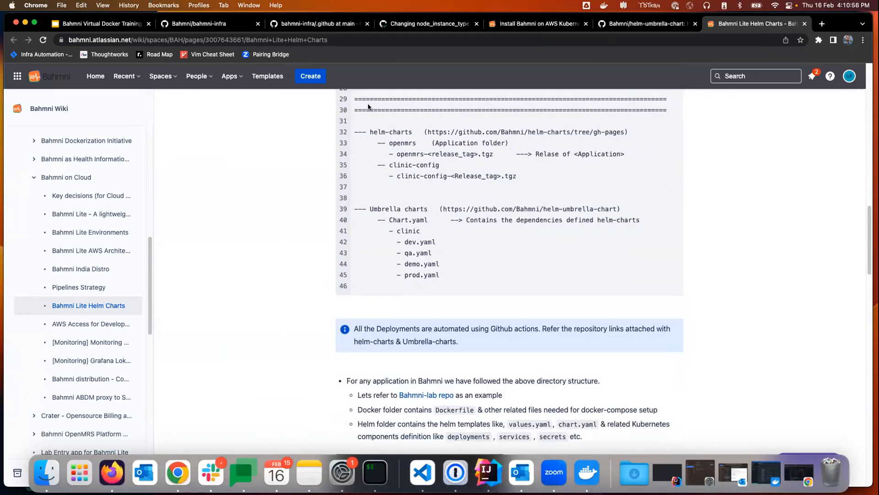
pyautogui.scroll(-3)
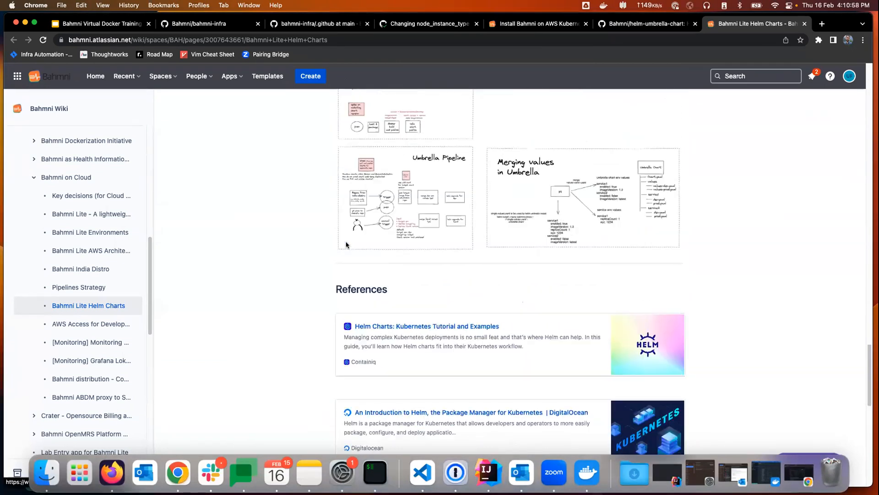
pyautogui.scroll(3)
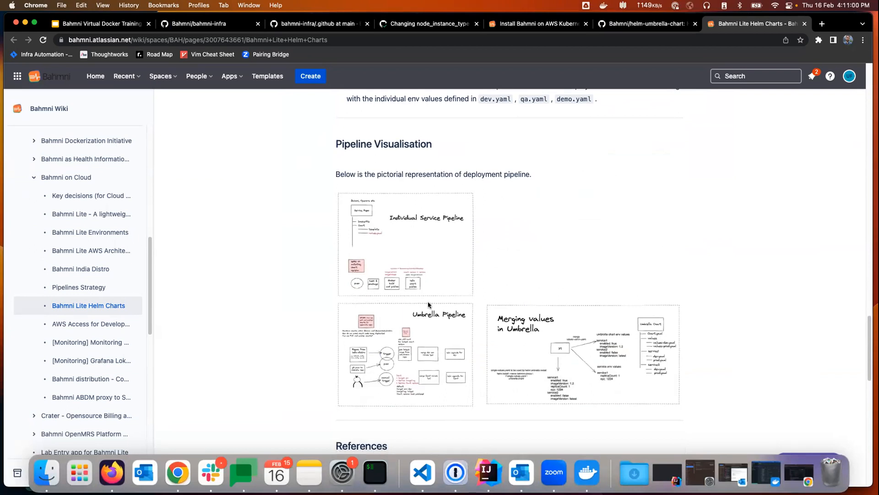
pyautogui.click(405, 244)
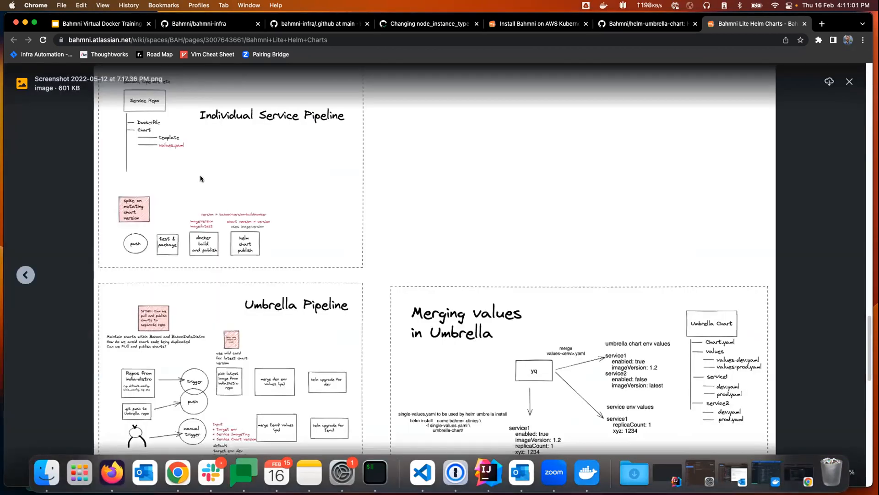
pyautogui.moveTo(137, 175)
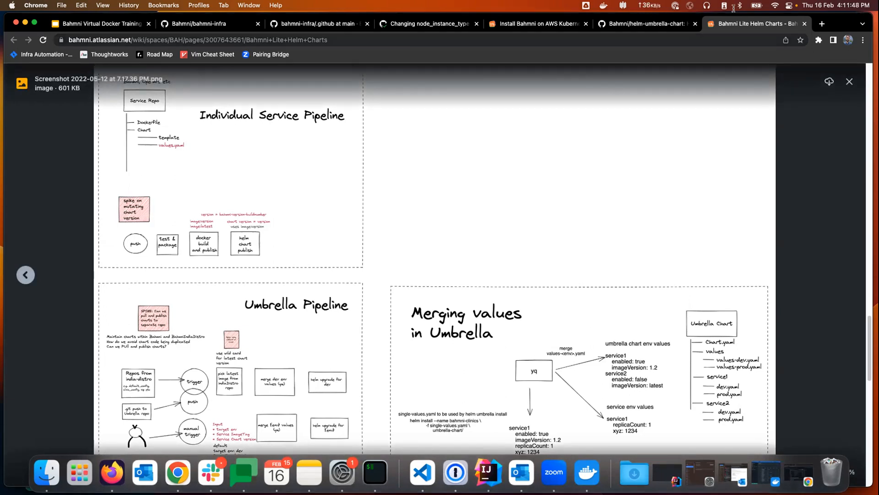
pyautogui.click(645, 23)
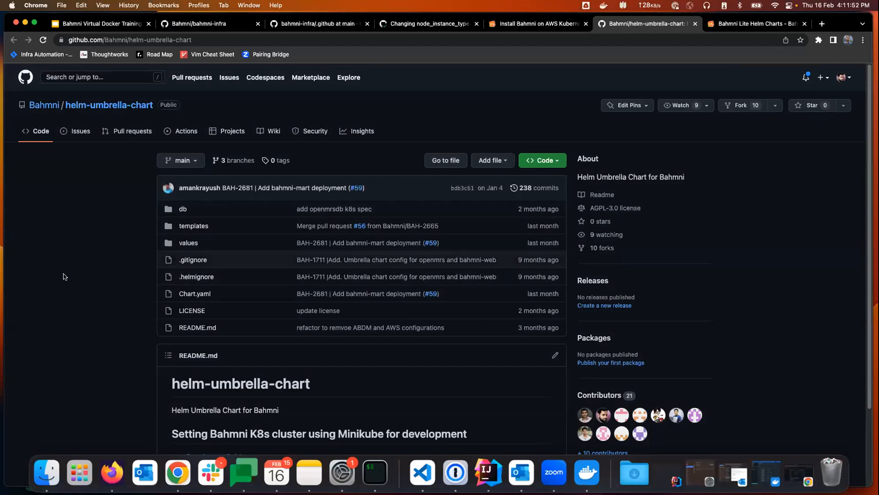
pyautogui.moveTo(194, 293)
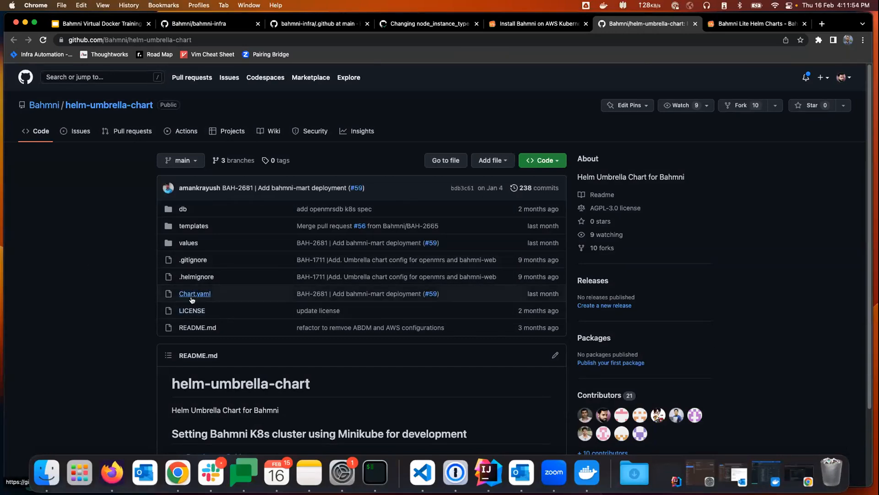
pyautogui.click(194, 294)
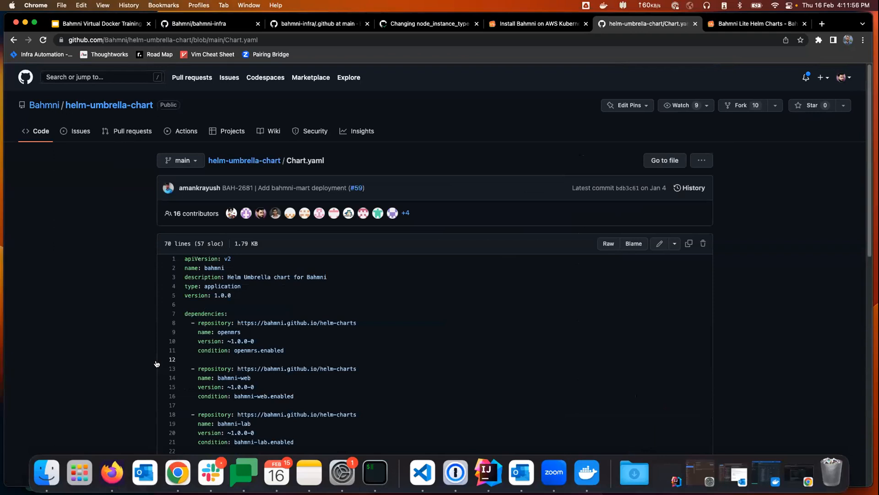
pyautogui.scroll(-3)
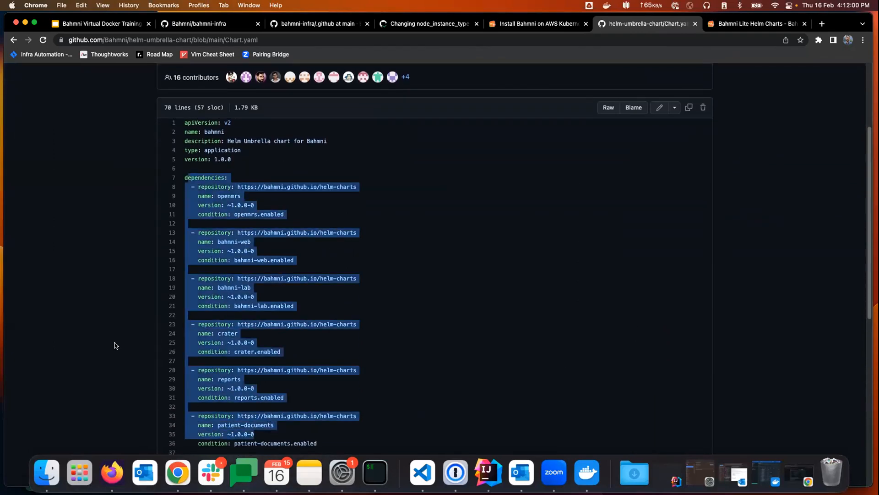
pyautogui.scroll(-3)
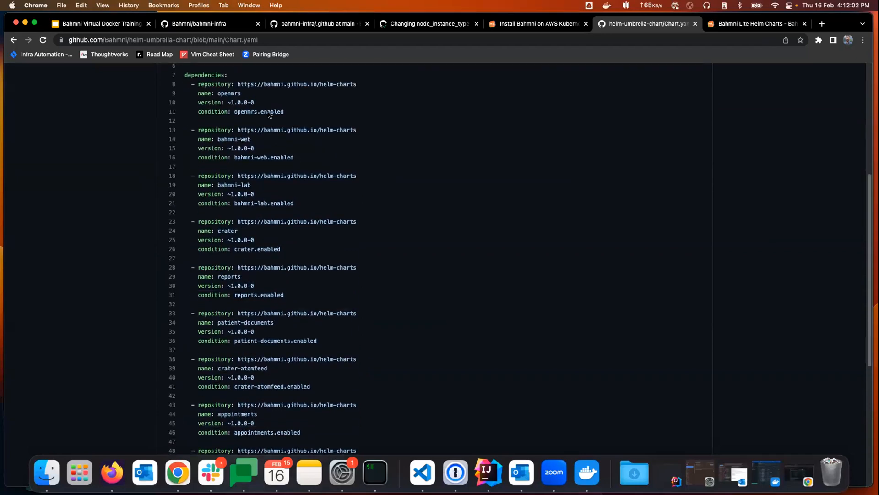
pyautogui.moveTo(114, 150)
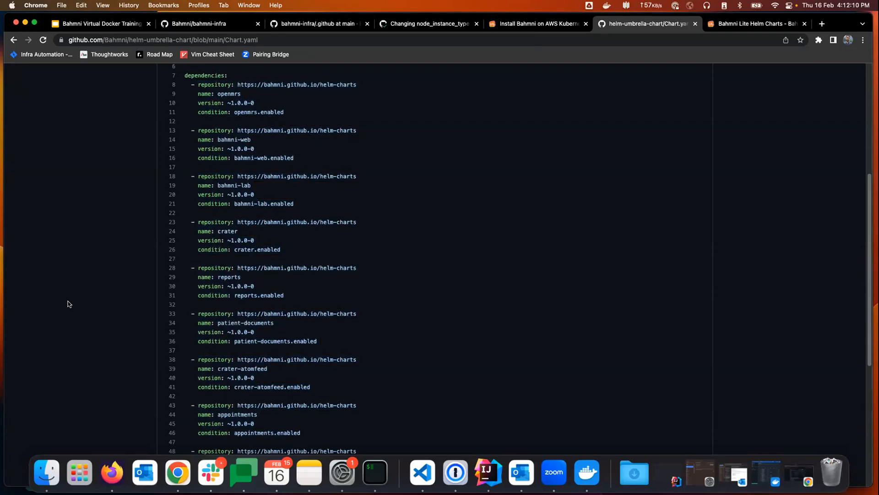
pyautogui.click(14, 39)
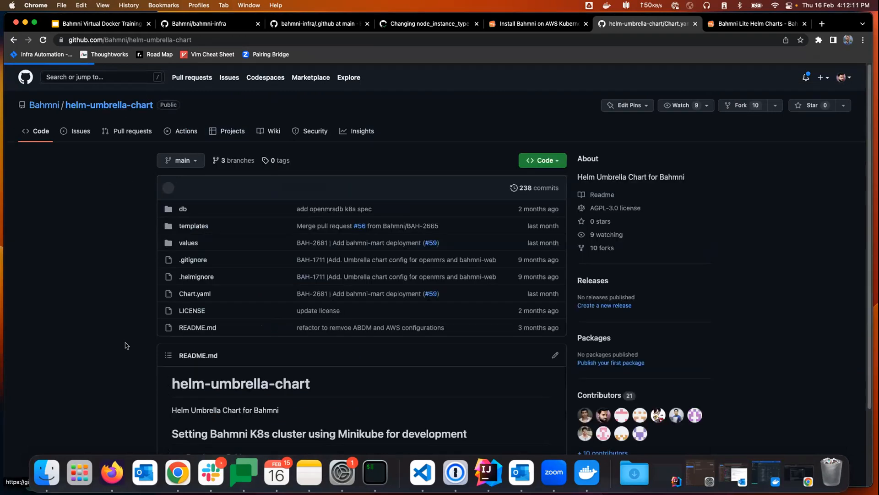
pyautogui.moveTo(194, 293)
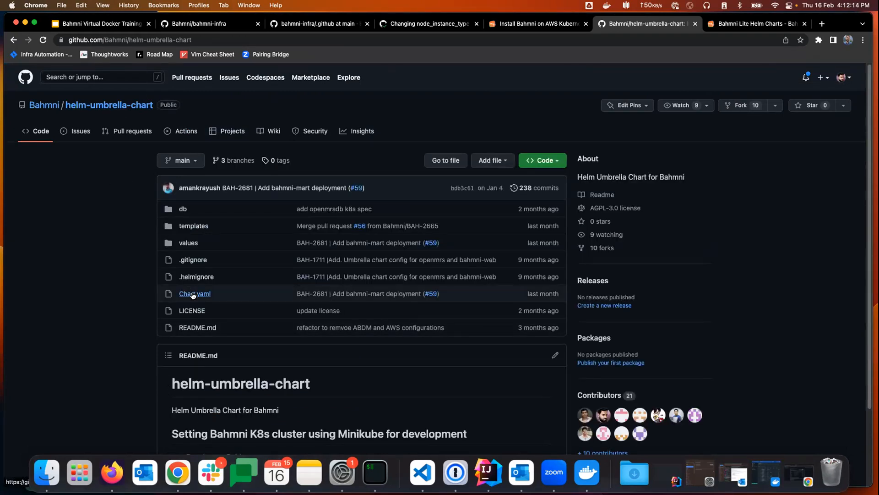
pyautogui.moveTo(89, 303)
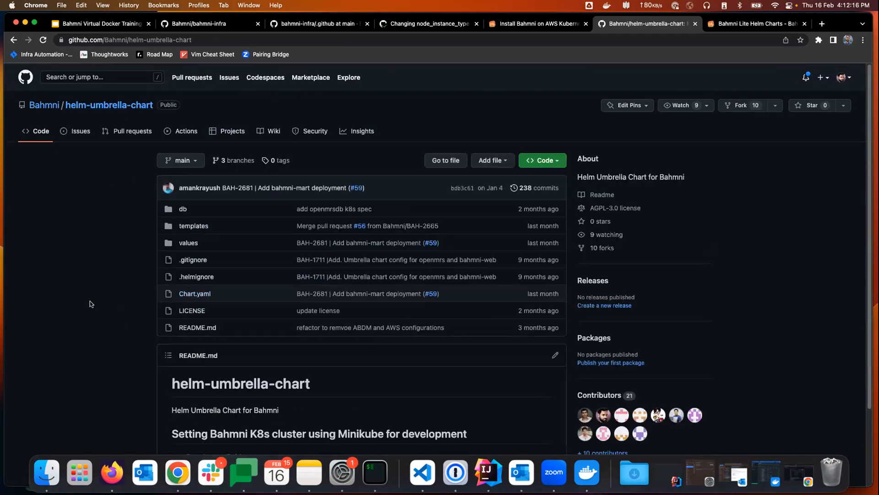
pyautogui.moveTo(135, 296)
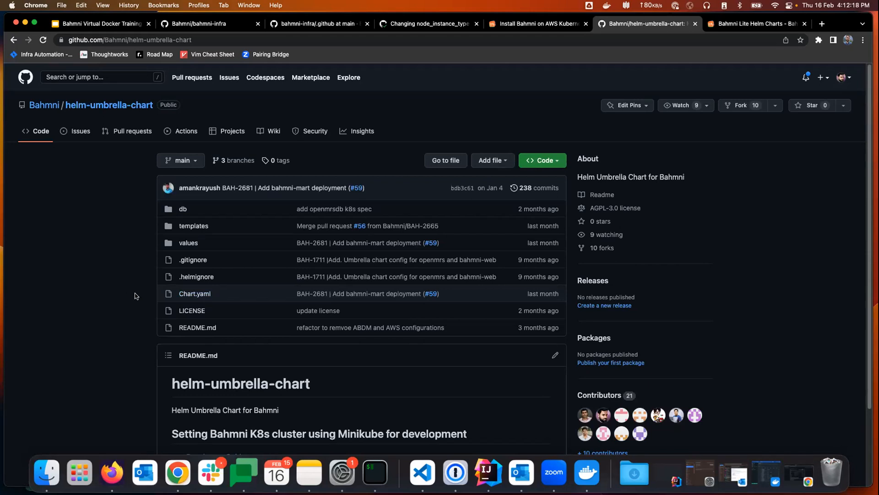
pyautogui.moveTo(212, 54)
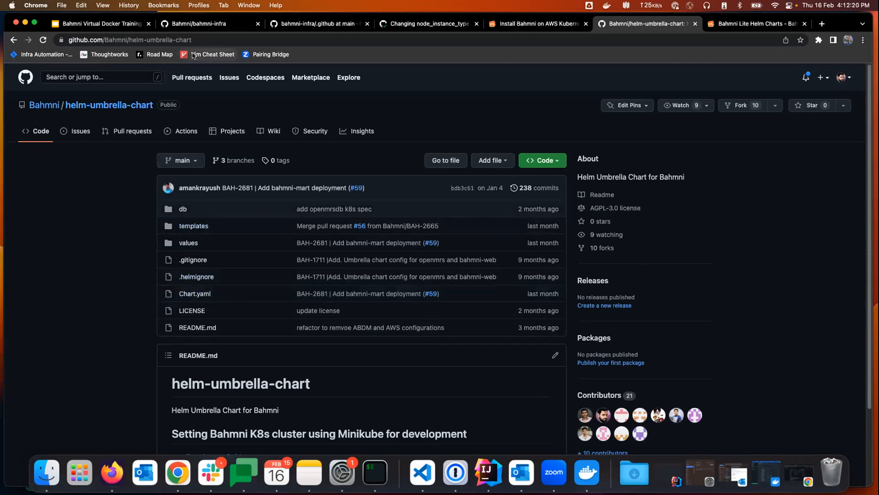
pyautogui.moveTo(100, 304)
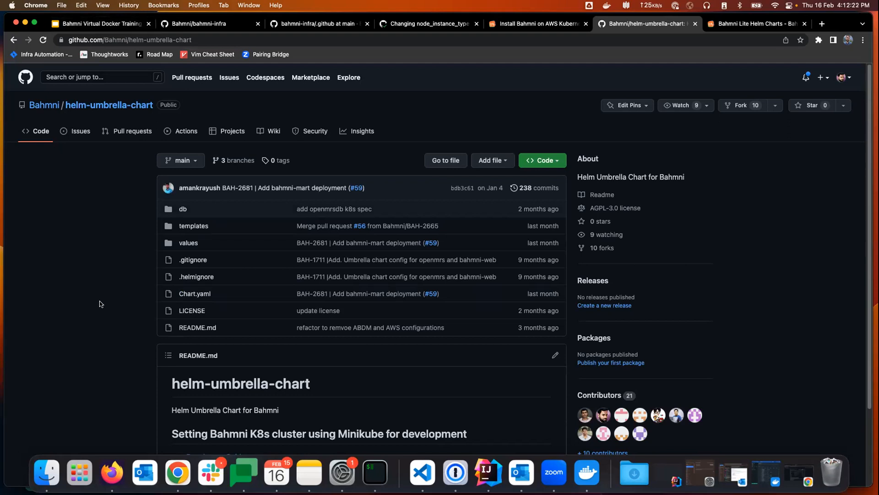
pyautogui.moveTo(193, 259)
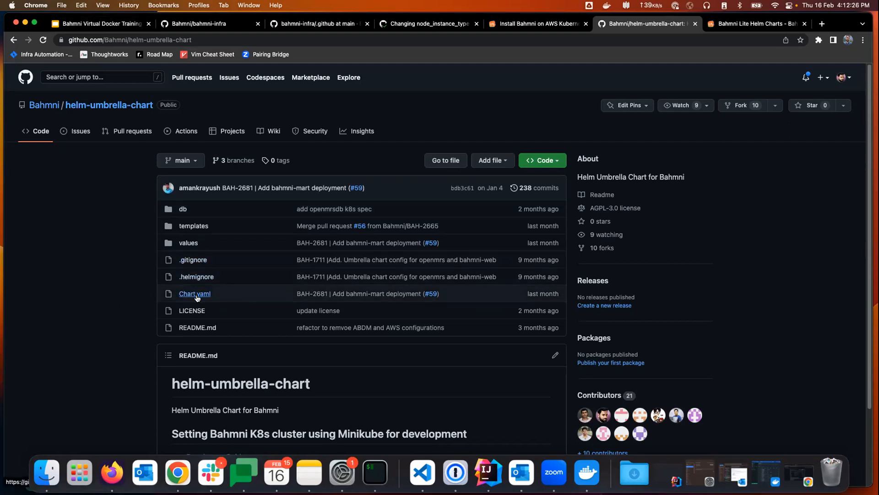
pyautogui.click(193, 225)
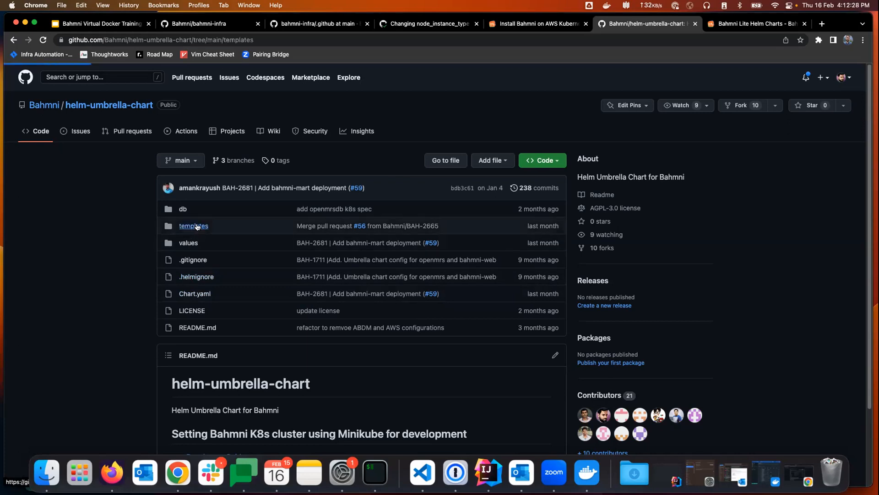
pyautogui.click(194, 225)
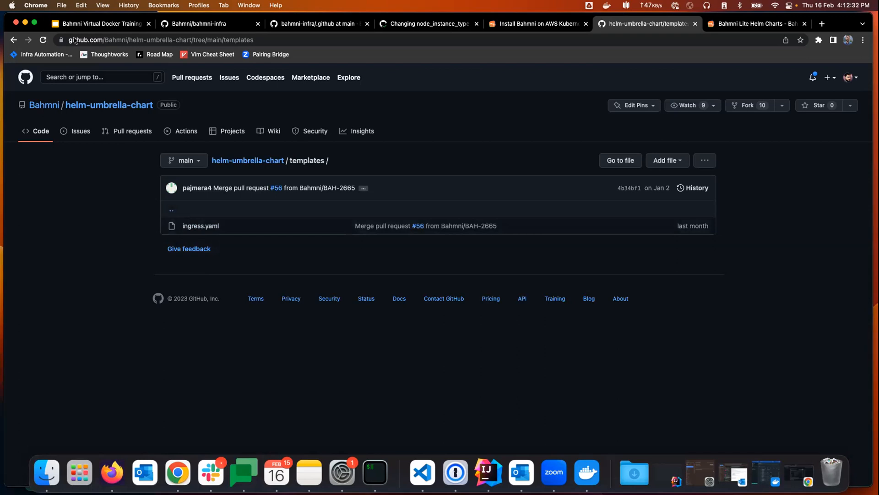
pyautogui.click(247, 160)
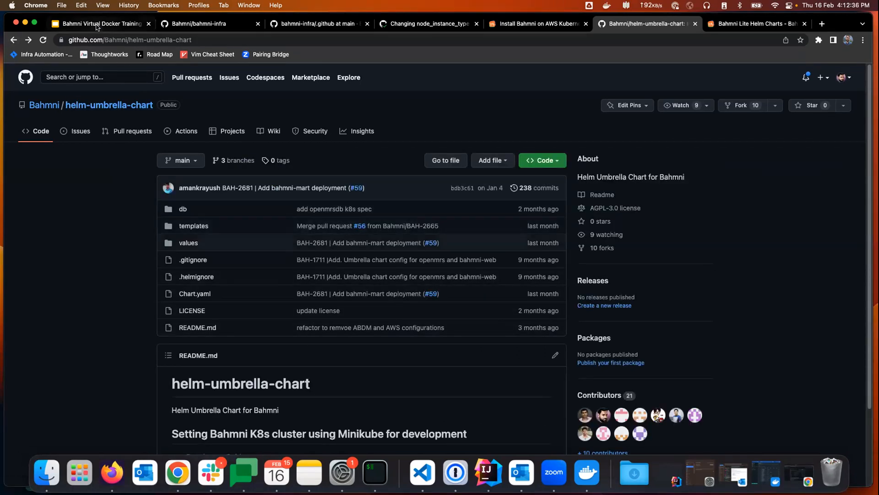
# - Switch to the Day 2 deck and show the Kubernetes deployment introduction slide
pyautogui.click(100, 24)
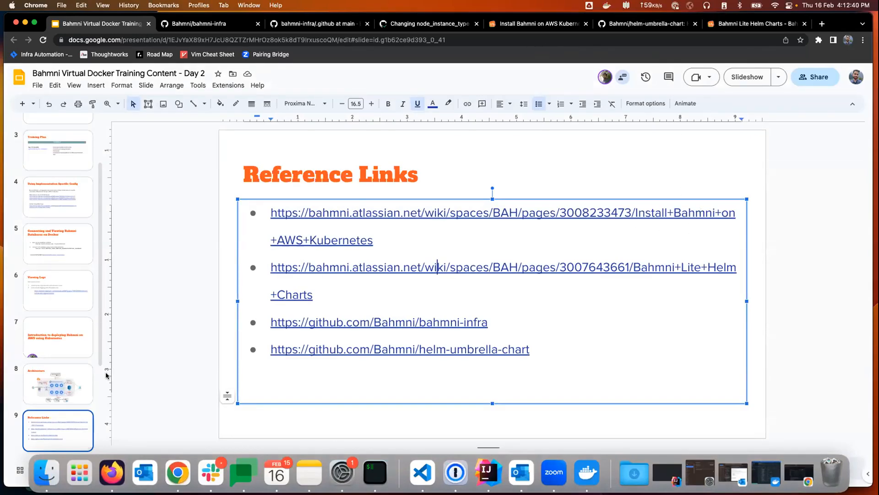
pyautogui.click(58, 336)
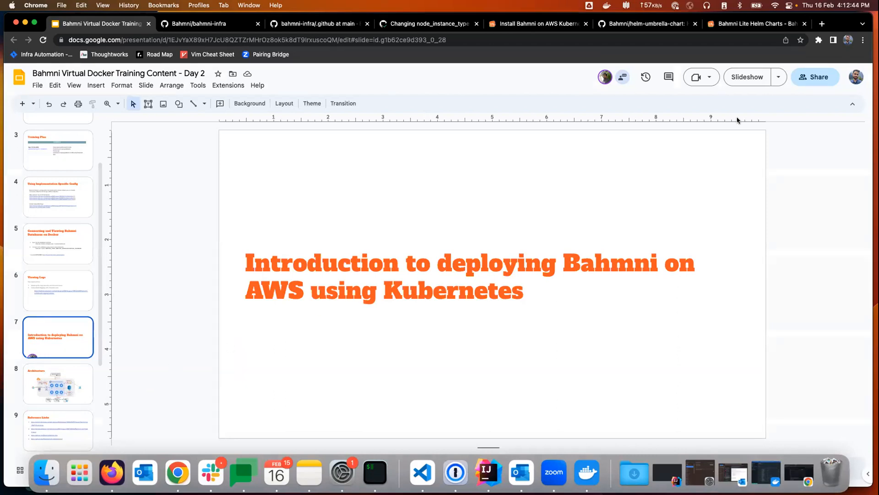
pyautogui.moveTo(100, 370)
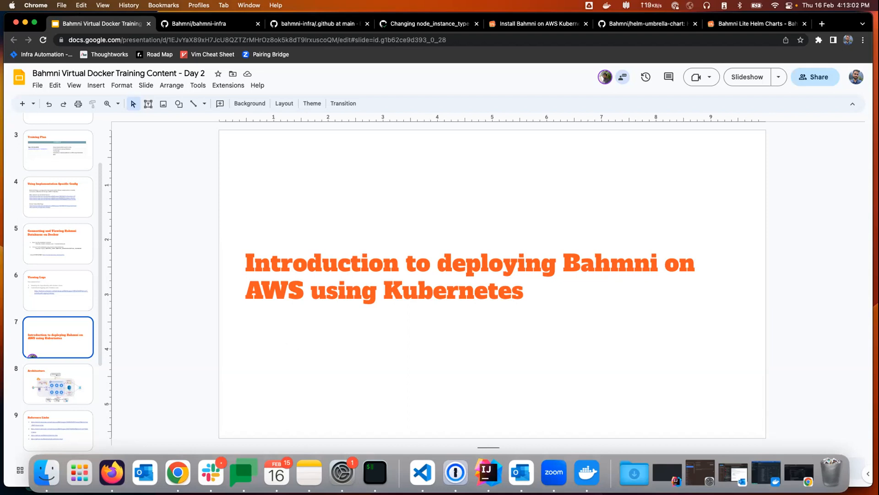
pyautogui.moveTo(366, 69)
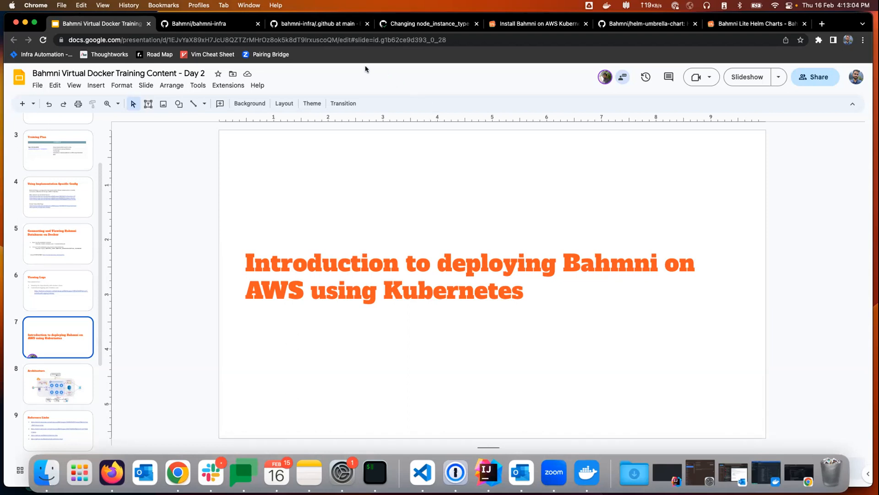
pyautogui.moveTo(401, 80)
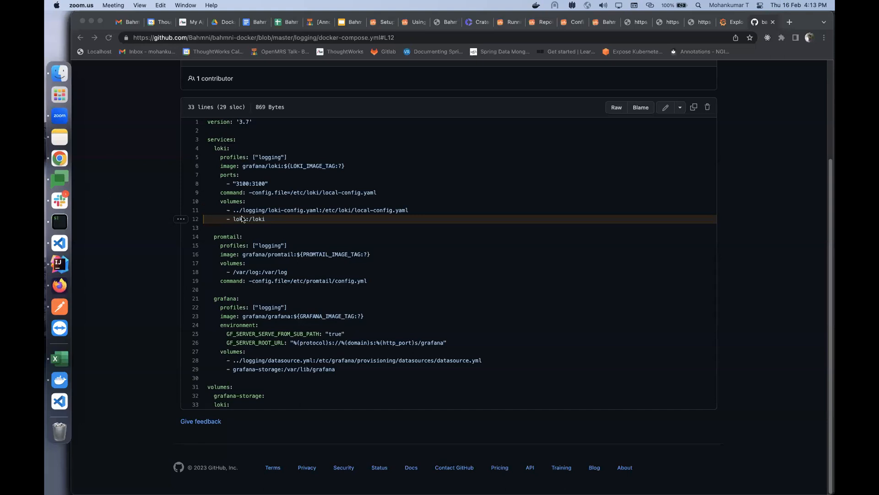
pyautogui.moveTo(249, 344)
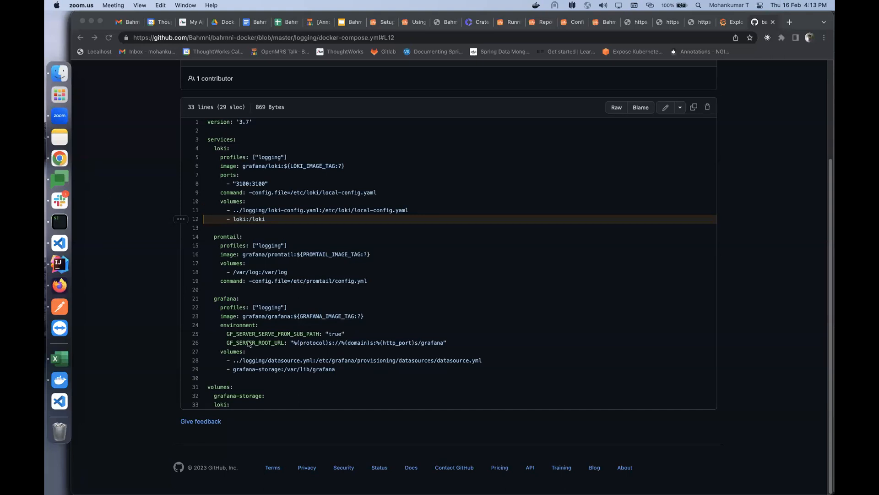
pyautogui.moveTo(166, 140)
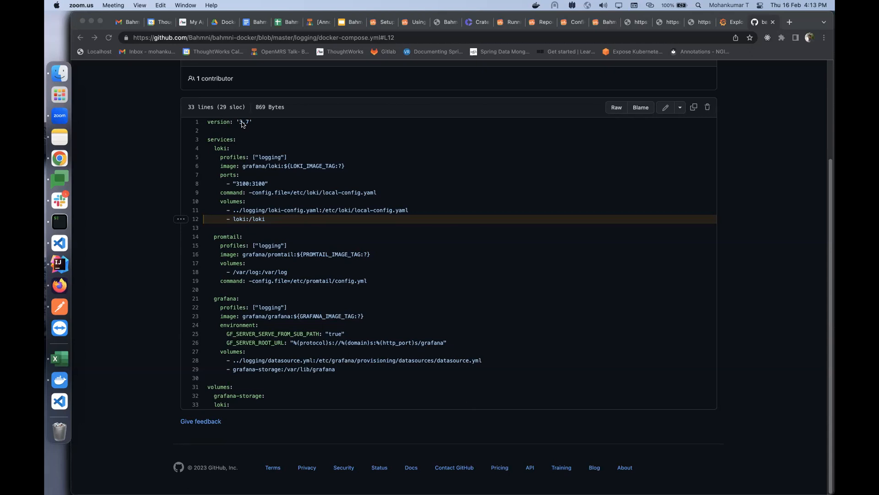
pyautogui.moveTo(217, 150)
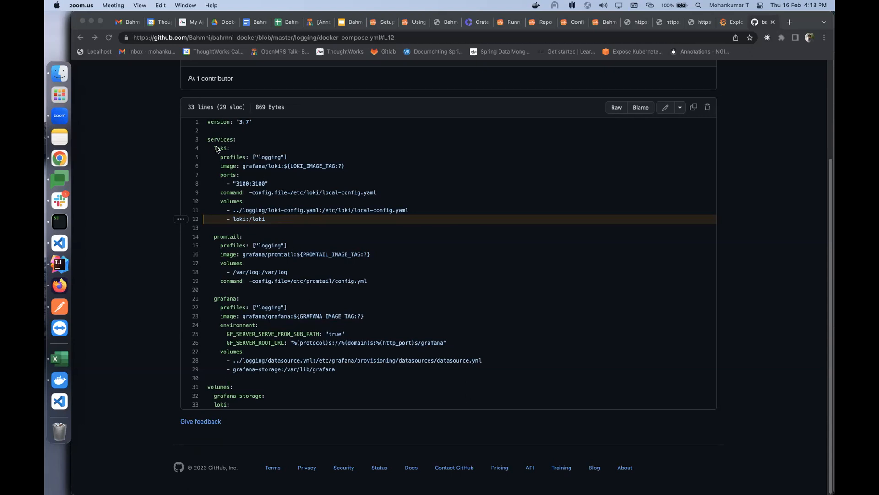
pyautogui.moveTo(258, 230)
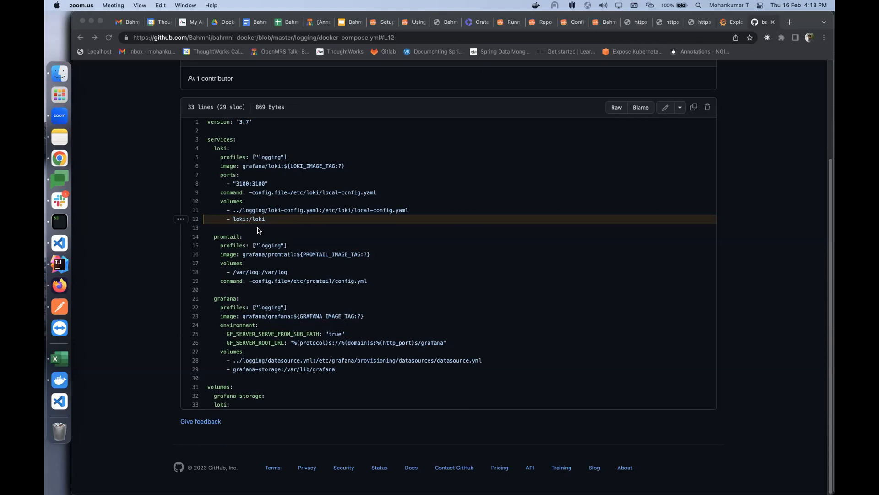
pyautogui.moveTo(65, 245)
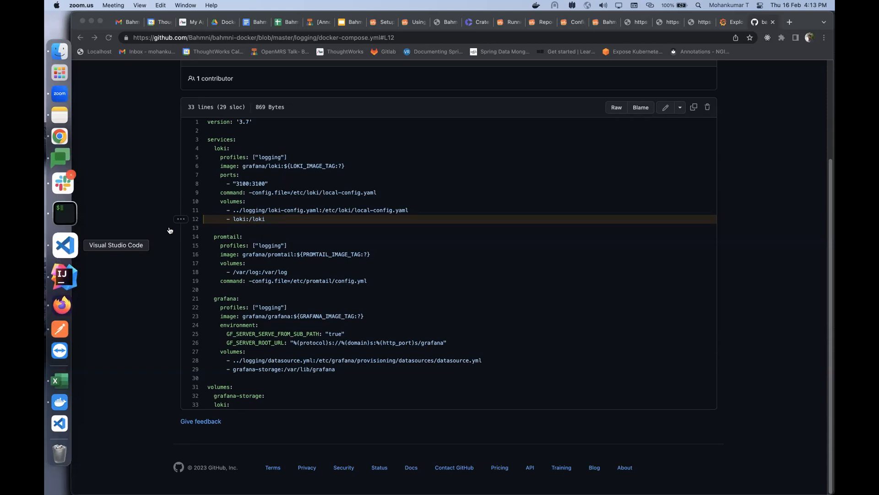
# - Bring Visual Studio Code forward from the Dock after reading docker-compose.yml
pyautogui.click(59, 241)
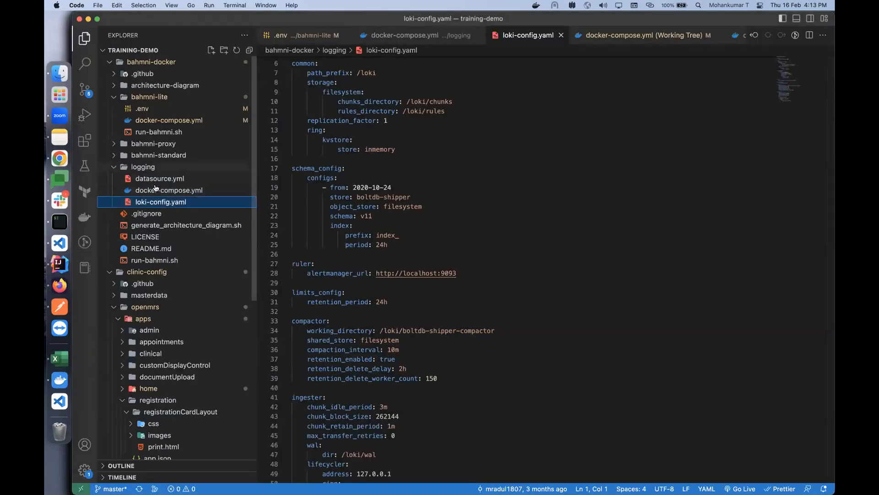
# - Review logging docker-compose.yml and loki-config.yaml locally, then return to the browser
pyautogui.click(171, 190)
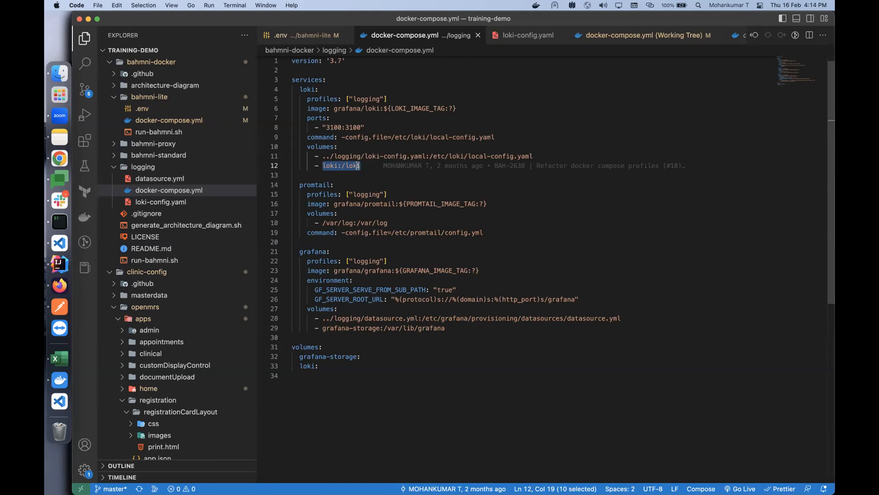
pyautogui.moveTo(300, 169)
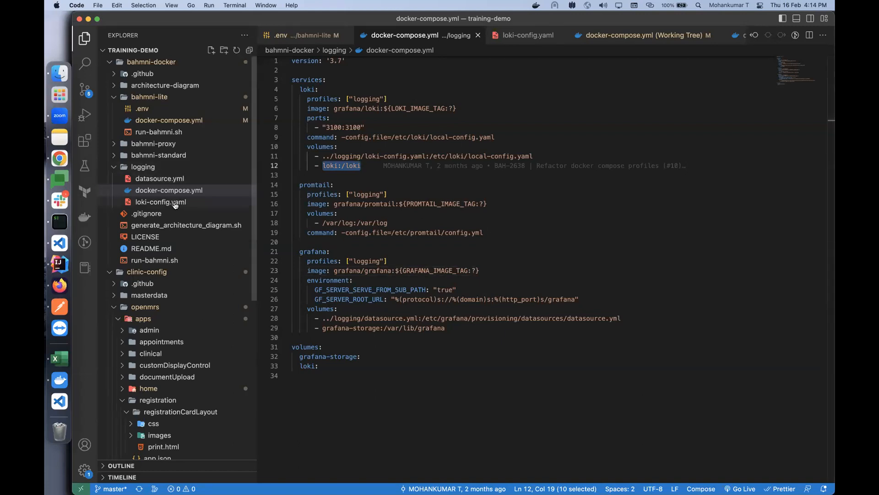
pyautogui.click(161, 201)
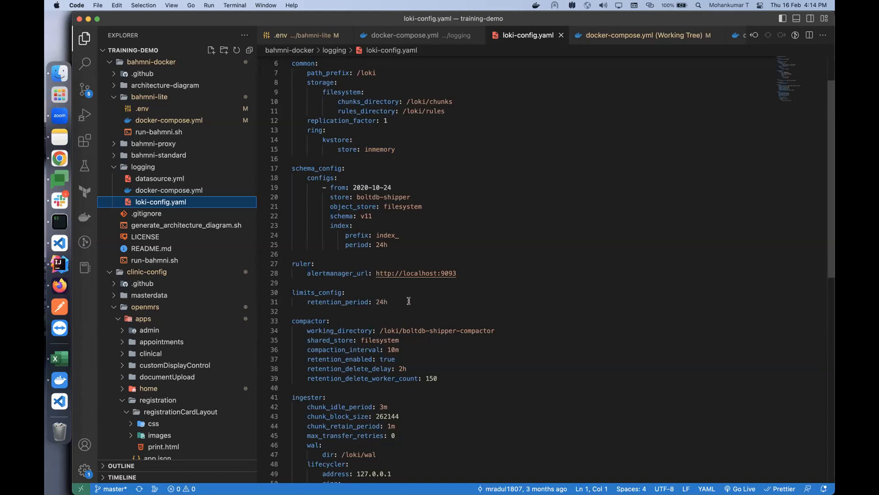
pyautogui.scroll(-3)
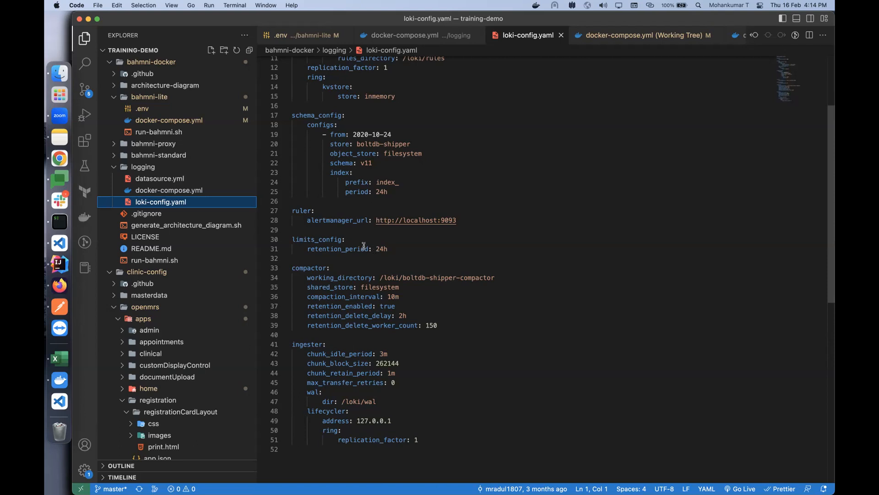
pyautogui.click(59, 159)
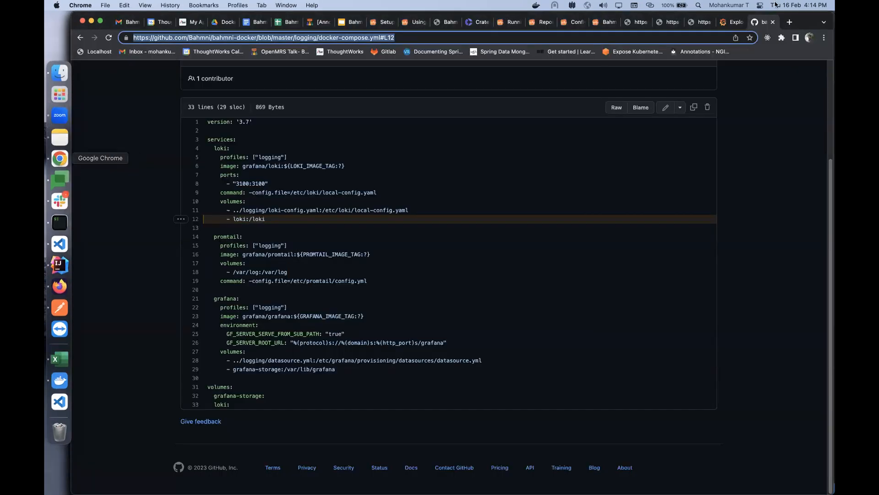
# - Query Loki logs for the bahmni-lite-bahmni-web-1 container in Grafana Explore
pyautogui.click(730, 22)
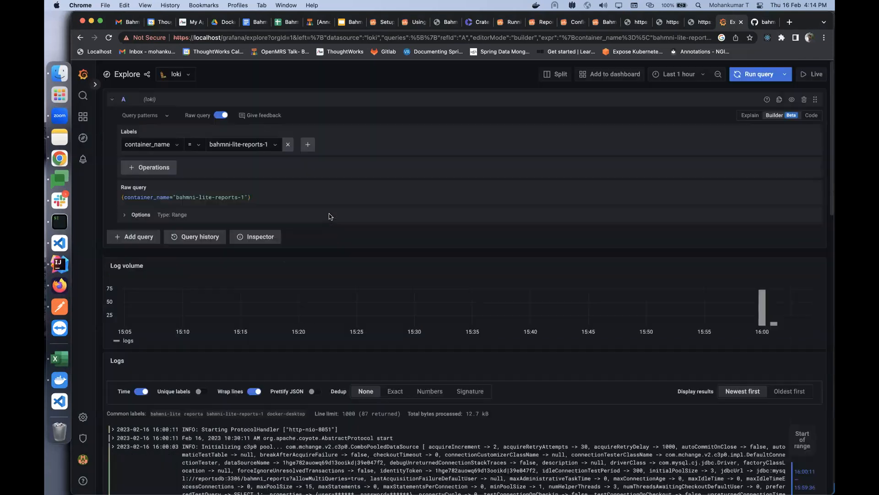
pyautogui.click(241, 144)
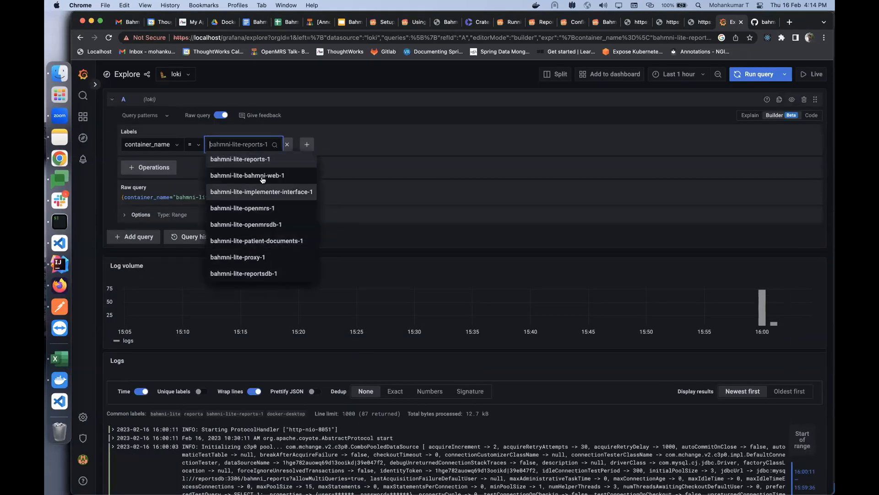
pyautogui.click(246, 175)
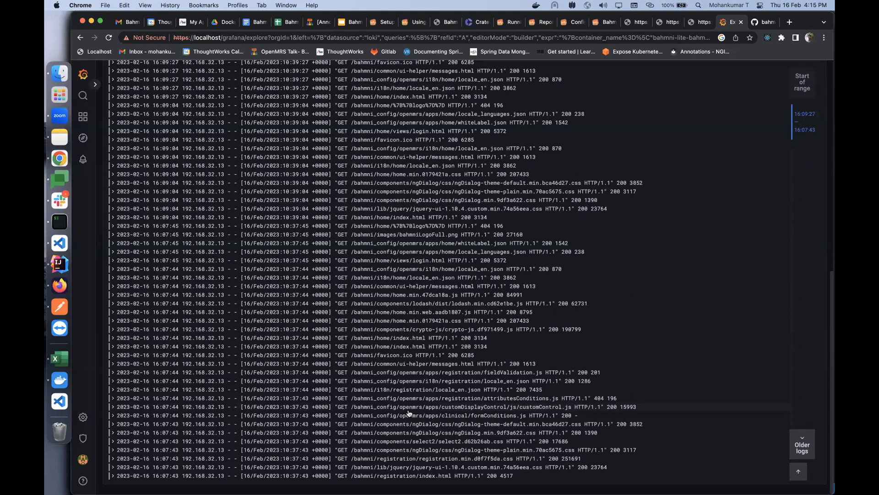
pyautogui.moveTo(374, 196)
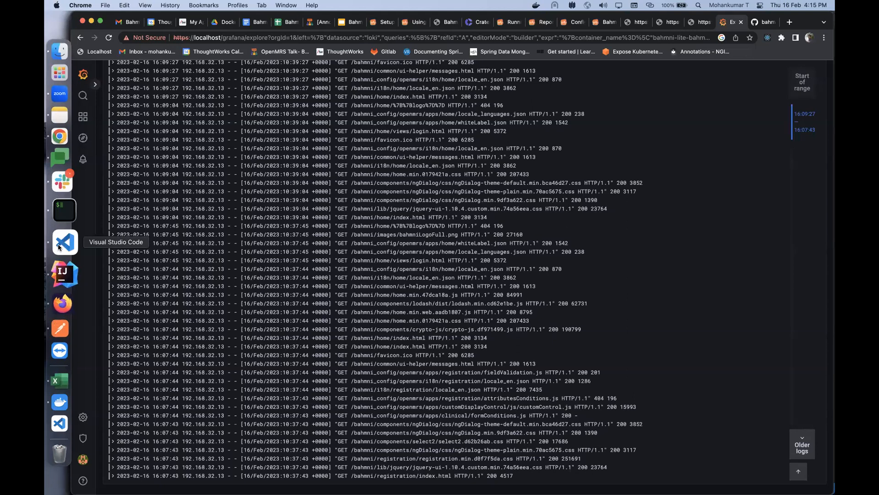
pyautogui.moveTo(252, 262)
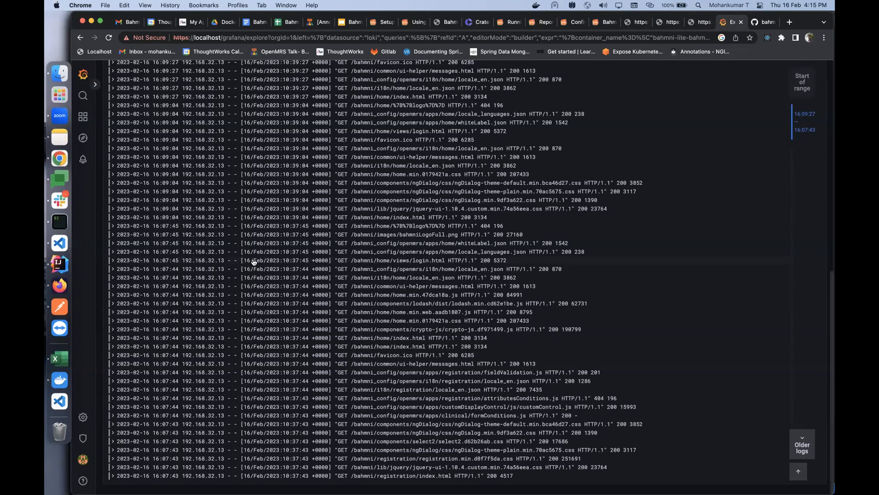
pyautogui.moveTo(308, 248)
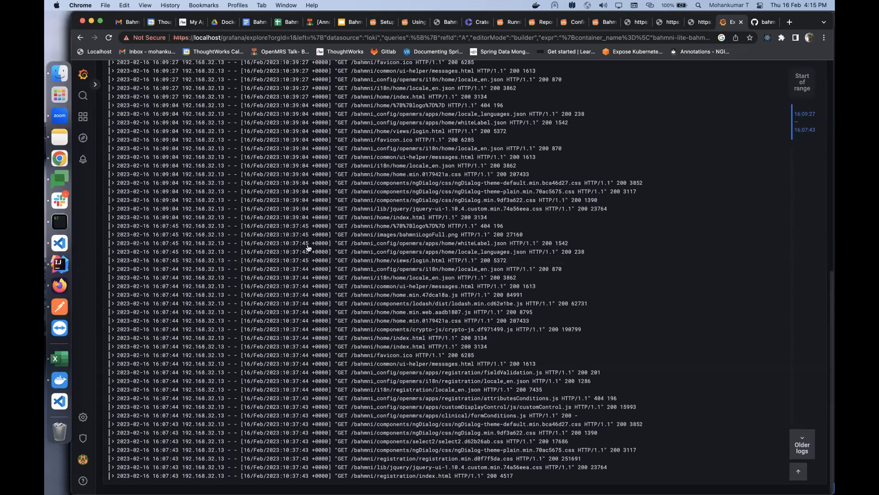
pyautogui.moveTo(342, 290)
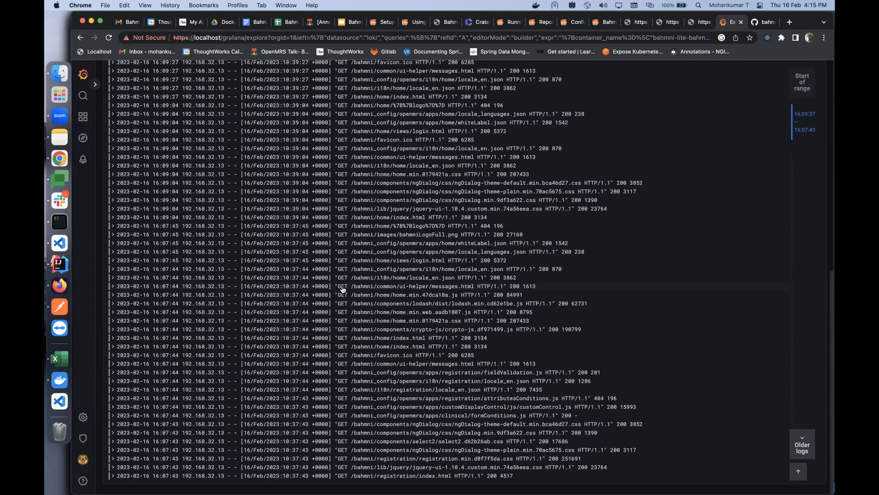
pyautogui.moveTo(298, 55)
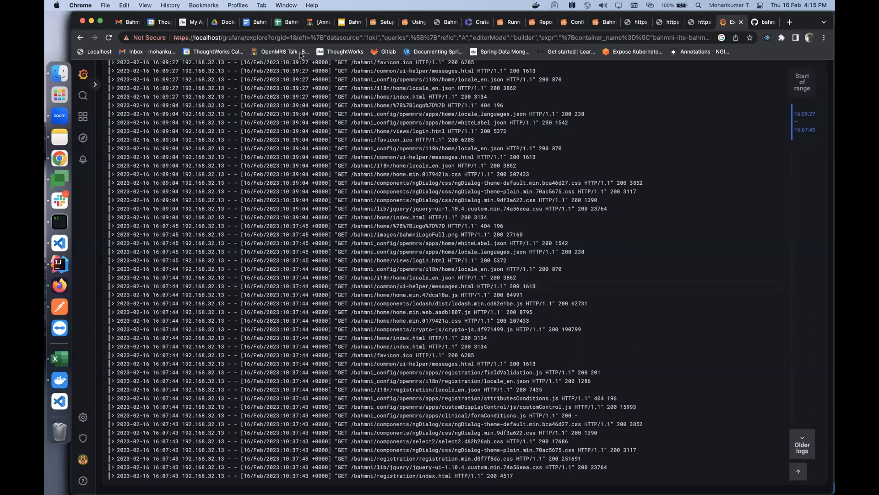
pyautogui.moveTo(285, 51)
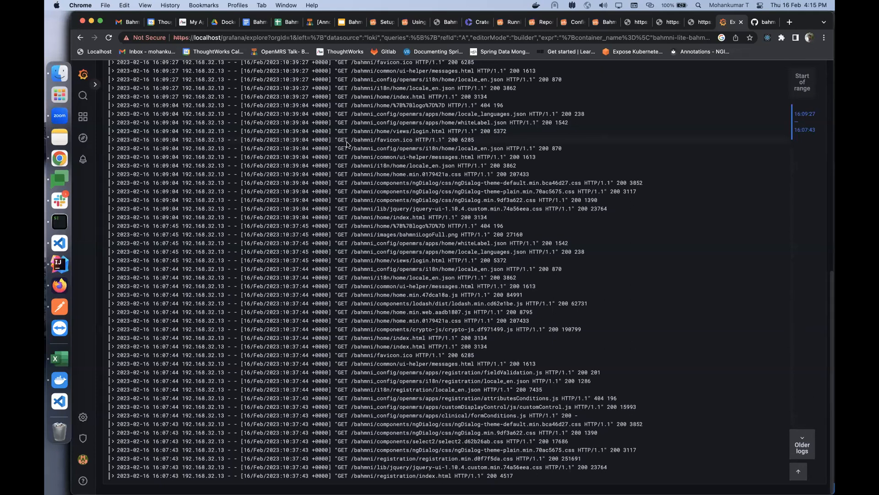
pyautogui.moveTo(383, 126)
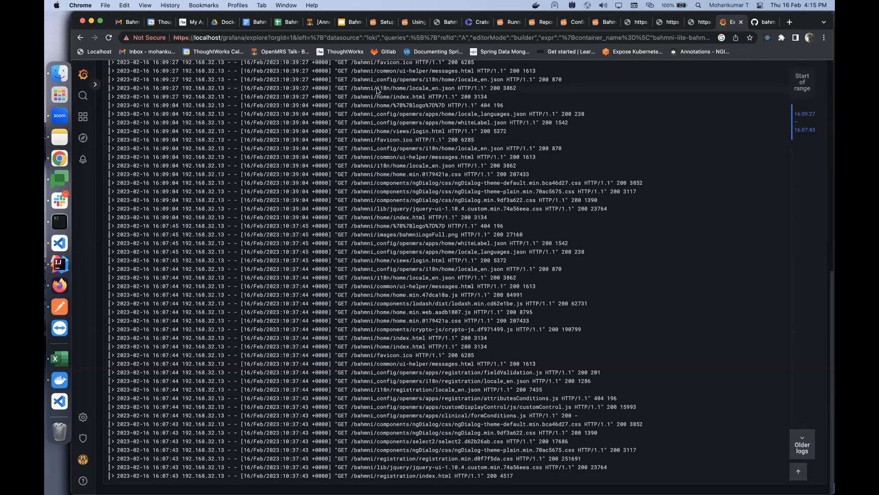
pyautogui.moveTo(375, 66)
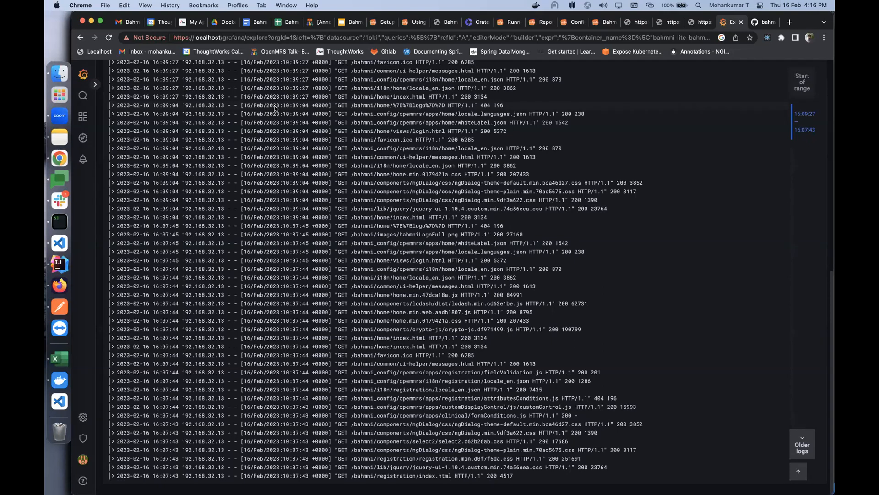
pyautogui.moveTo(269, 119)
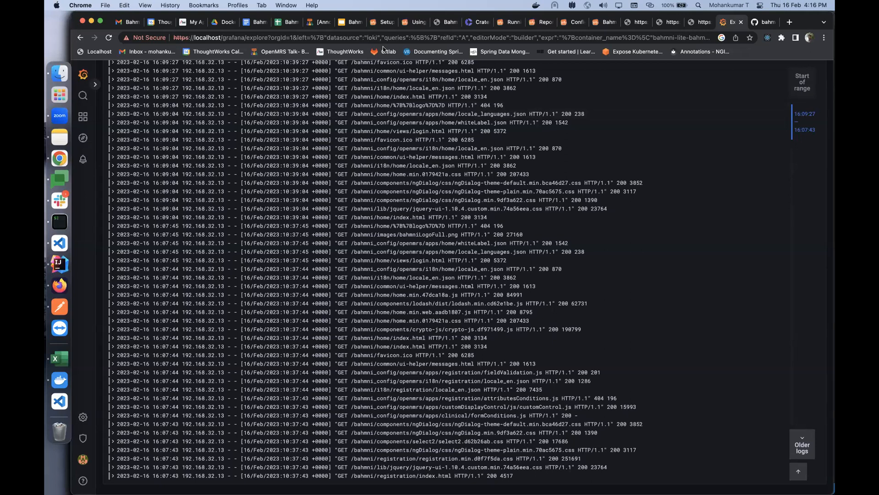
pyautogui.moveTo(376, 180)
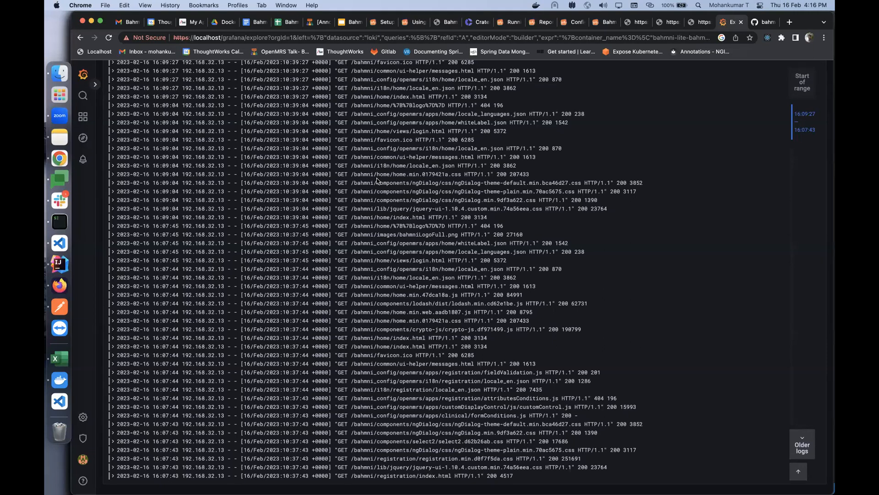
pyautogui.moveTo(118, 179)
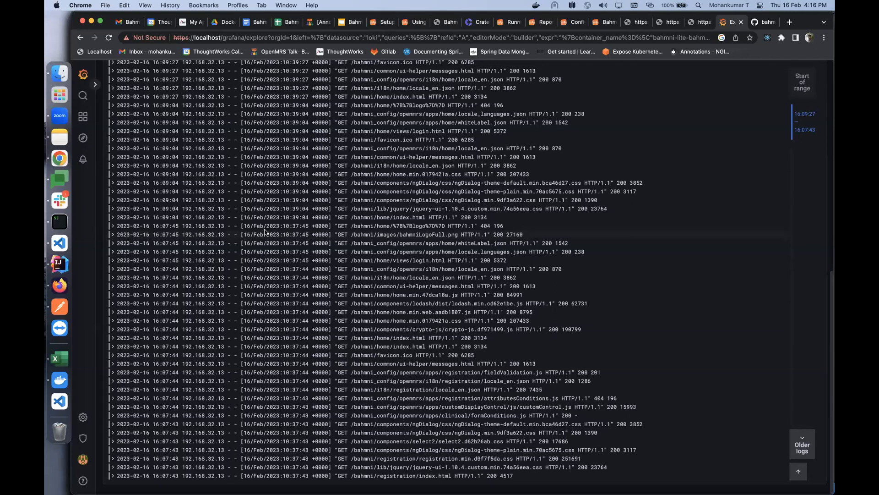
pyautogui.moveTo(306, 51)
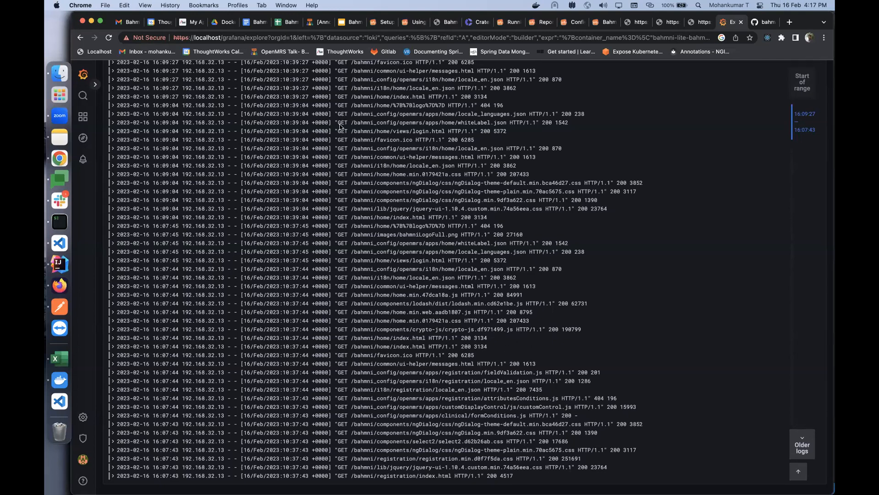
pyautogui.moveTo(59, 203)
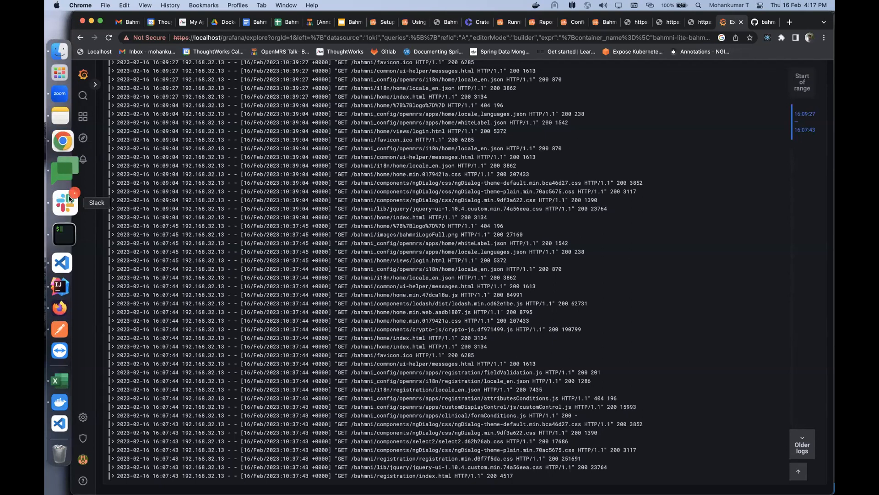
# - Switch to Slack's #community channel and scroll through the recent member questions
pyautogui.click(66, 202)
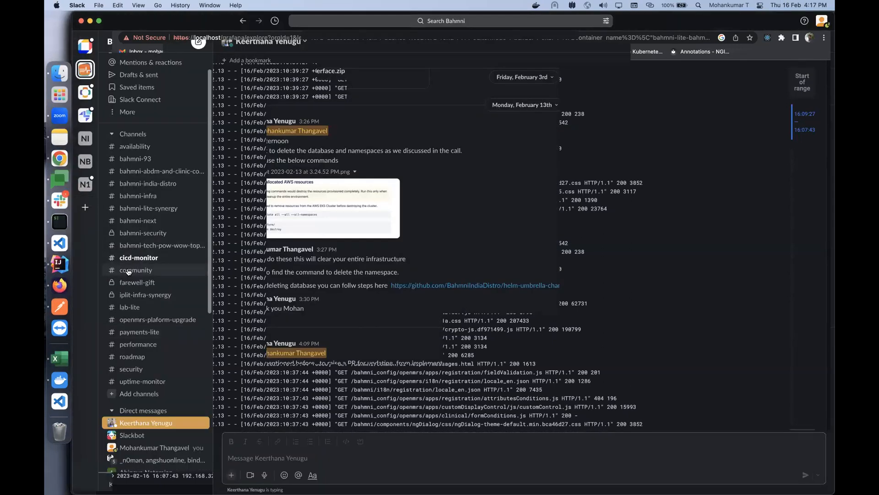
pyautogui.click(136, 269)
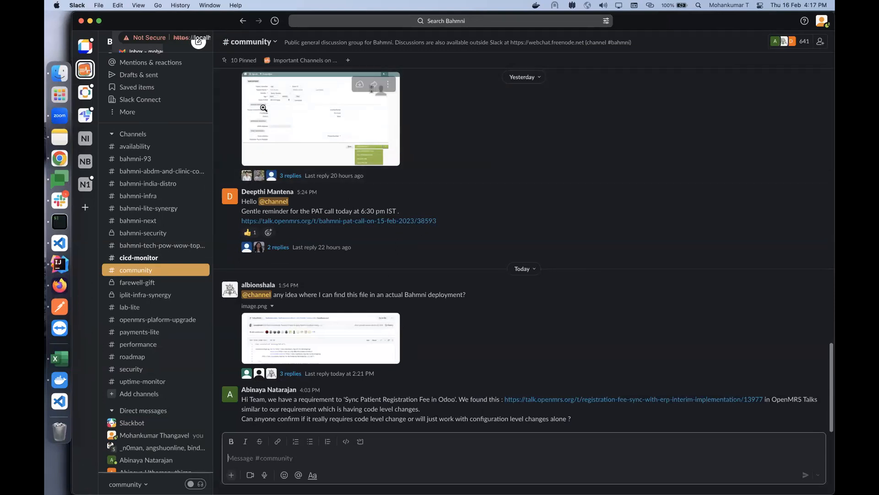
pyautogui.scroll(3)
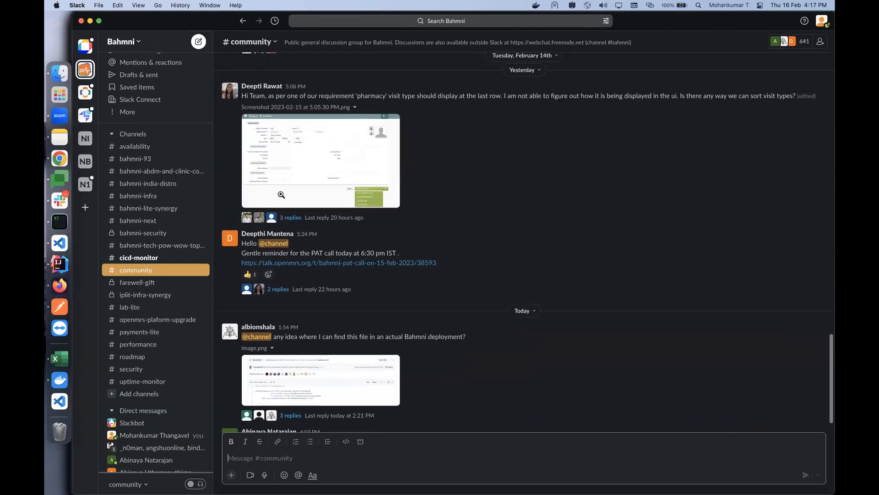
pyautogui.scroll(3)
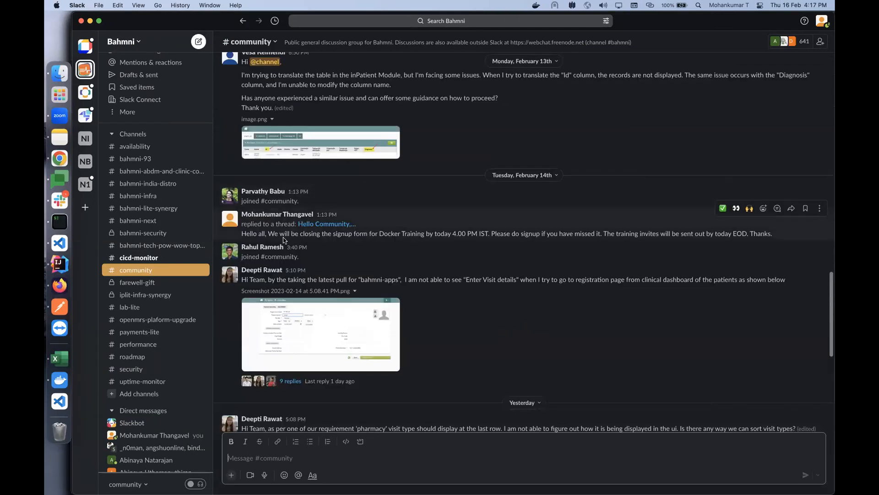
pyautogui.scroll(-3)
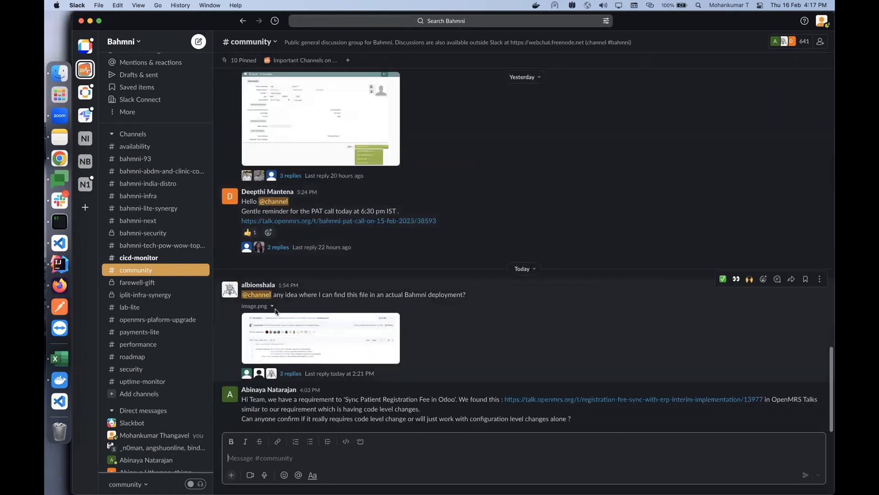
pyautogui.scroll(3)
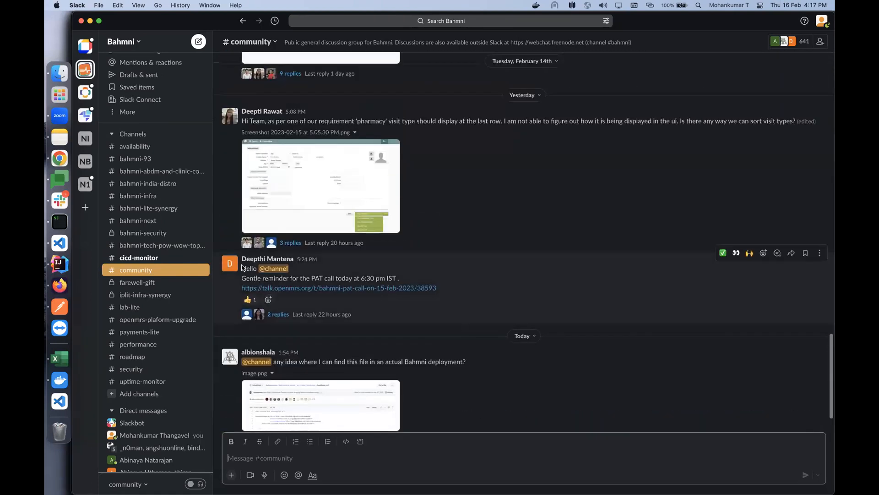
pyautogui.moveTo(376, 90)
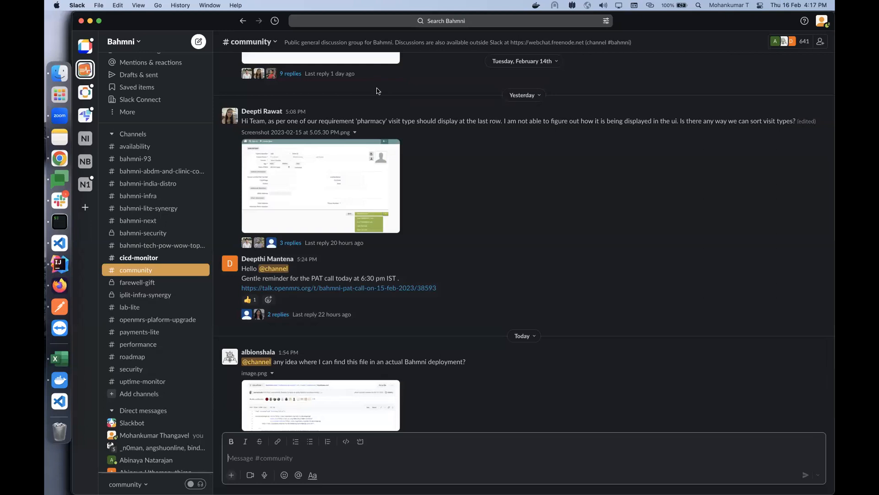
pyautogui.moveTo(354, 286)
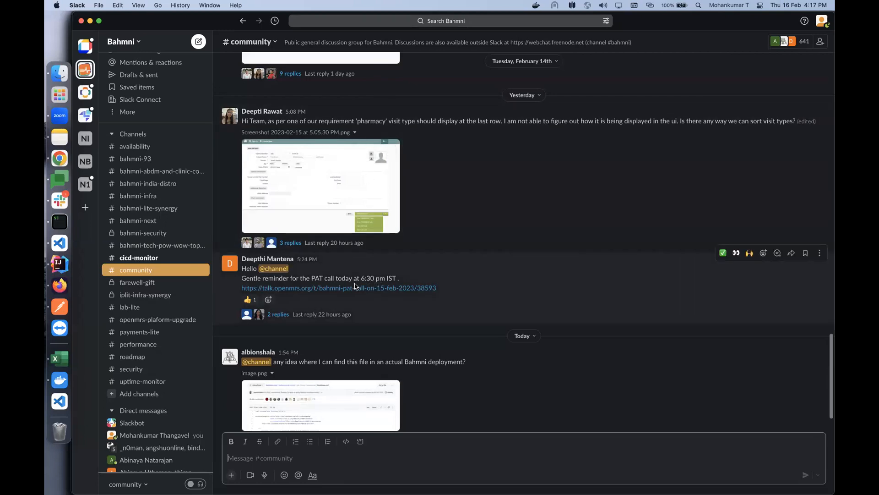
pyautogui.moveTo(439, 346)
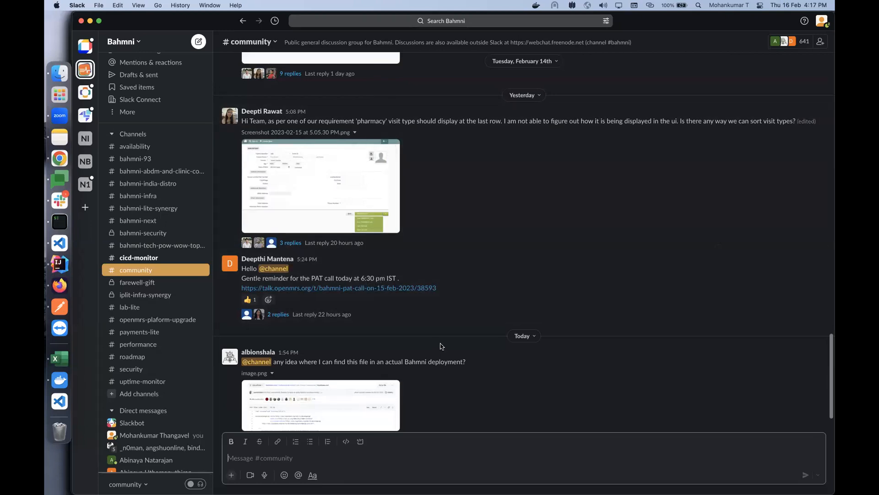
pyautogui.moveTo(453, 139)
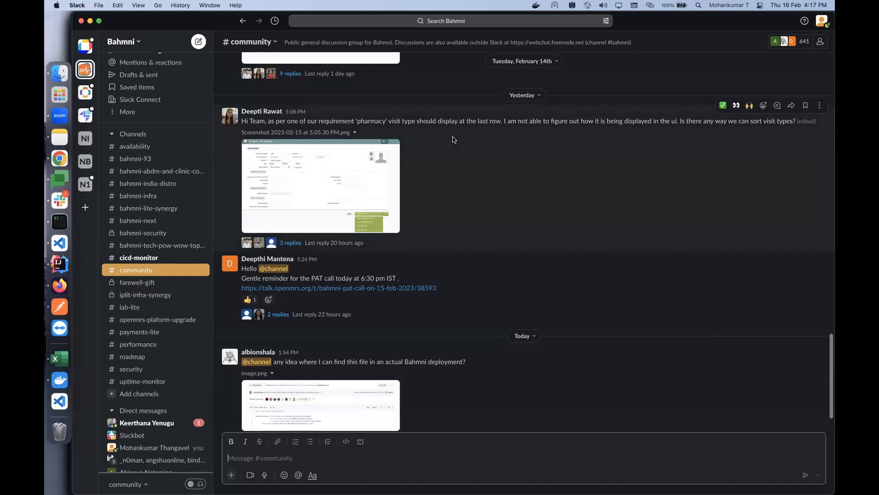
pyautogui.moveTo(59, 159)
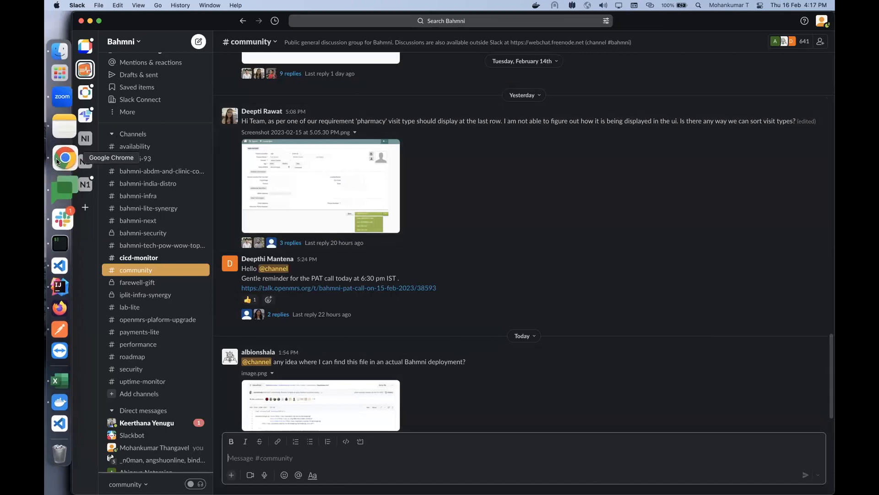
# - Bring the browser with the bahmni-web-1 Loki logs back to the front
pyautogui.click(58, 159)
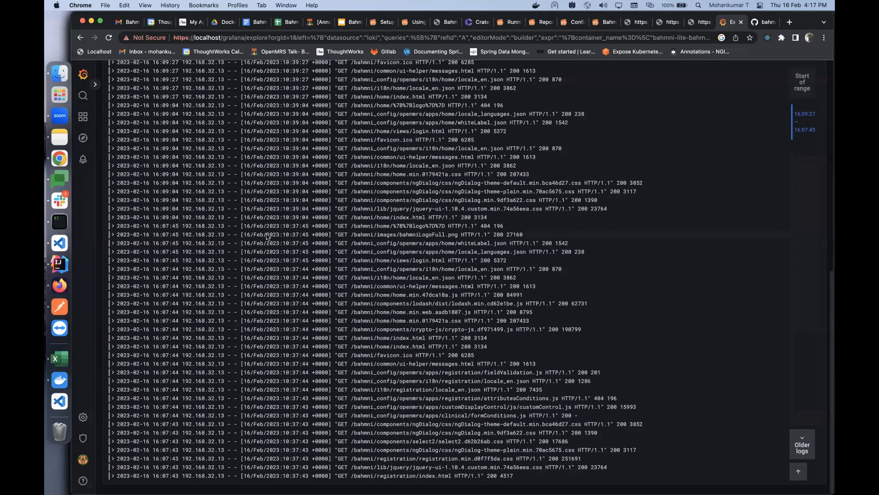
pyautogui.moveTo(439, 229)
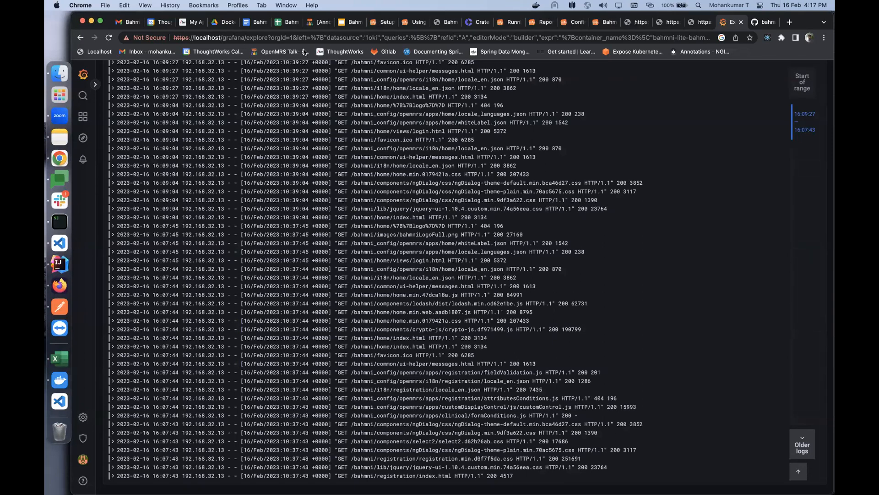
pyautogui.moveTo(275, 227)
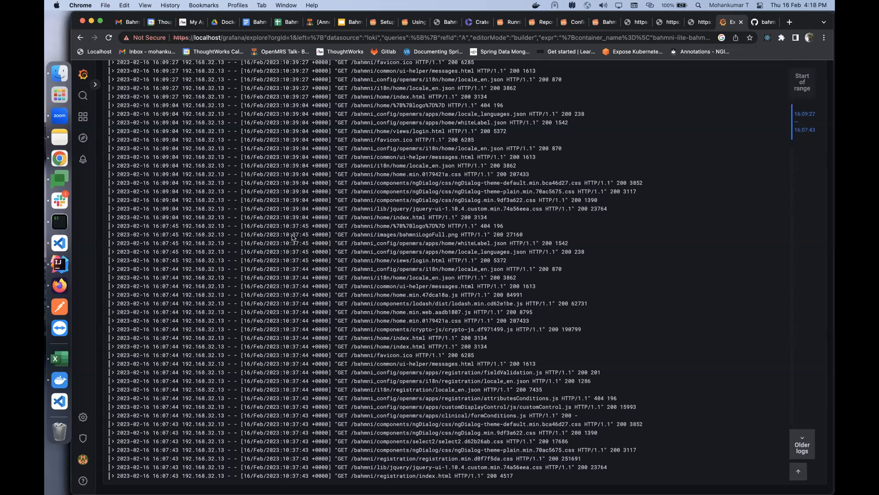
pyautogui.moveTo(308, 49)
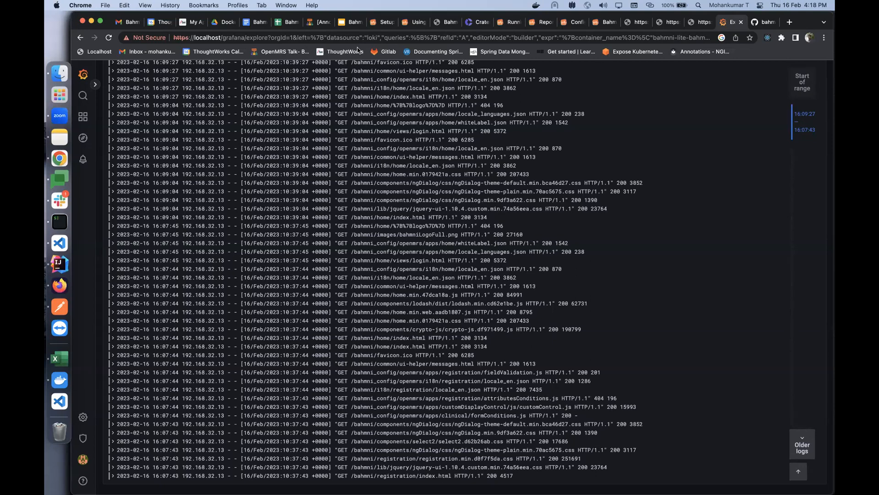
pyautogui.moveTo(441, 243)
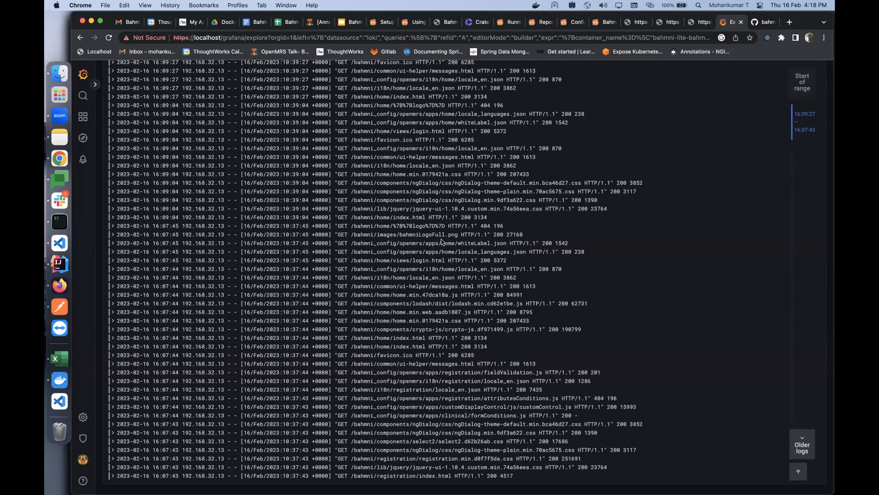
pyautogui.moveTo(376, 94)
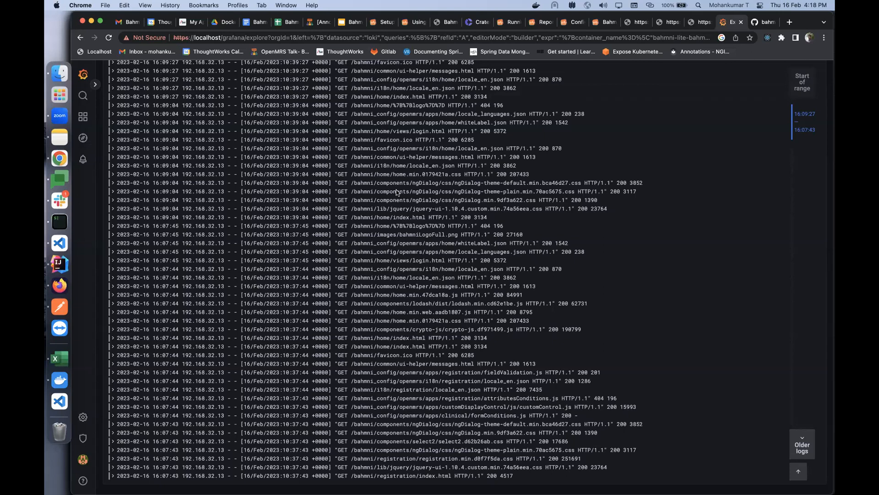
pyautogui.moveTo(329, 192)
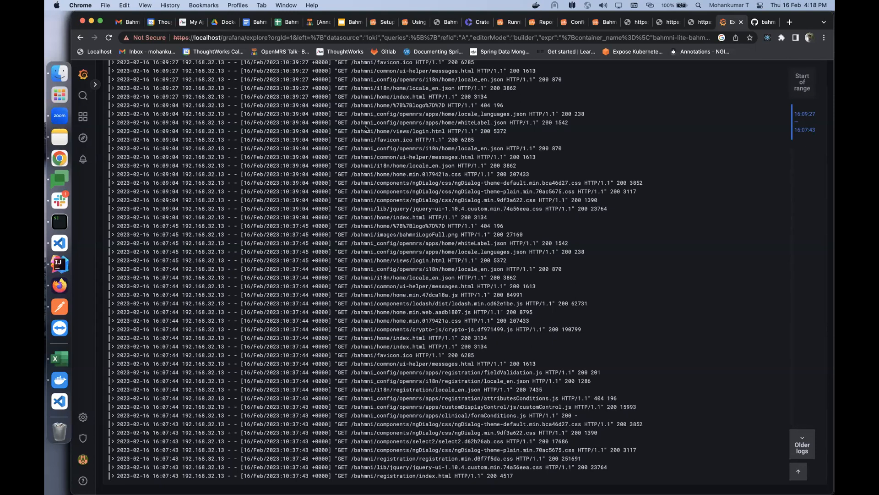
pyautogui.moveTo(411, 194)
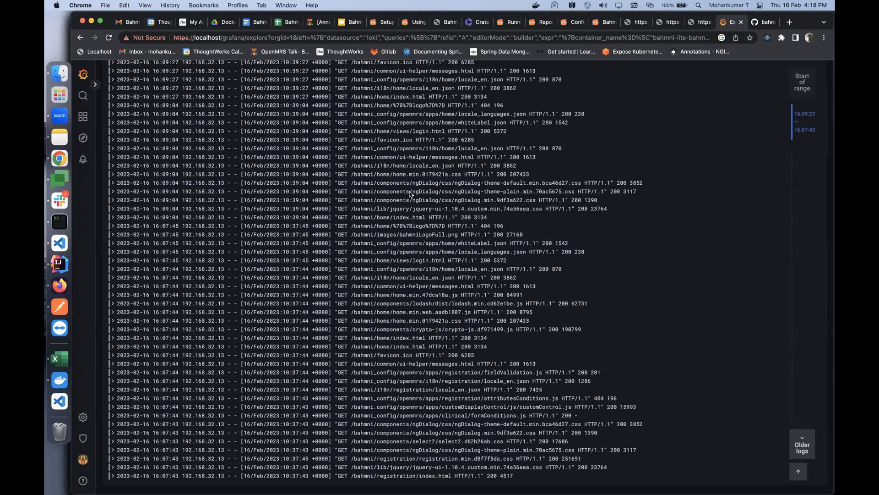
pyautogui.moveTo(272, 108)
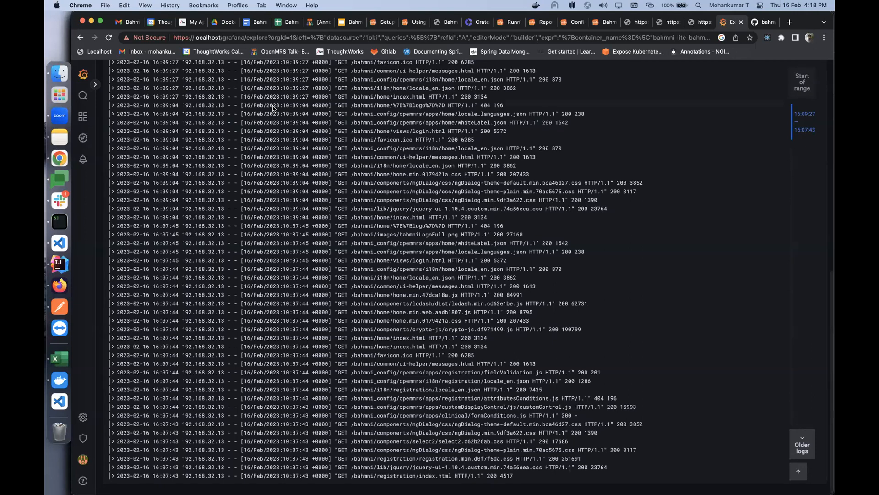
pyautogui.moveTo(535, 111)
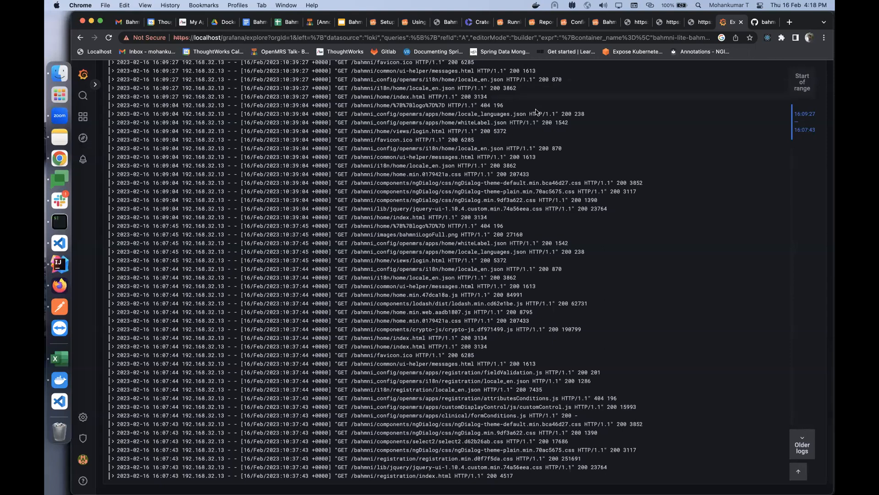
pyautogui.moveTo(364, 121)
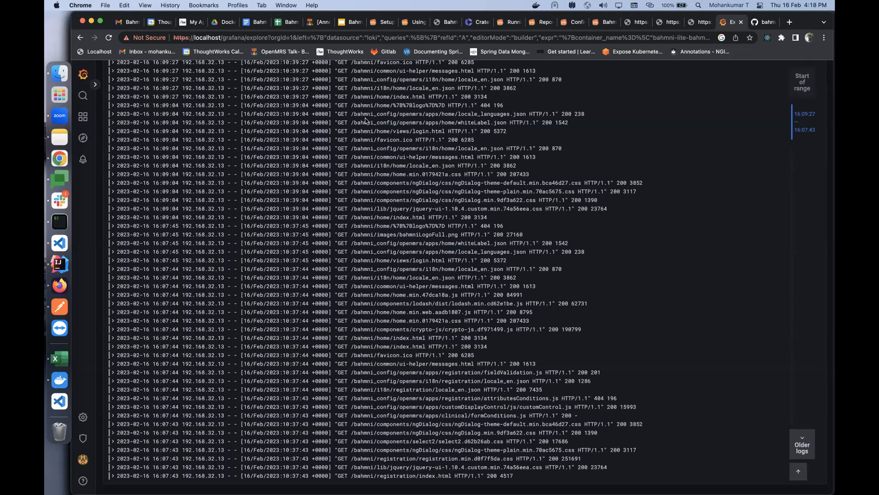
pyautogui.moveTo(335, 212)
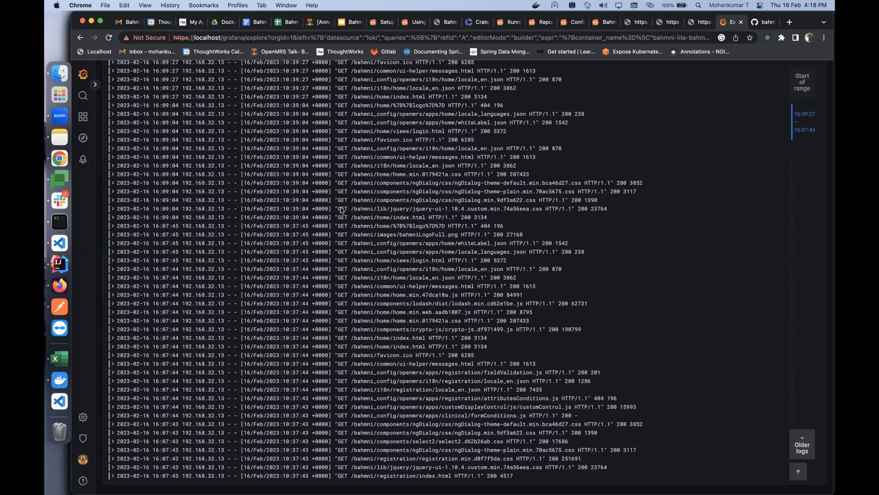
pyautogui.moveTo(261, 184)
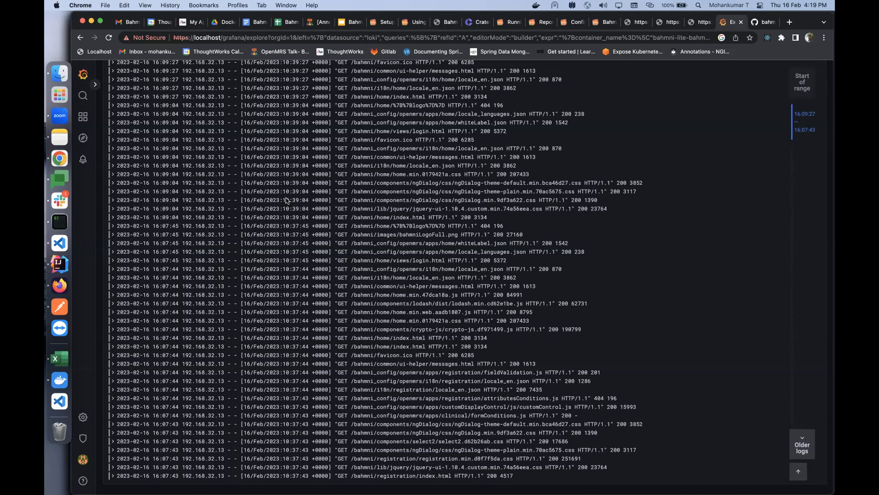
pyautogui.moveTo(274, 108)
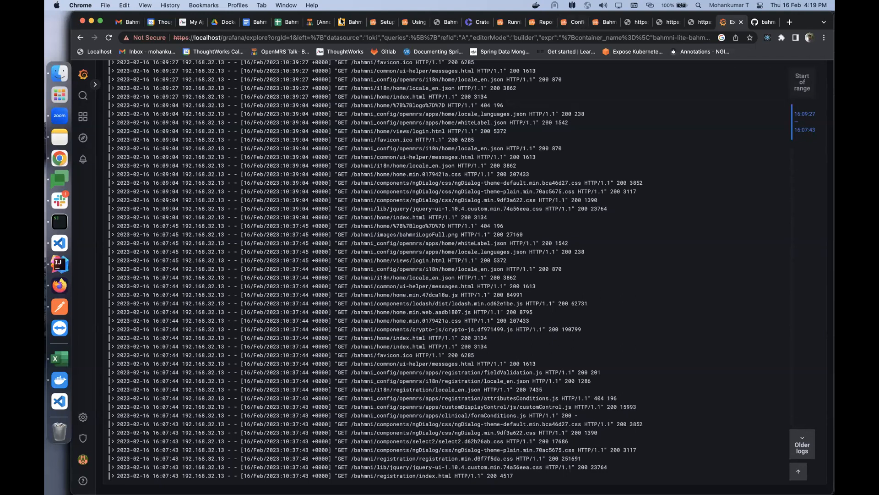
# - Show slide 9, Reference Links, in the Day 2 training deck
pyautogui.click(349, 22)
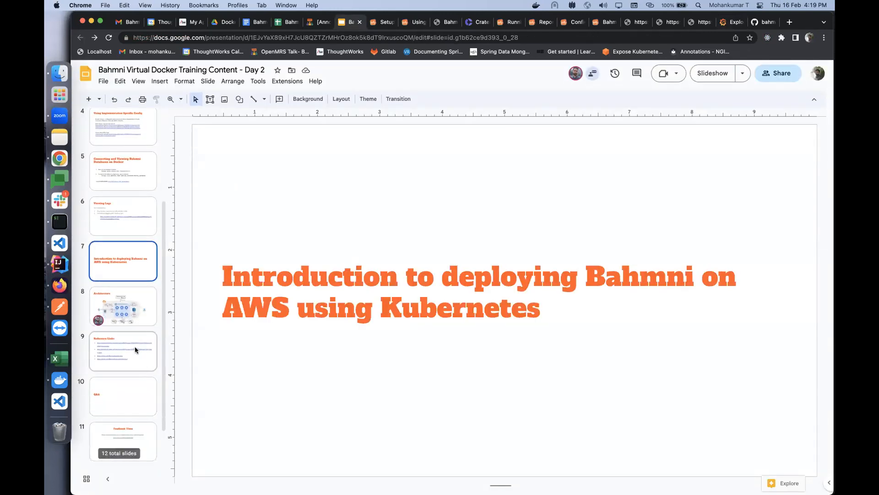
pyautogui.click(123, 351)
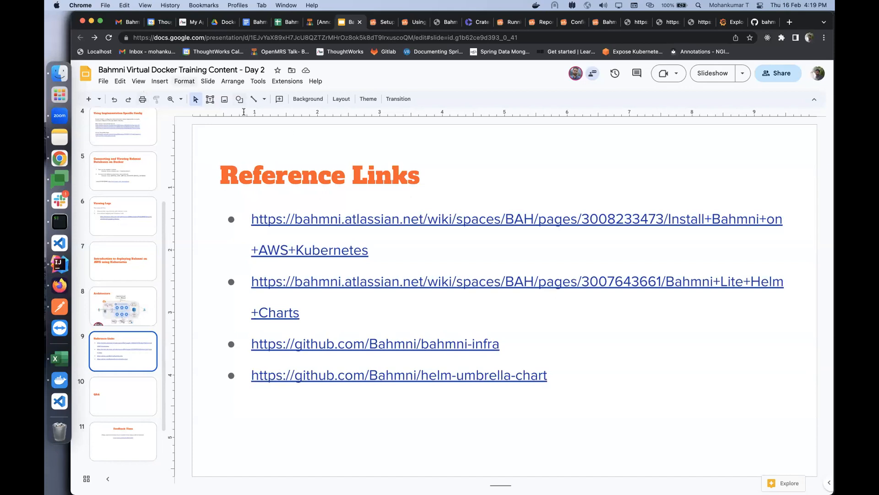
pyautogui.moveTo(286, 235)
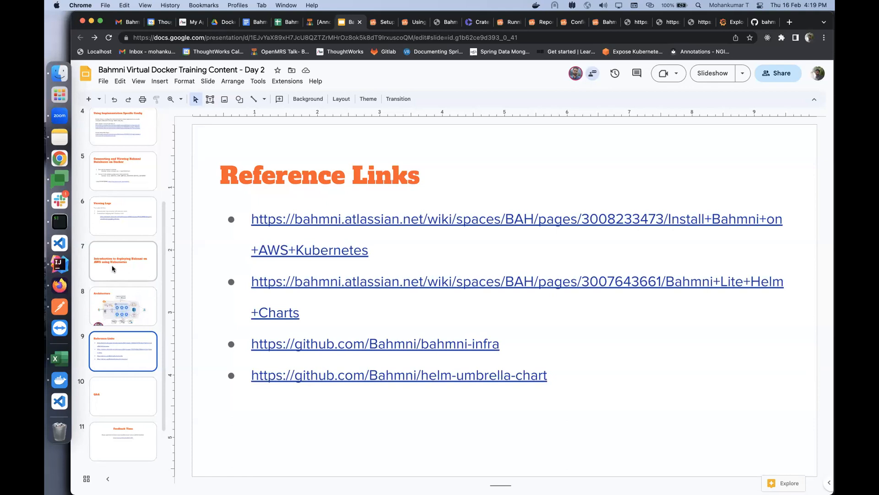
pyautogui.moveTo(143, 389)
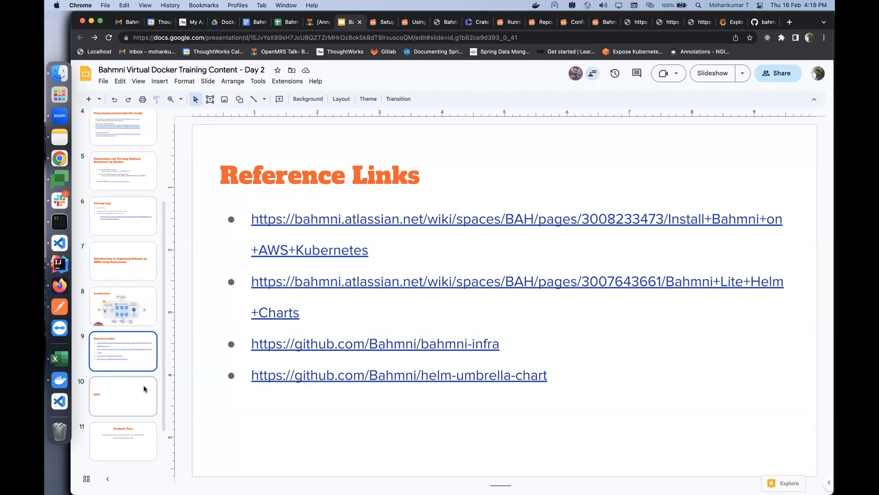
pyautogui.moveTo(203, 257)
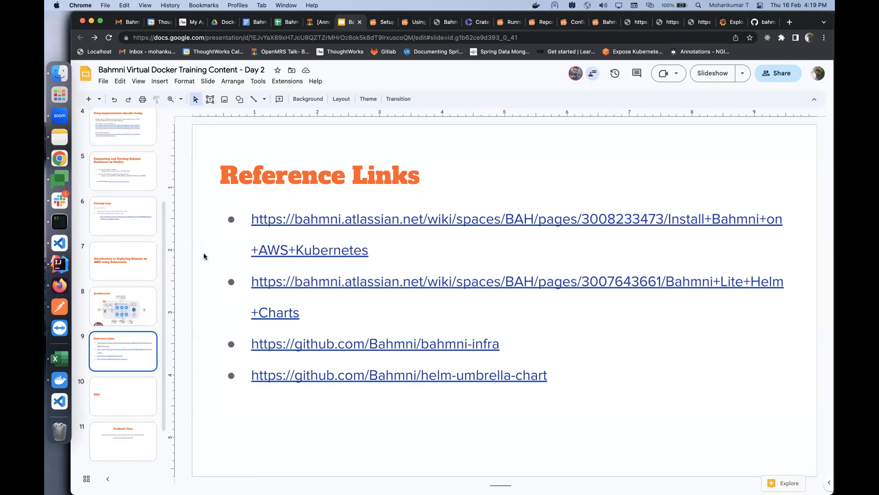
pyautogui.moveTo(194, 296)
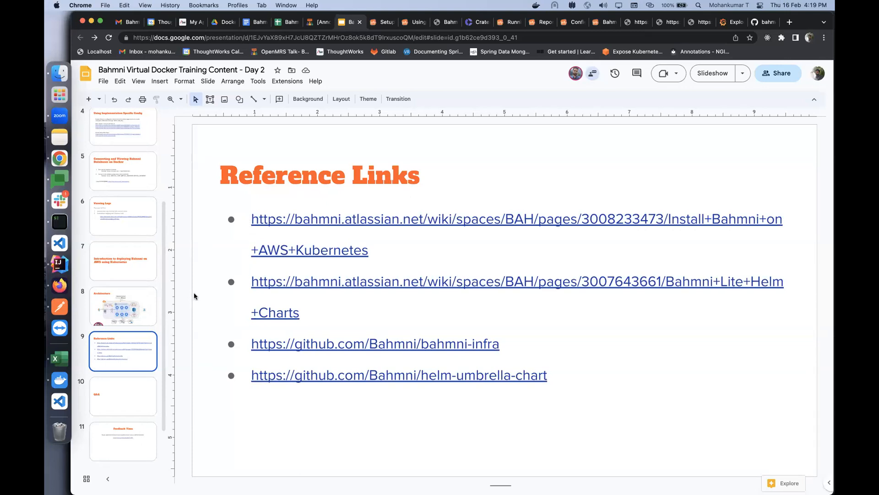
pyautogui.moveTo(134, 394)
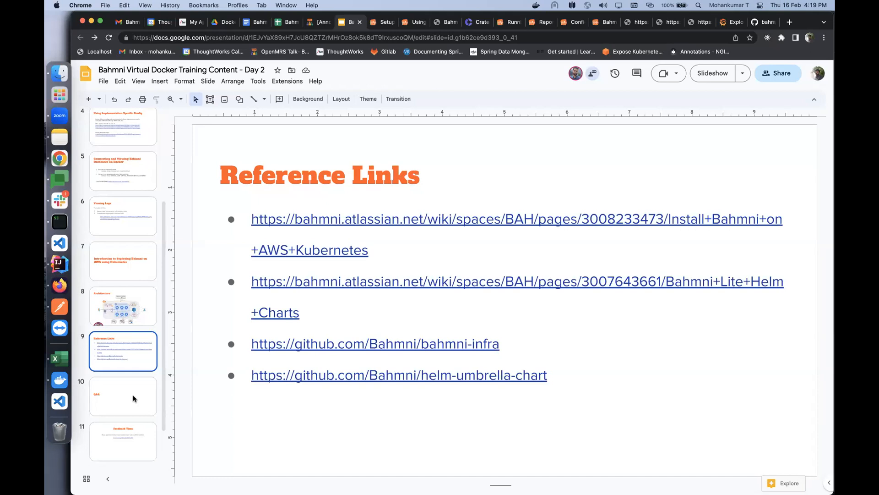
pyautogui.click(123, 396)
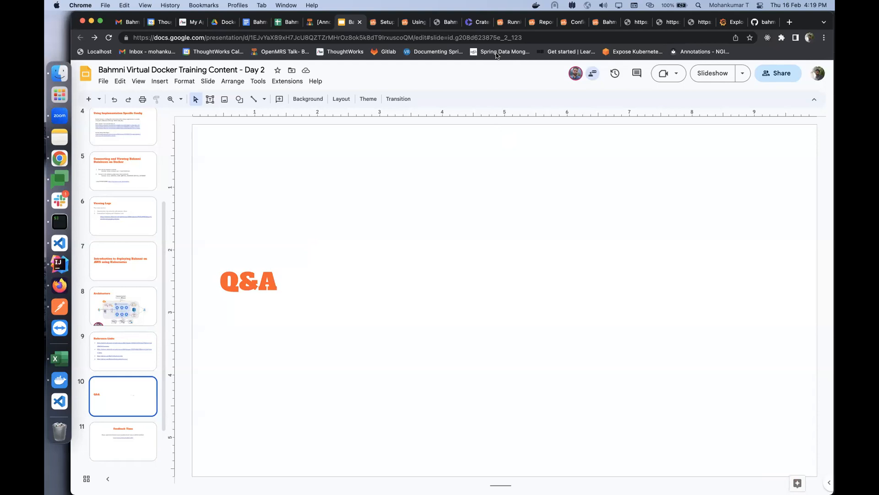
pyautogui.moveTo(351, 53)
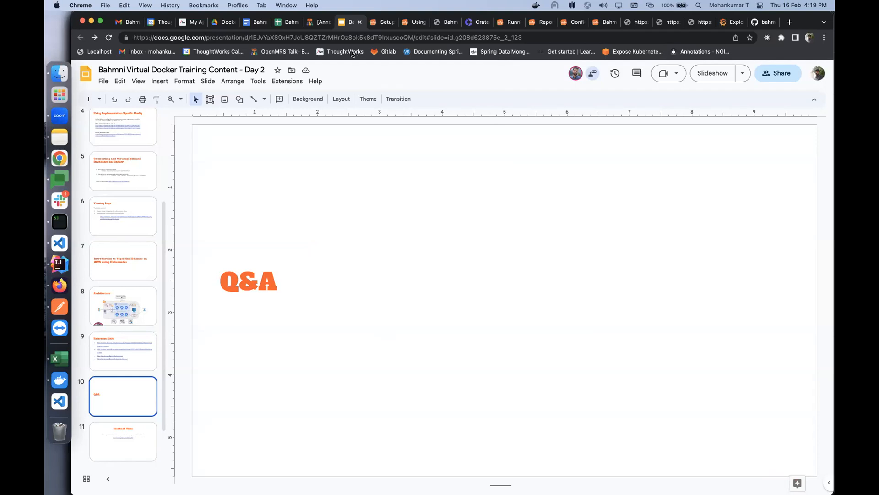
pyautogui.moveTo(372, 115)
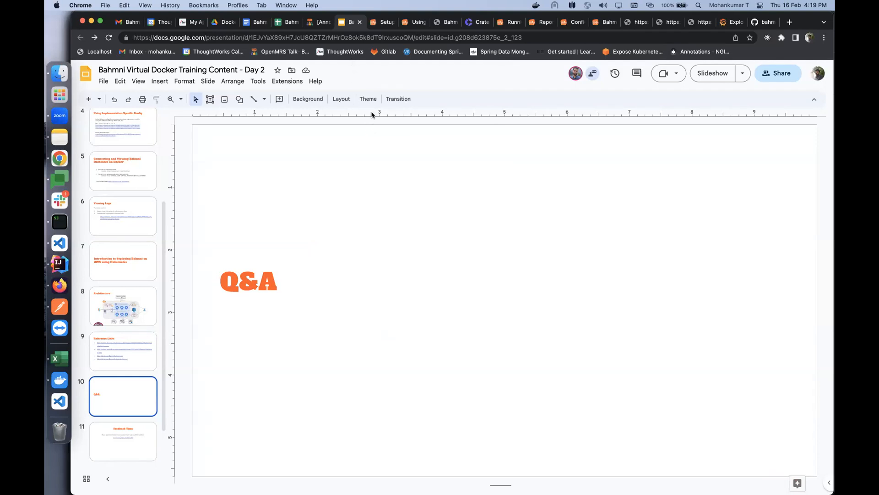
pyautogui.moveTo(376, 93)
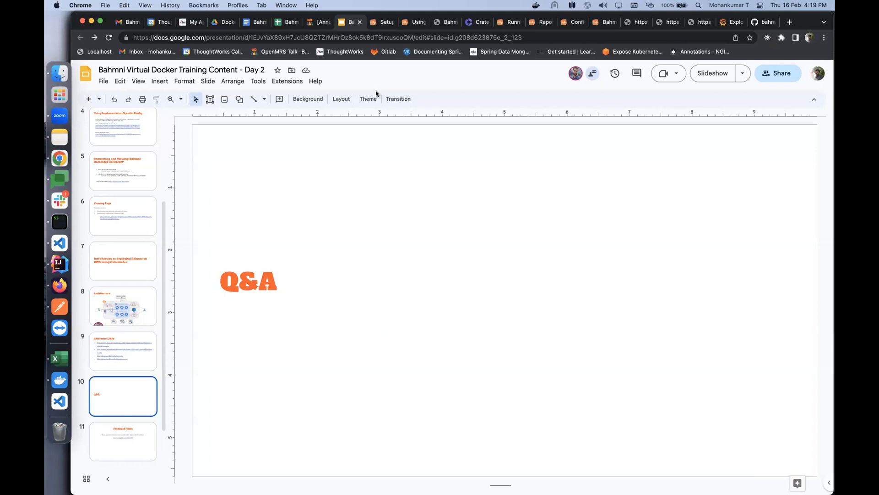
pyautogui.moveTo(388, 192)
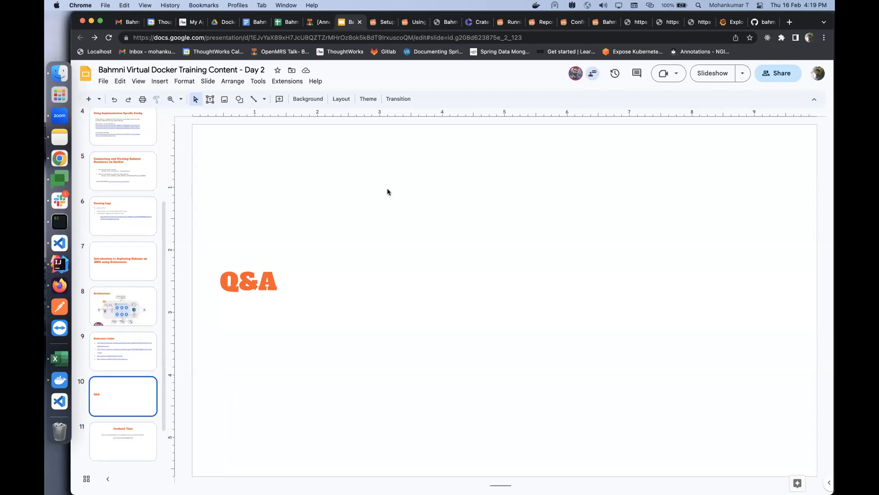
pyautogui.moveTo(299, 54)
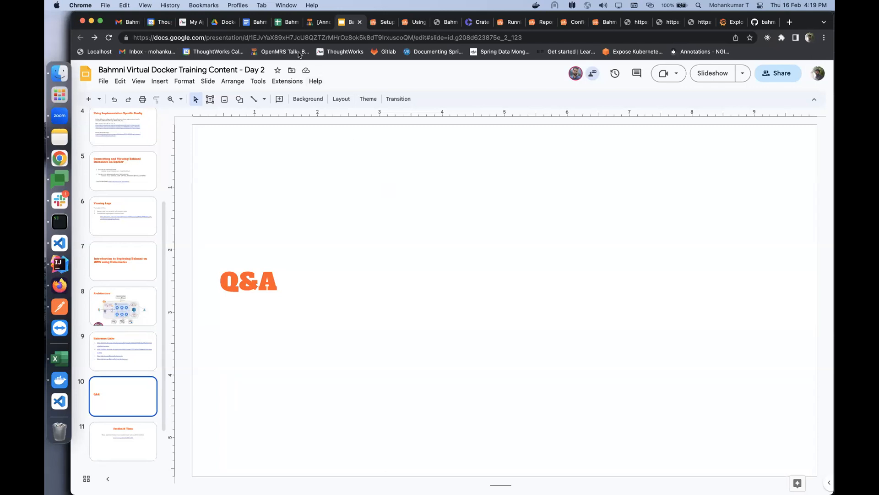
pyautogui.moveTo(238, 196)
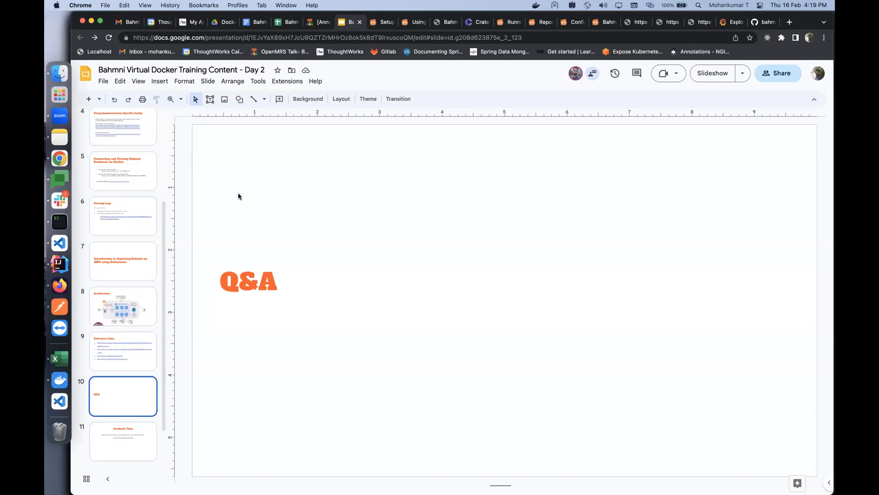
pyautogui.moveTo(379, 91)
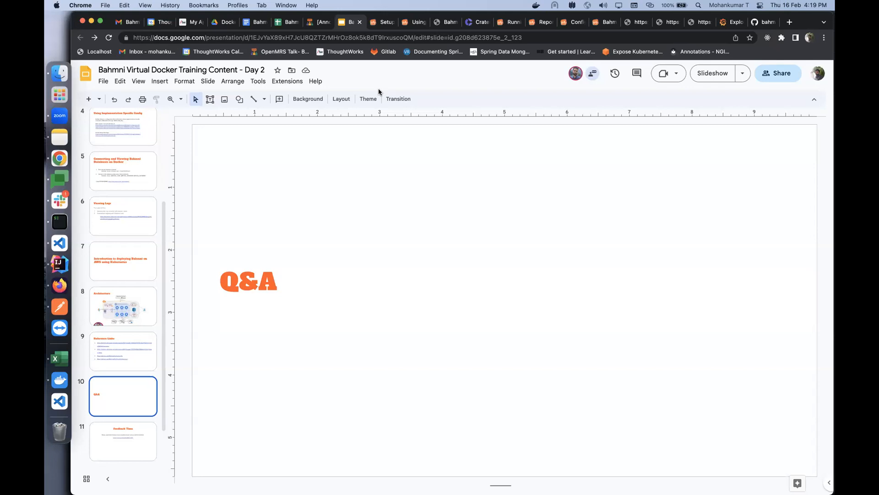
pyautogui.moveTo(565, 17)
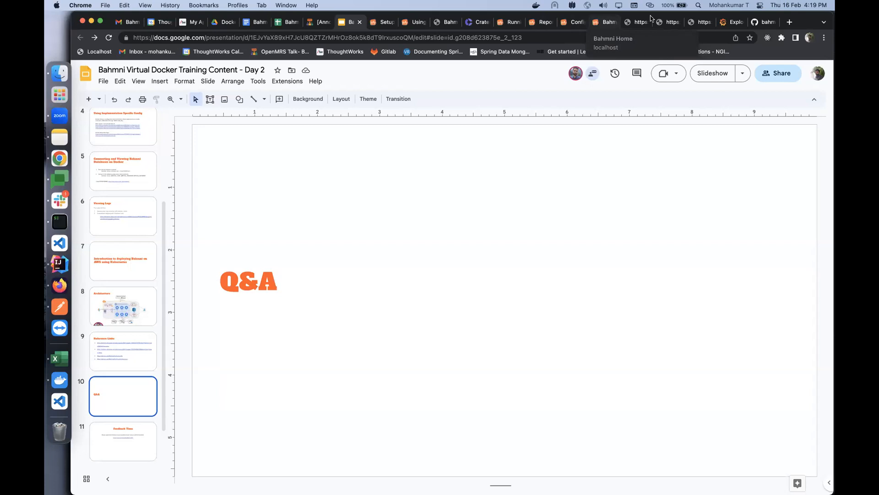
# - Log into Bahmni EMR as superman at Bahmni Clinic to reach the home dashboard
pyautogui.click(603, 22)
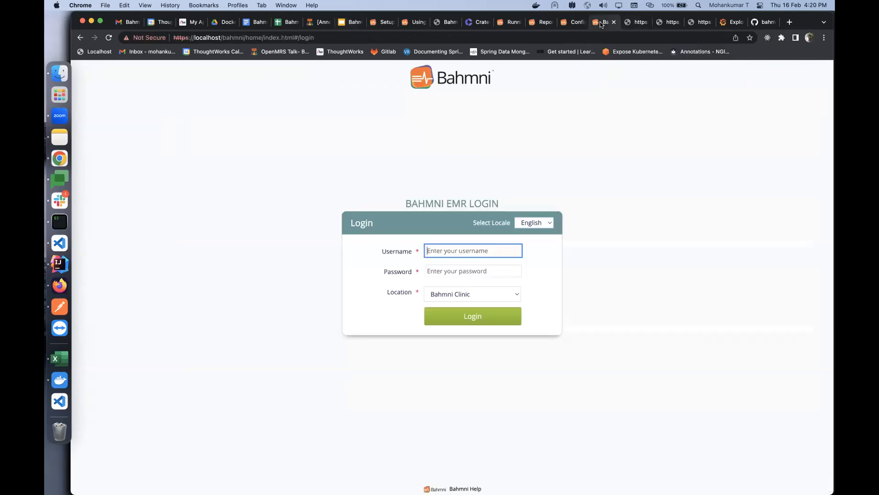
pyautogui.write('s')
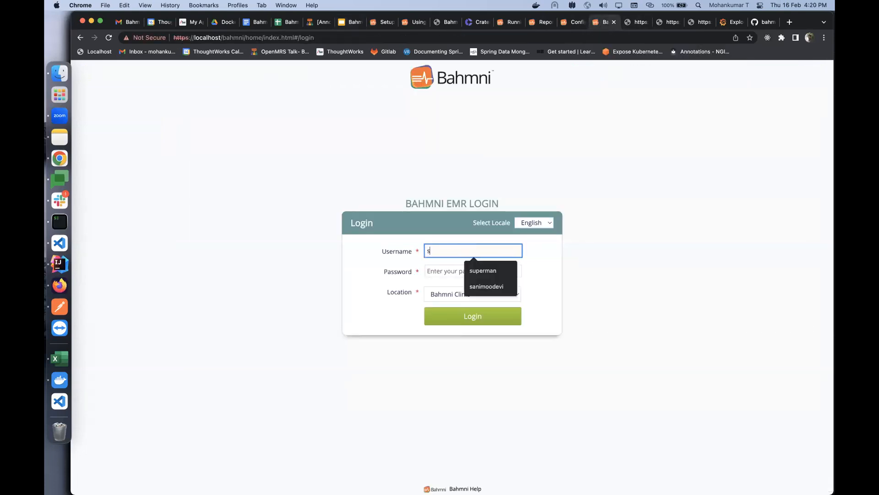
pyautogui.click(483, 270)
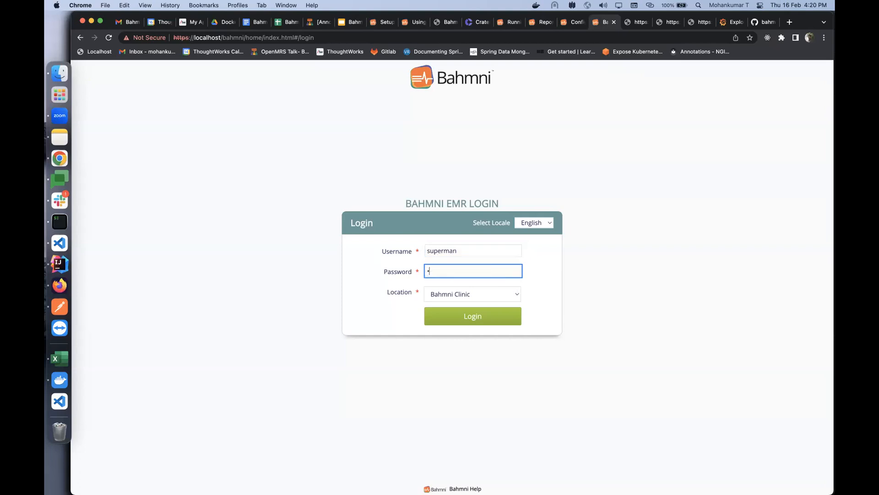
pyautogui.click(473, 316)
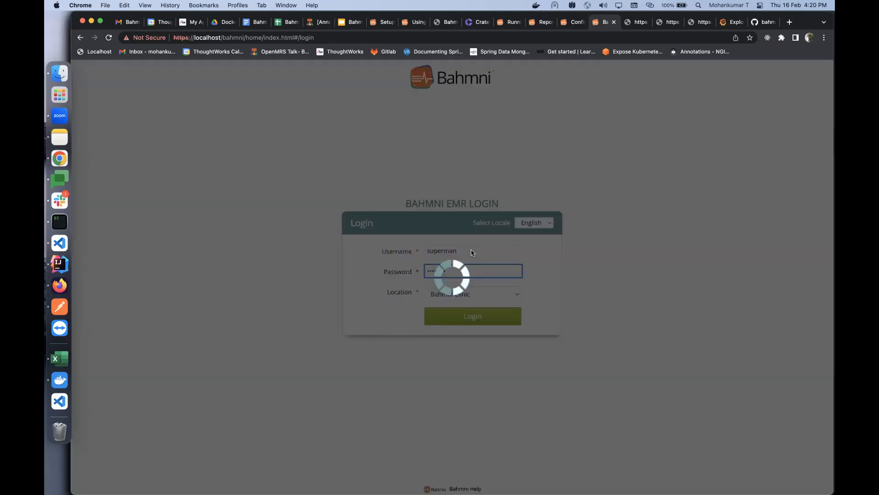
pyautogui.click(472, 316)
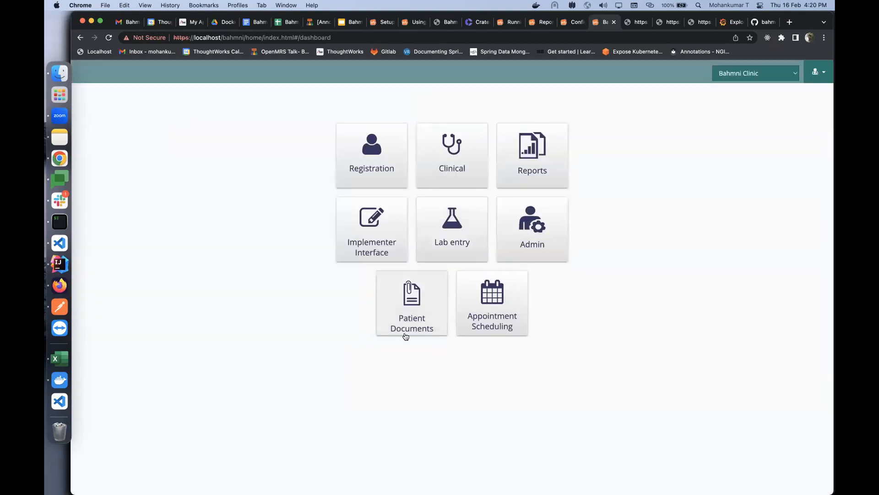
# - Create a new observation form named Test from the Implementer Interface Form Builder
pyautogui.click(371, 229)
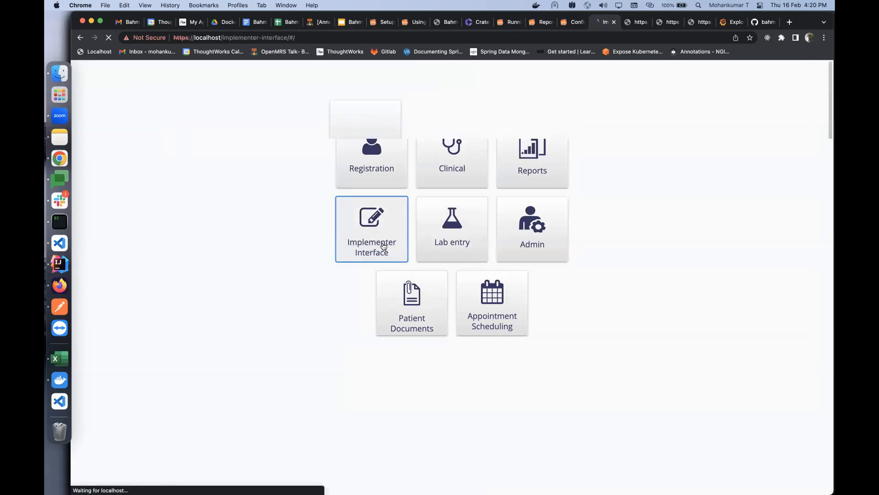
pyautogui.click(371, 229)
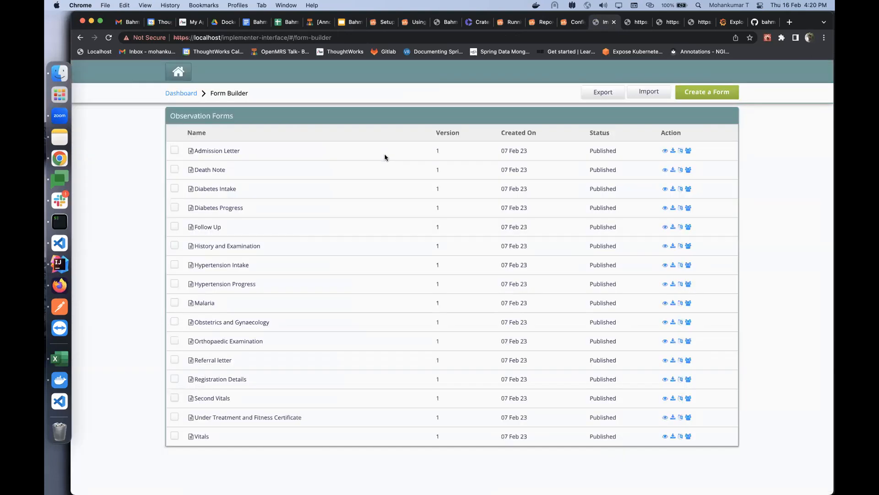
pyautogui.moveTo(385, 286)
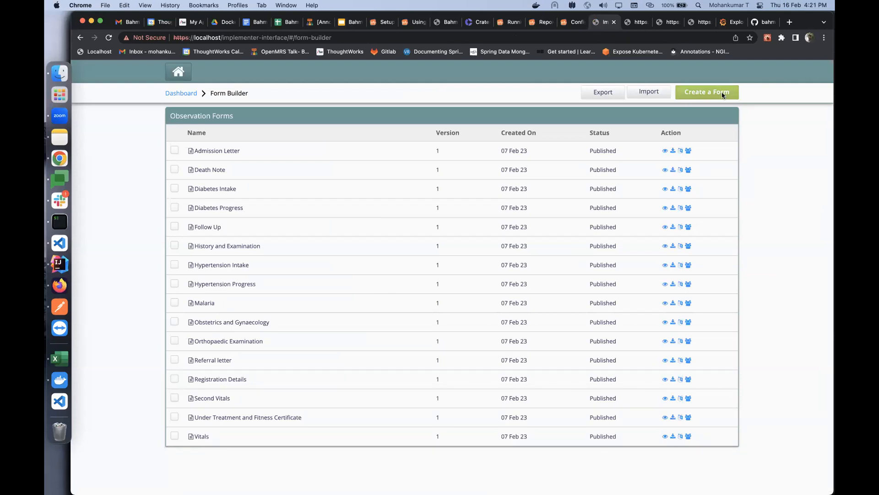
pyautogui.click(706, 91)
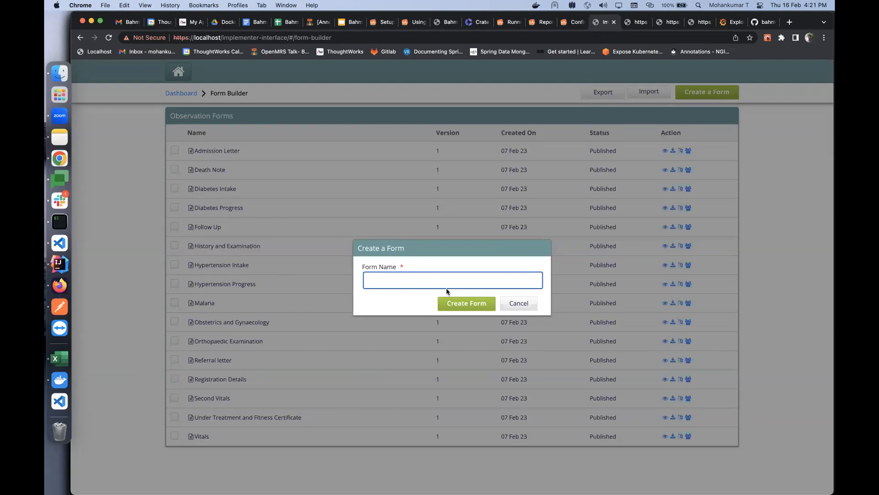
pyautogui.write('Test')
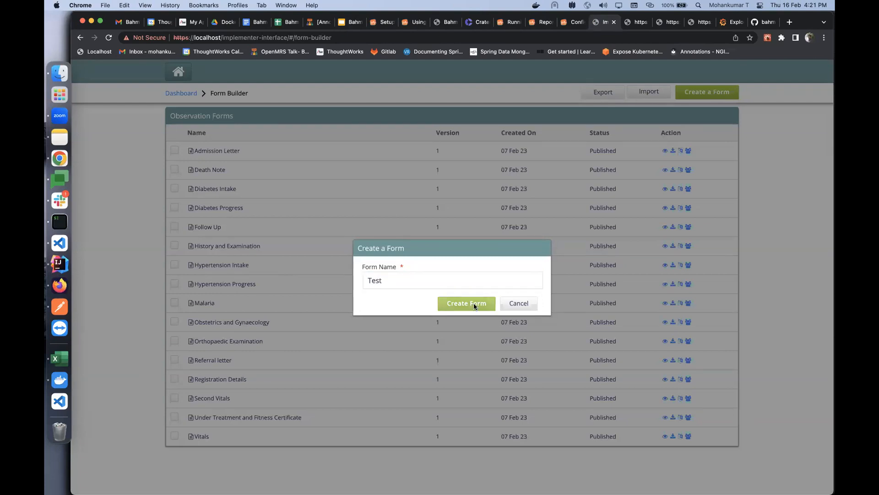
pyautogui.click(466, 303)
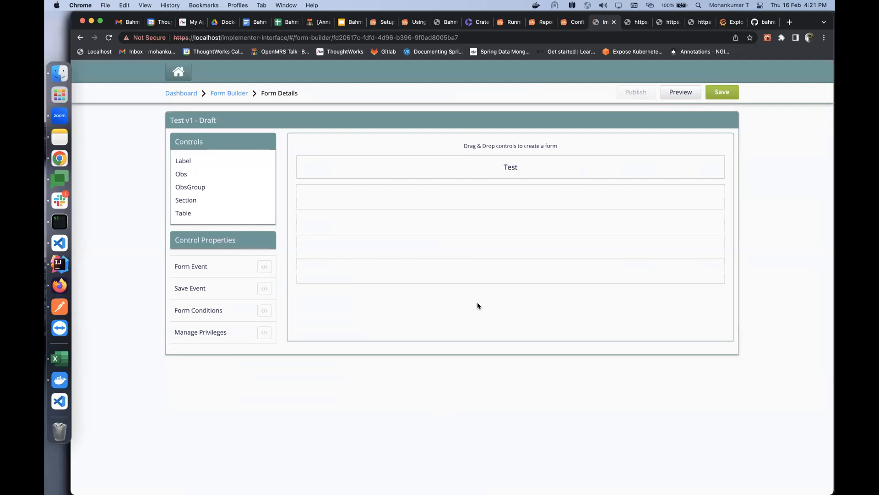
pyautogui.moveTo(284, 203)
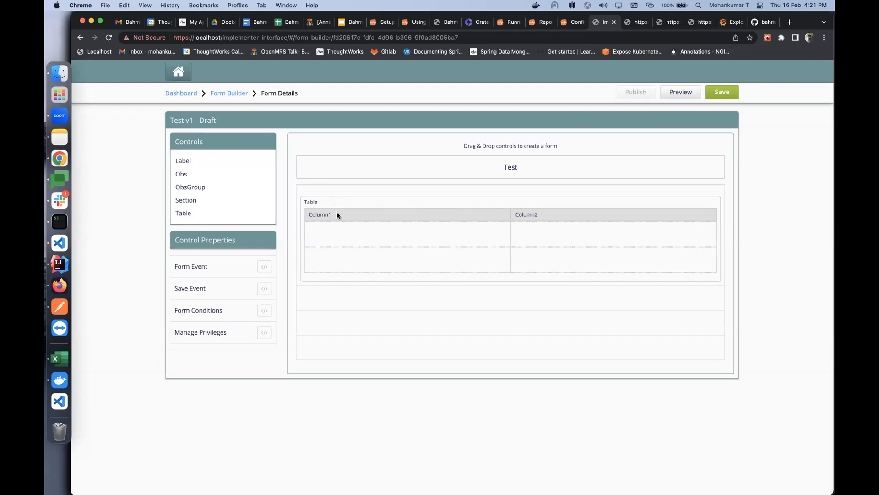
# - Select the two-column table in the Test form, then return to the training deck
pyautogui.click(393, 236)
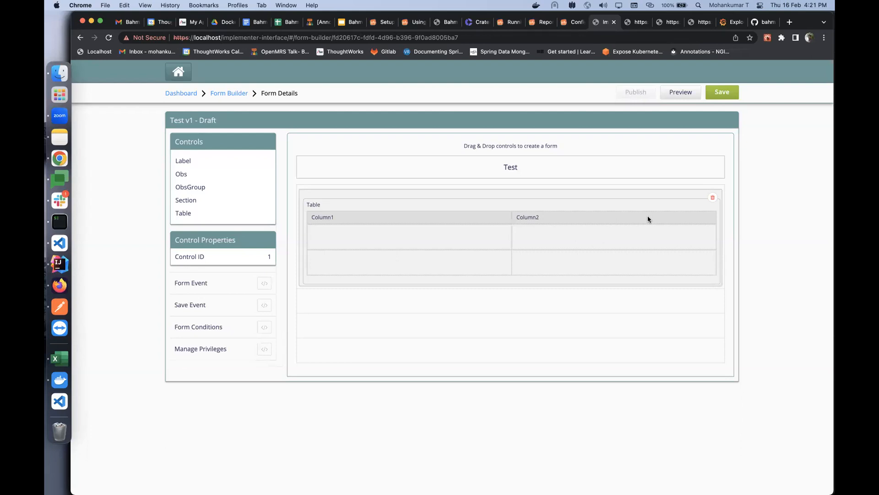
pyautogui.moveTo(217, 118)
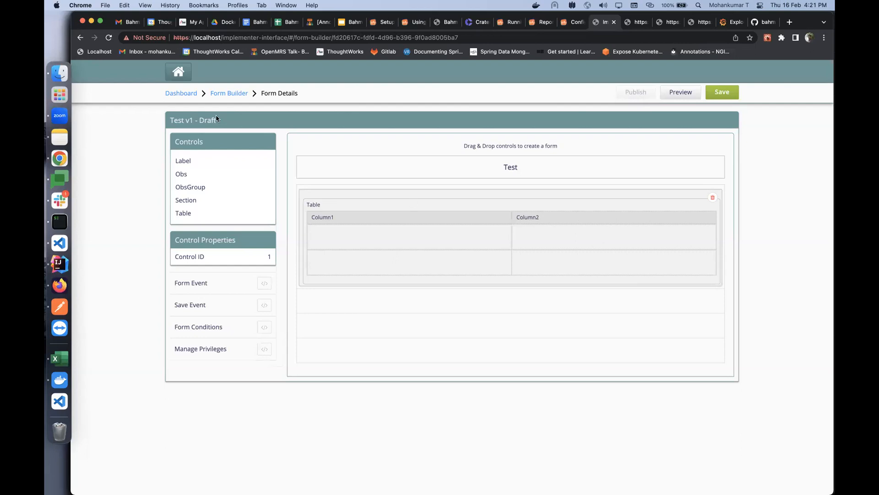
pyautogui.moveTo(421, 97)
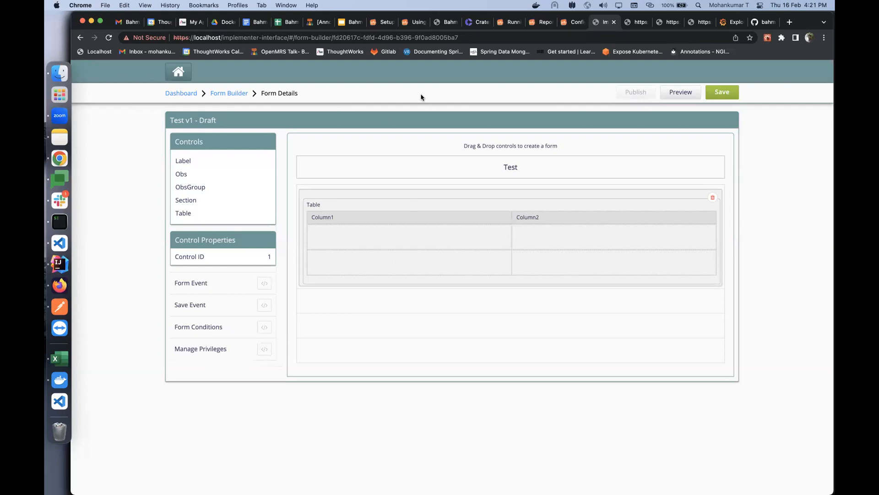
pyautogui.moveTo(299, 56)
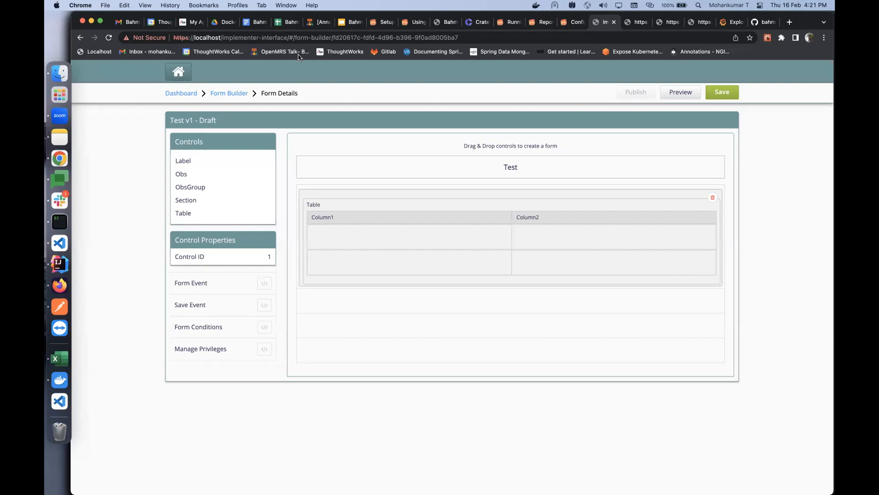
pyautogui.moveTo(327, 99)
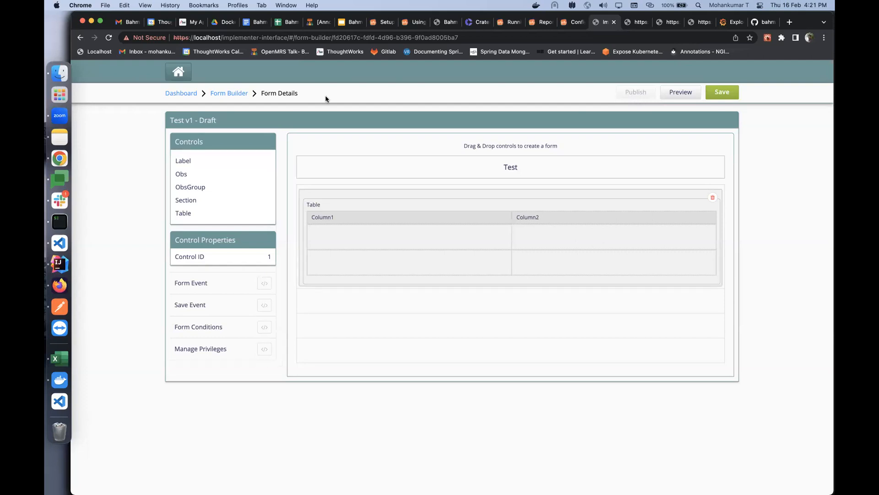
pyautogui.moveTo(316, 90)
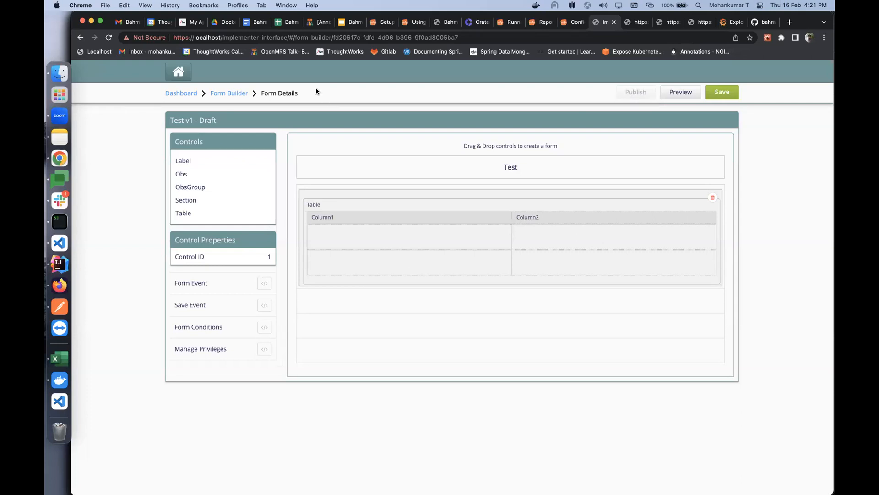
pyautogui.moveTo(316, 100)
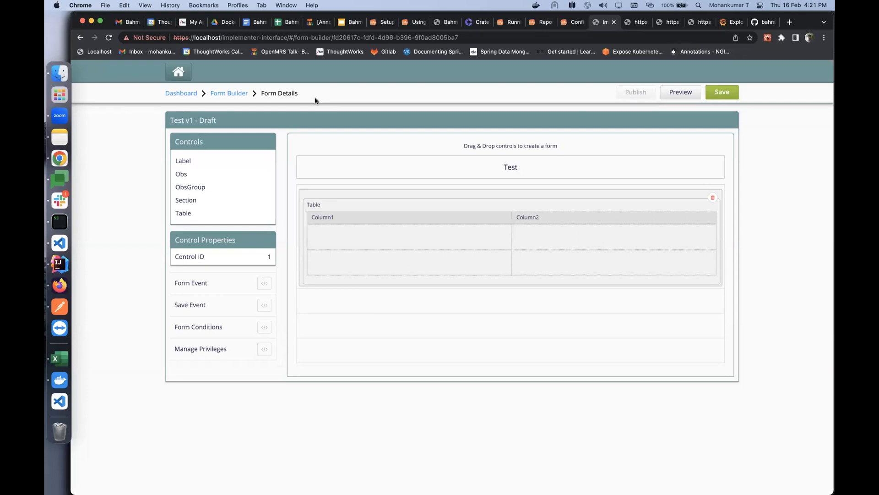
pyautogui.moveTo(362, 100)
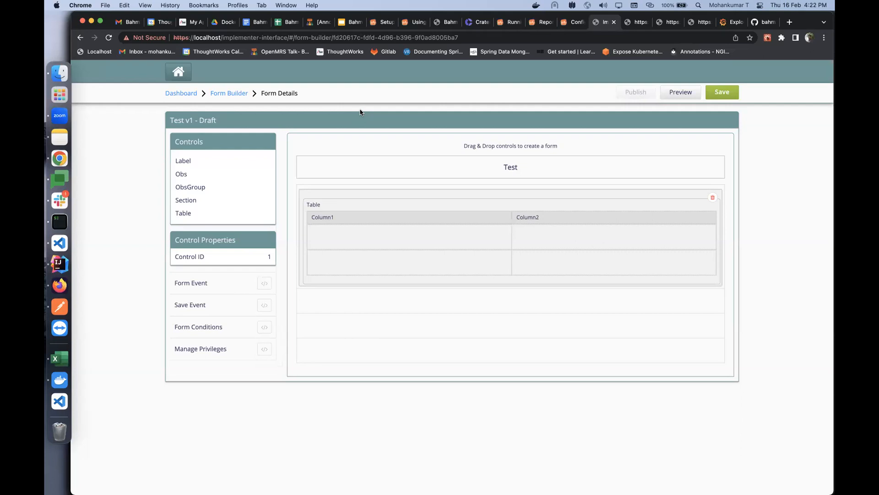
pyautogui.moveTo(378, 92)
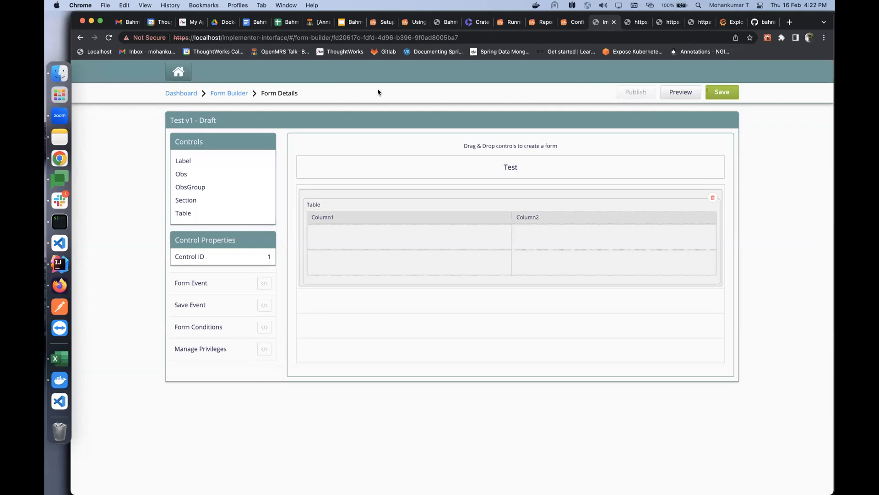
pyautogui.moveTo(390, 117)
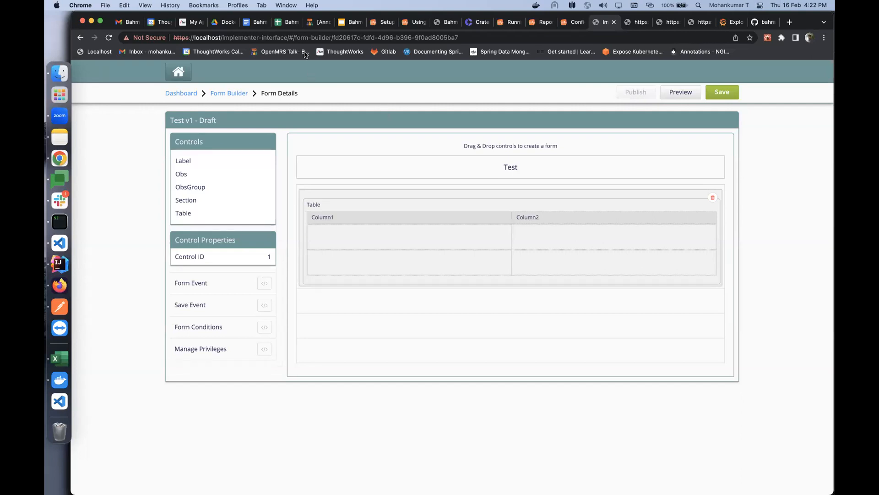
pyautogui.moveTo(417, 190)
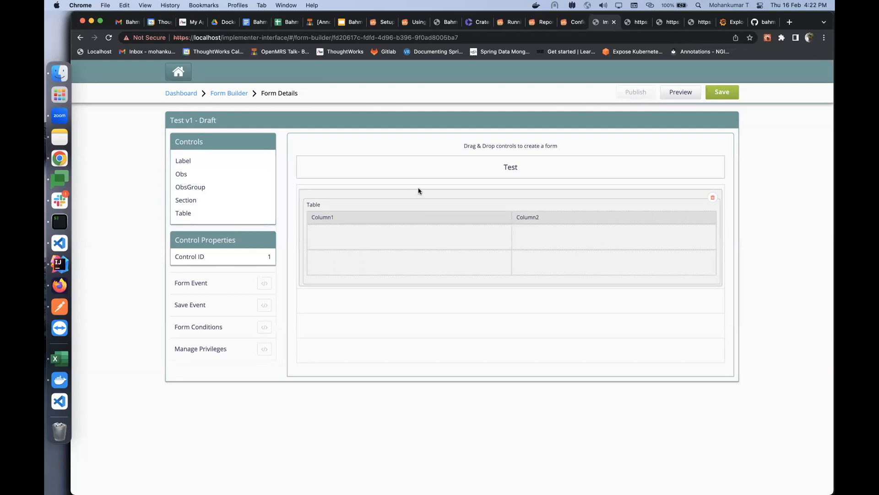
pyautogui.moveTo(532, 171)
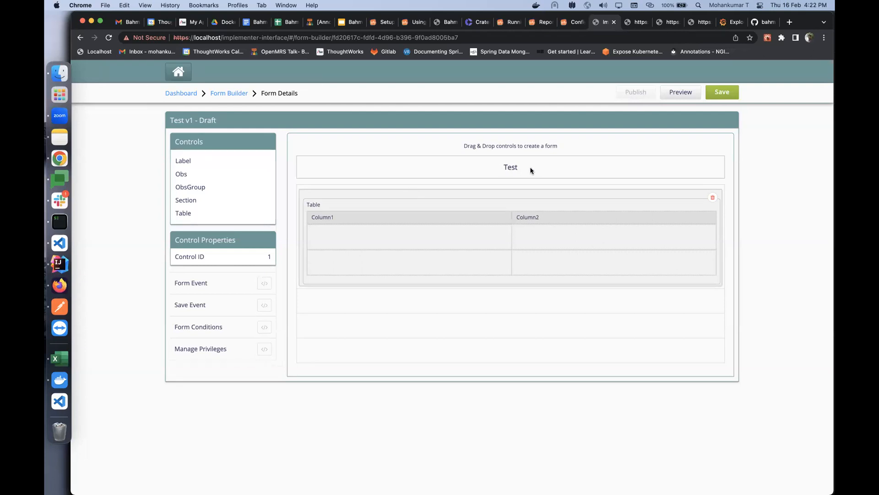
pyautogui.moveTo(378, 92)
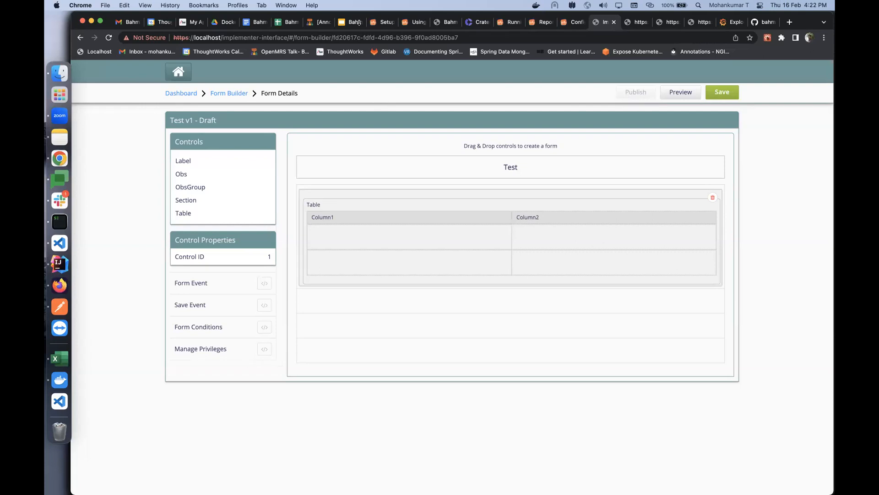
pyautogui.click(350, 22)
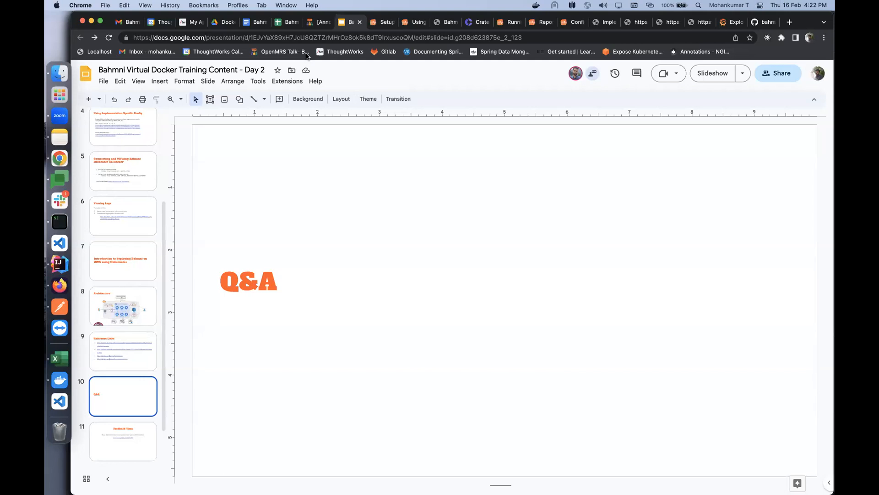
pyautogui.moveTo(312, 159)
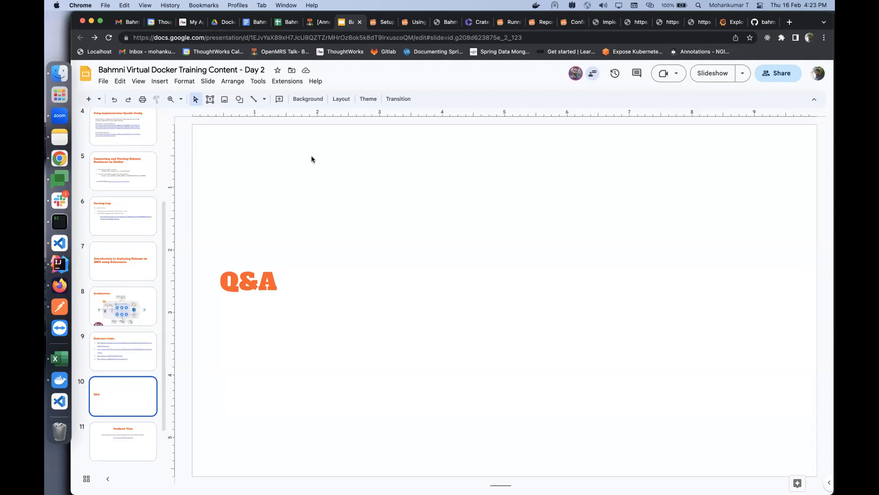
pyautogui.moveTo(54, 228)
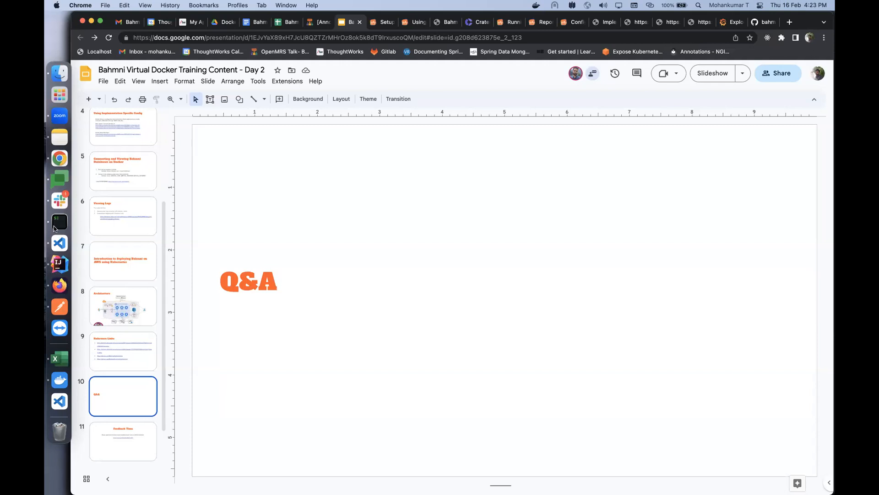
pyautogui.moveTo(58, 242)
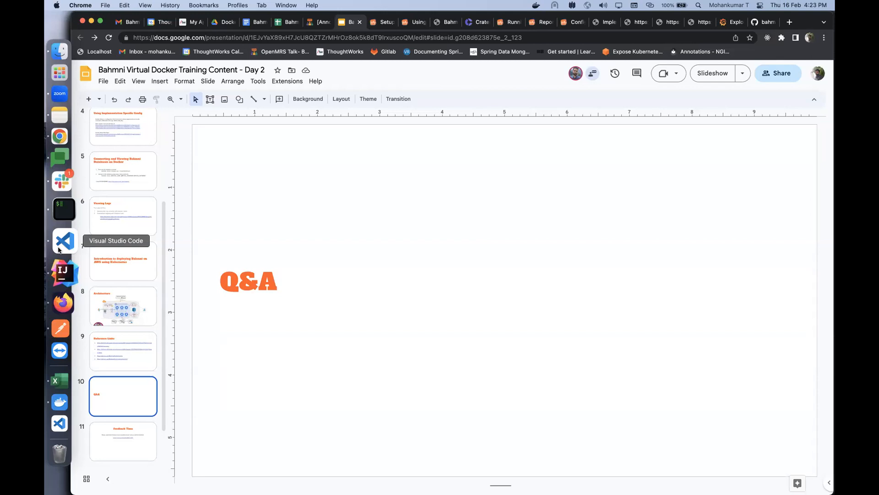
pyautogui.moveTo(134, 183)
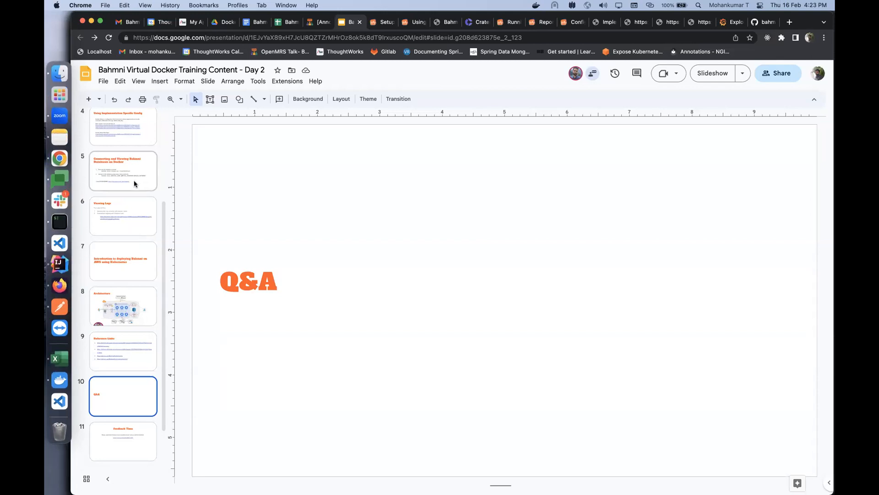
pyautogui.moveTo(176, 196)
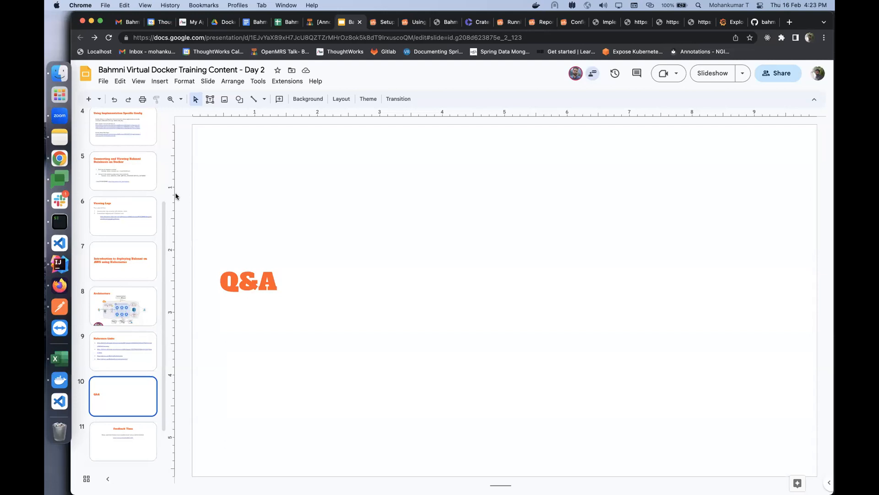
pyautogui.moveTo(142, 247)
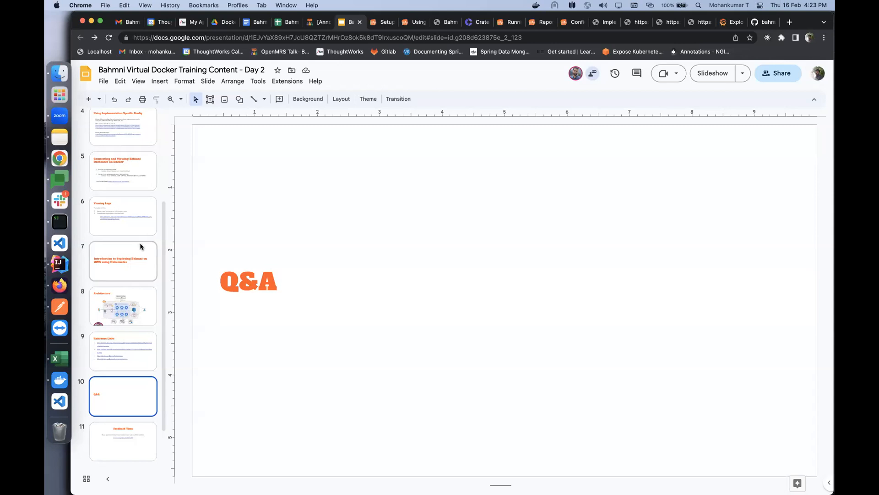
# - Show slide 11, Feedback Time, with its Google Forms survey link
pyautogui.scroll(-3)
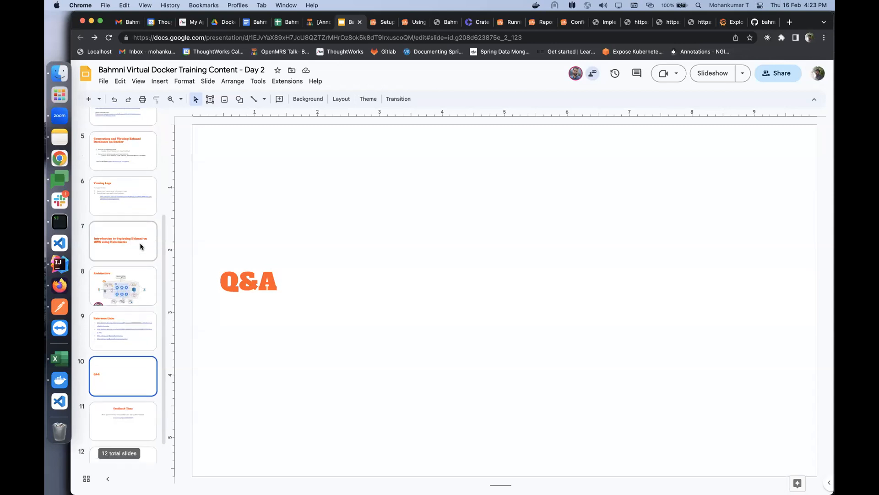
pyautogui.scroll(-3)
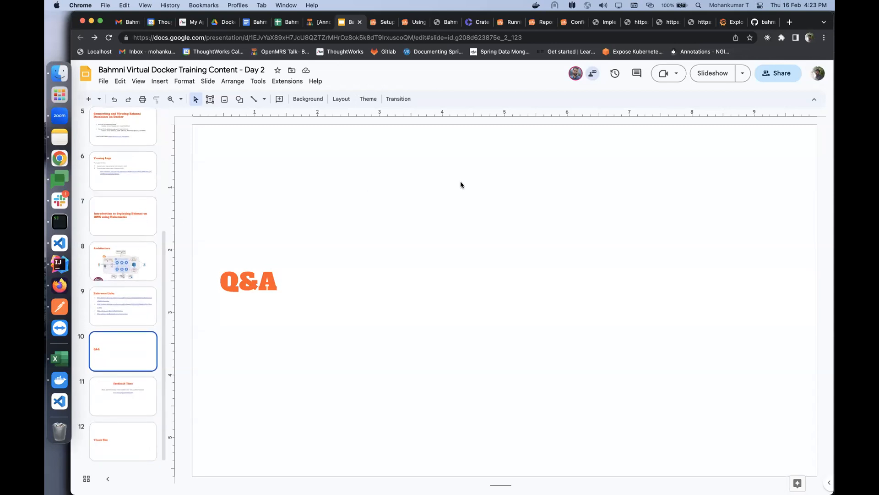
pyautogui.moveTo(451, 186)
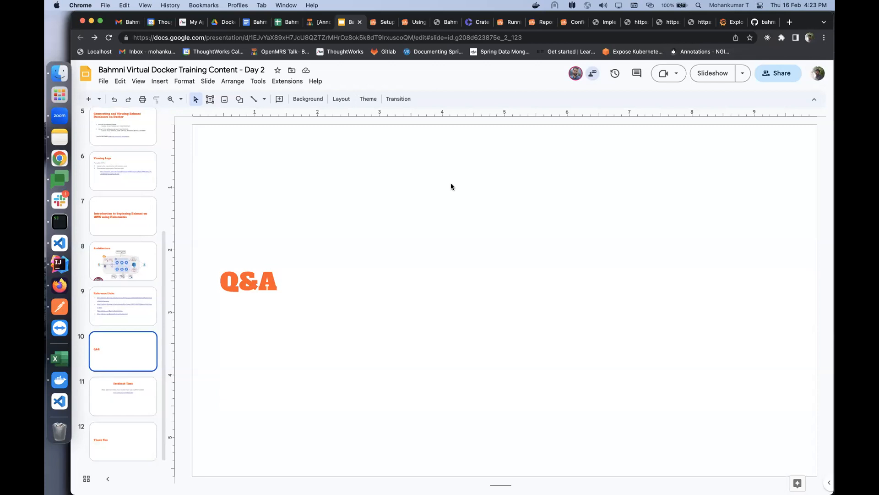
pyautogui.moveTo(320, 209)
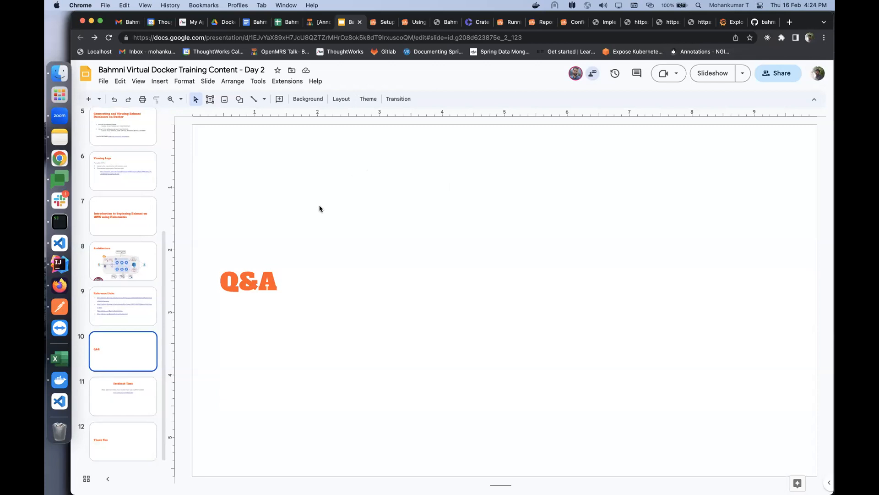
pyautogui.click(123, 396)
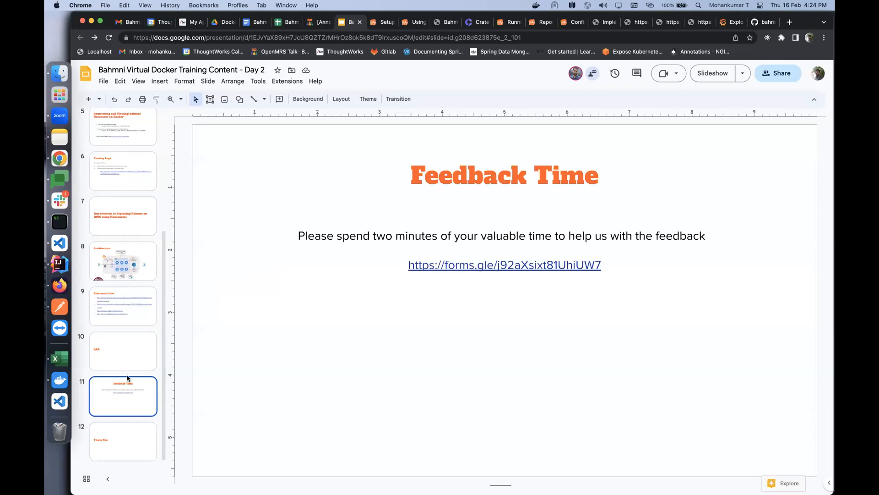
pyautogui.moveTo(376, 92)
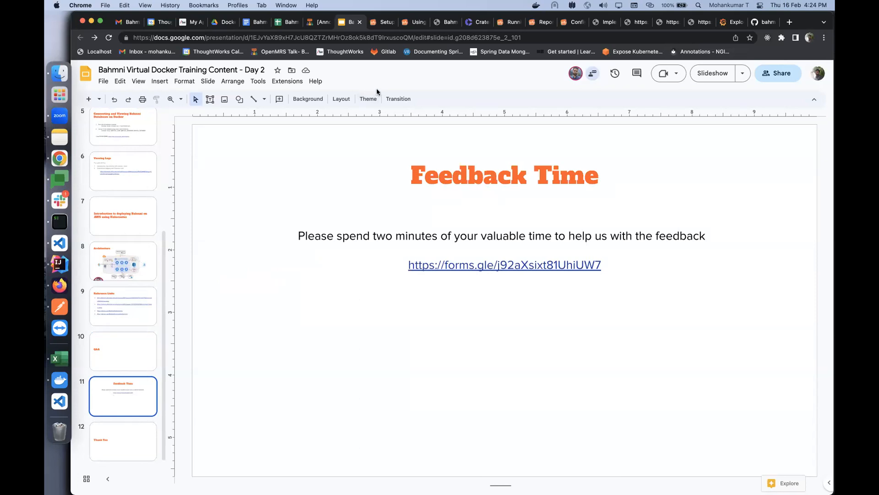
pyautogui.moveTo(352, 261)
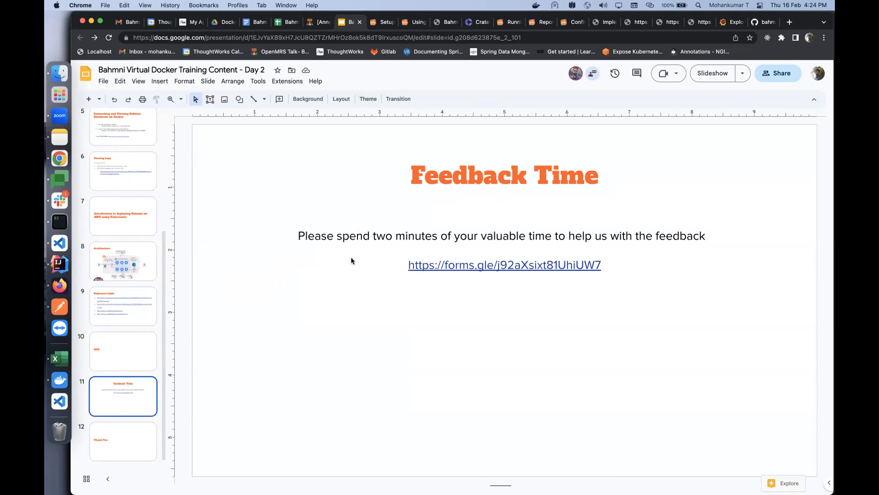
pyautogui.moveTo(396, 336)
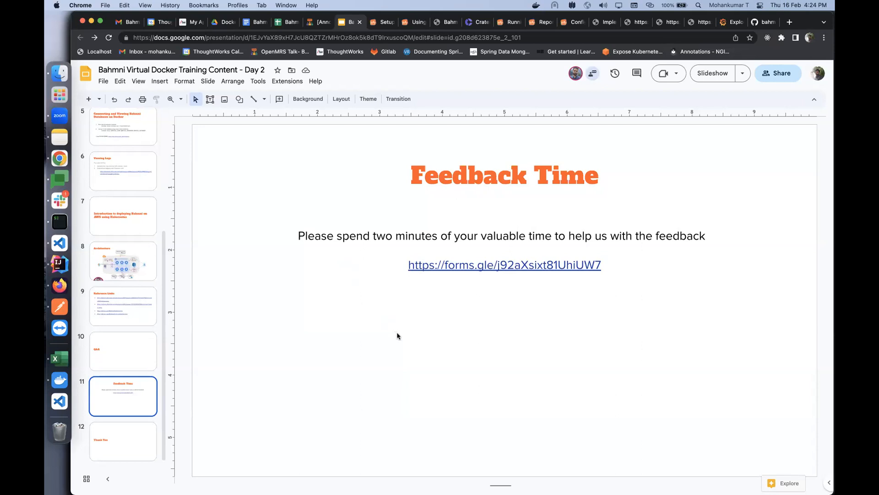
pyautogui.moveTo(391, 335)
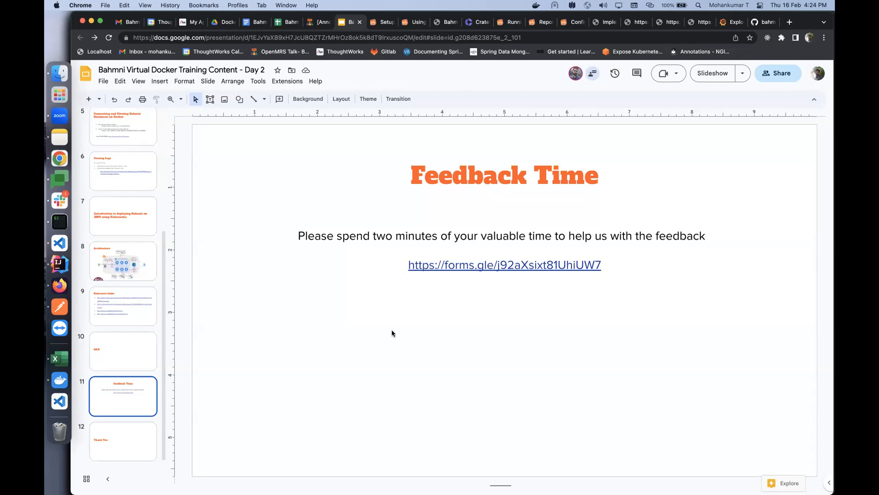
pyautogui.moveTo(320, 297)
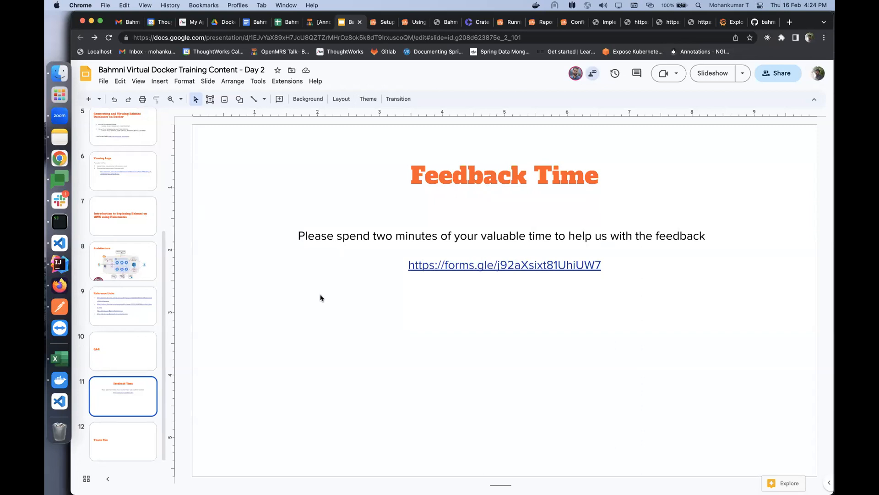
pyautogui.moveTo(398, 273)
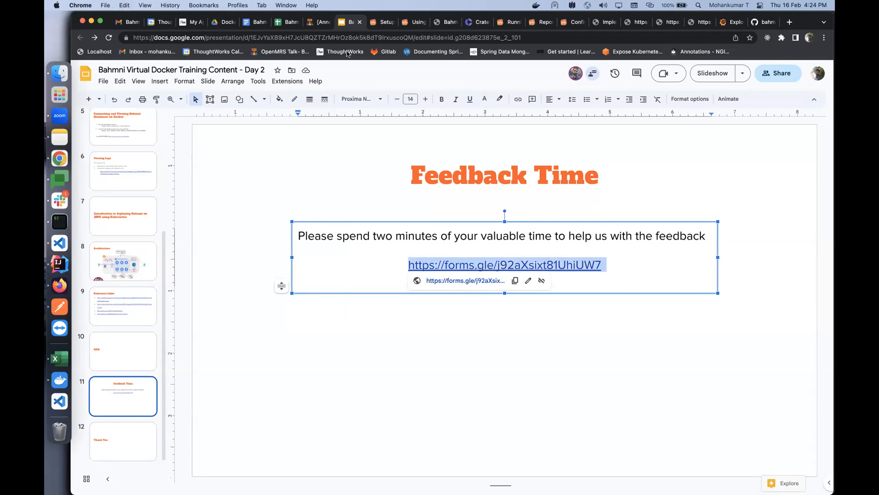
pyautogui.moveTo(426, 246)
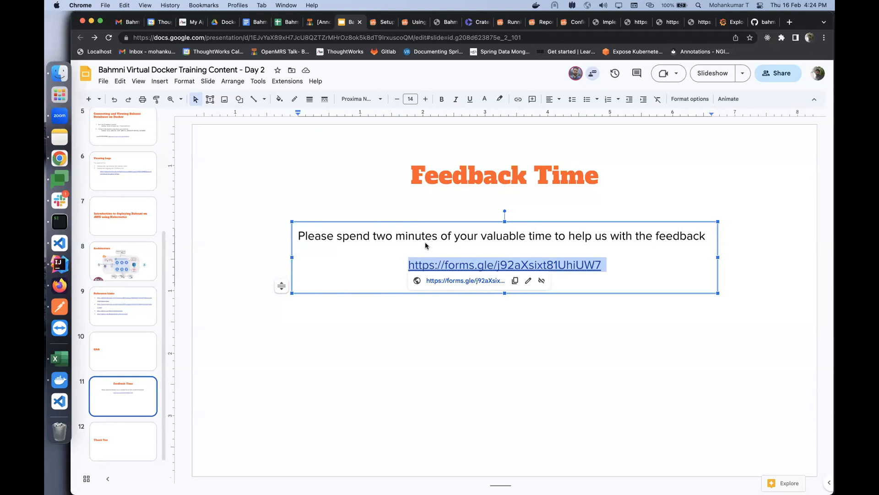
pyautogui.moveTo(378, 96)
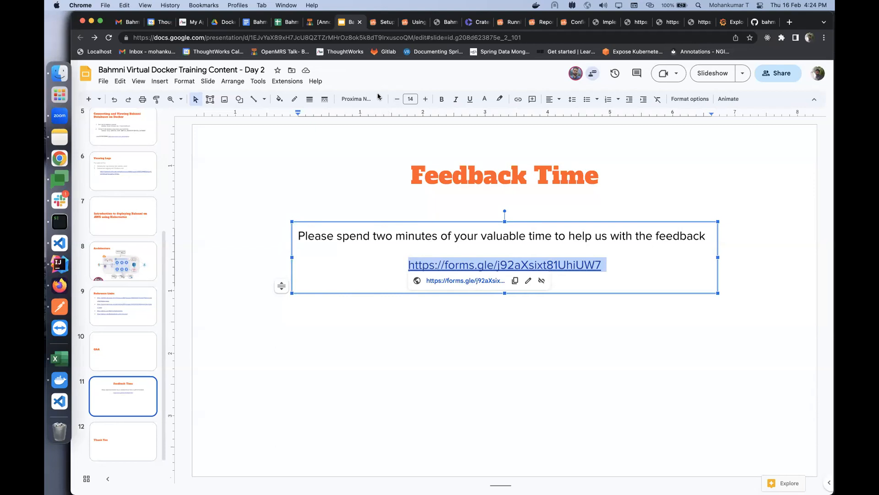
pyautogui.moveTo(396, 142)
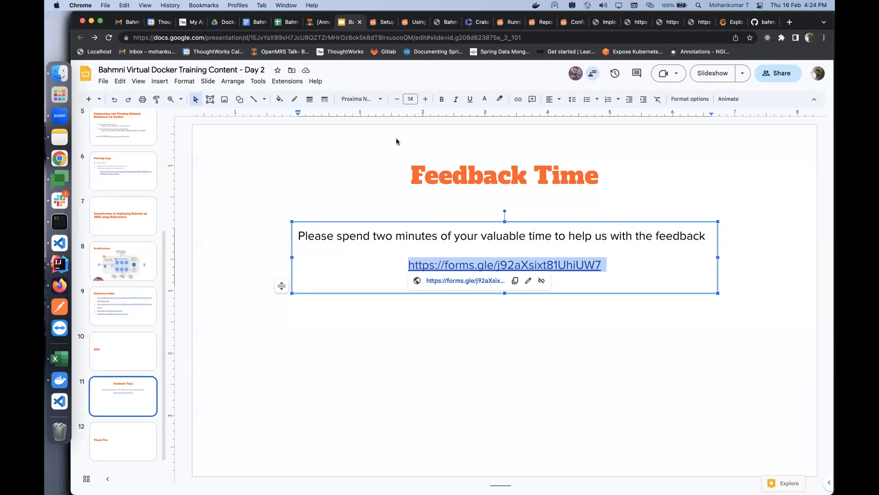
pyautogui.moveTo(379, 51)
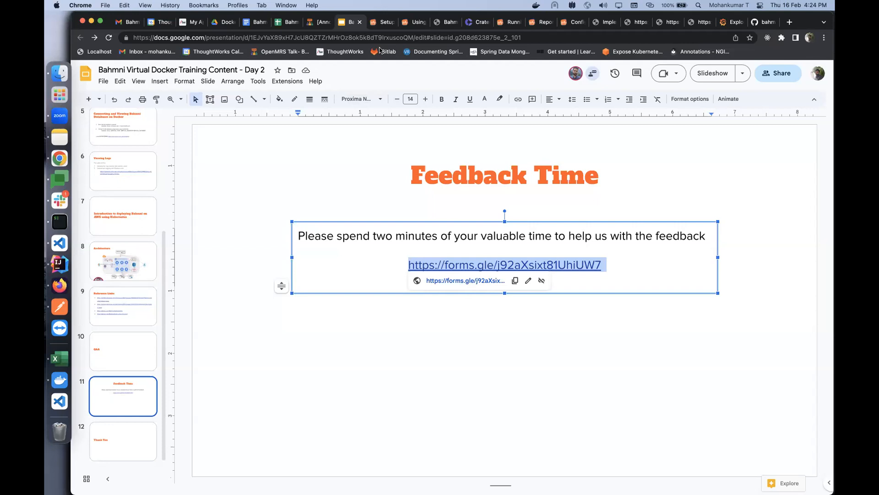
pyautogui.moveTo(280, 301)
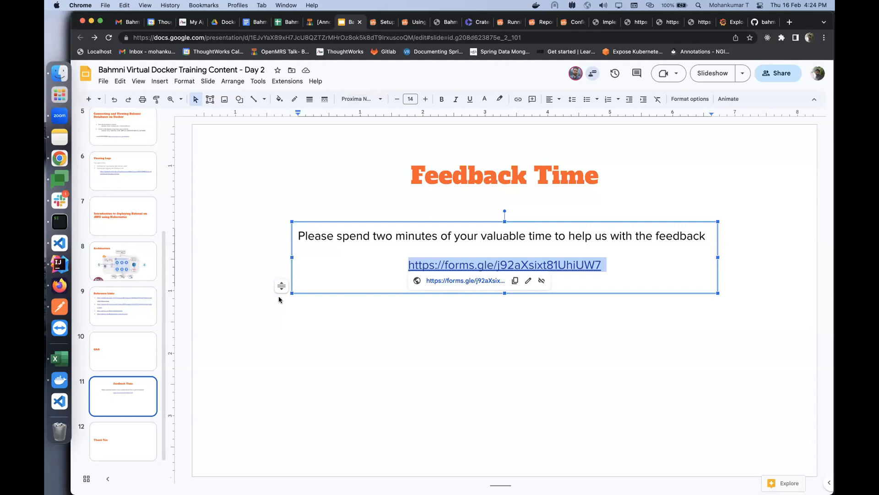
pyautogui.moveTo(274, 296)
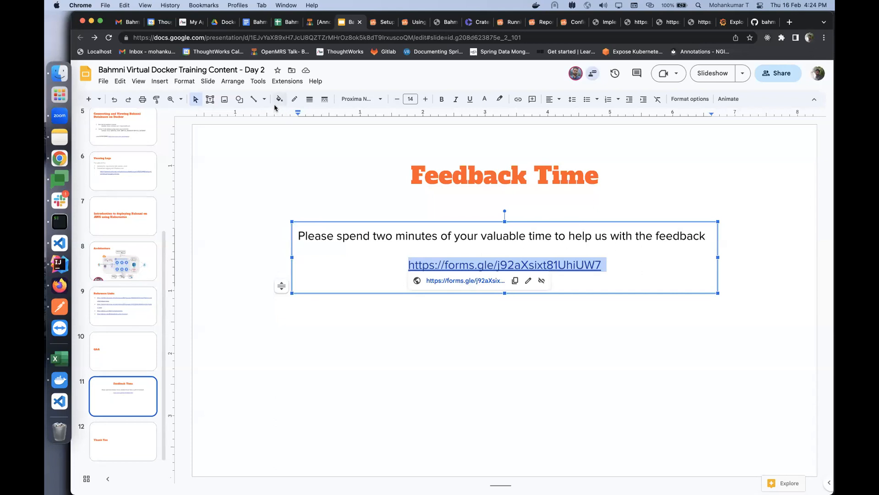
pyautogui.moveTo(454, 73)
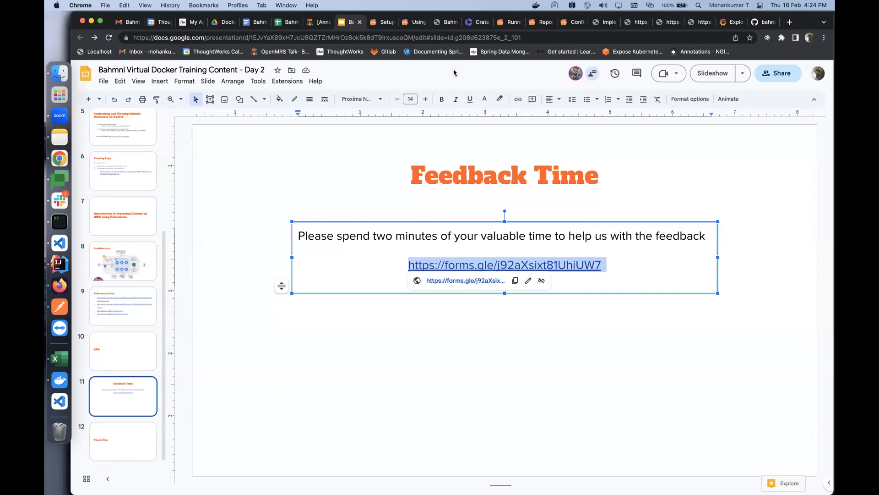